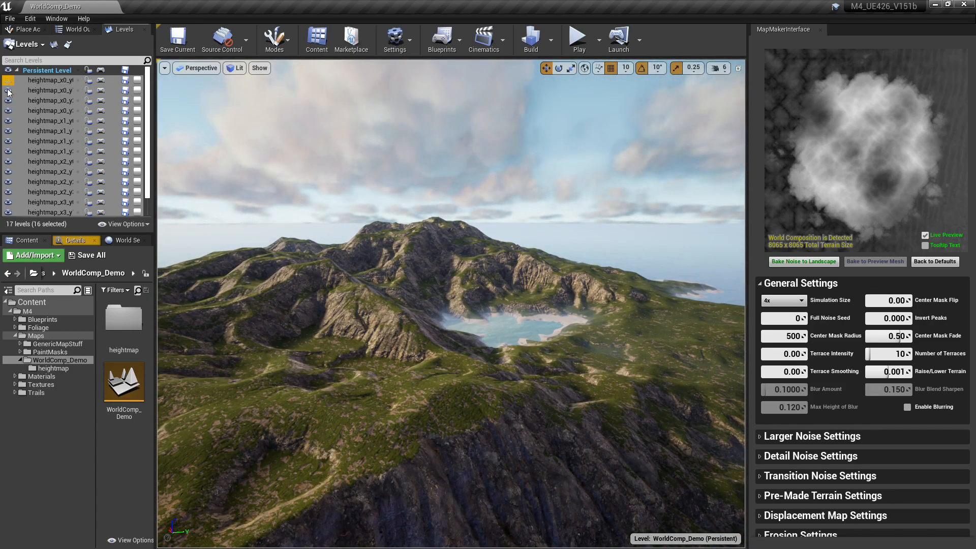
- Run and stop the erosion simulation on the preview mesh, then bake the eroded terrain to the landscape
left_click(8, 117)
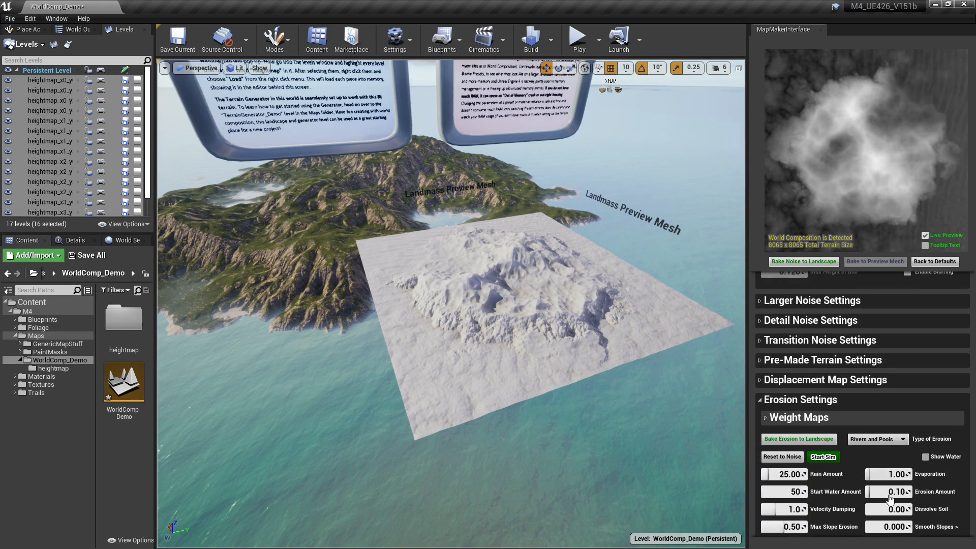
left_click(823, 457)
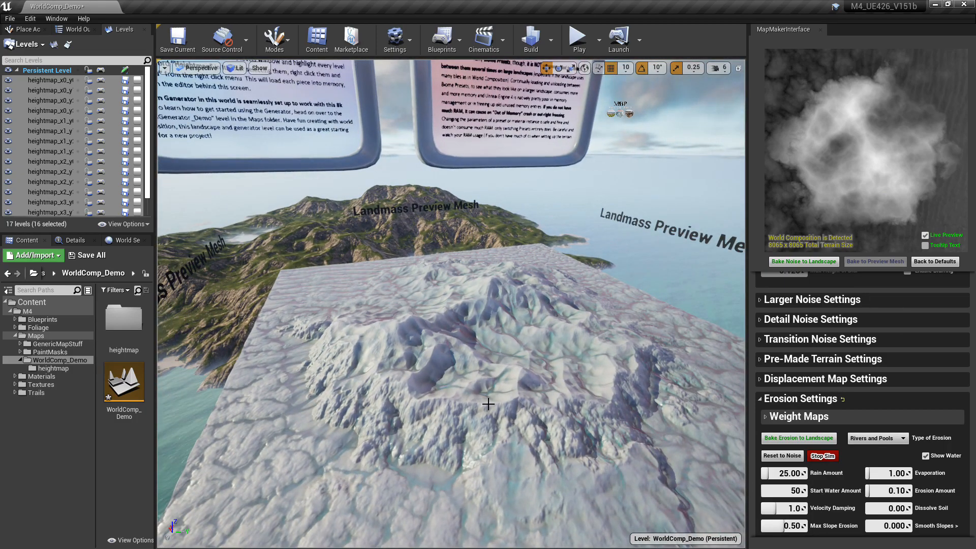
mouse_move(123, 380)
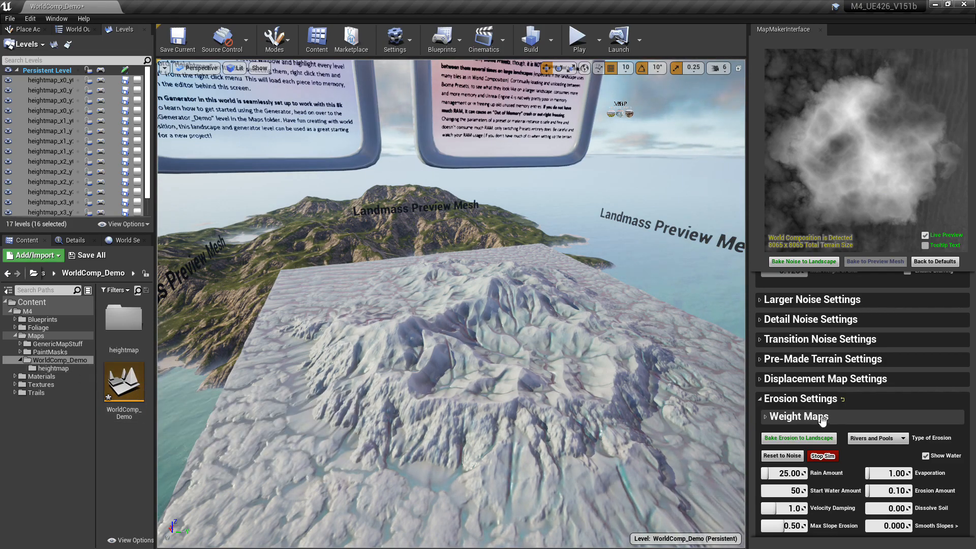
left_click(823, 456)
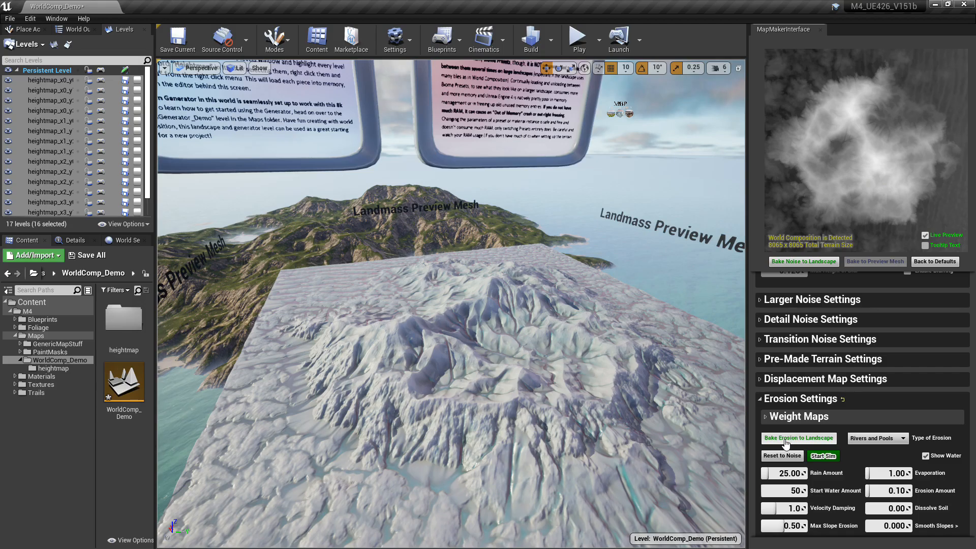
left_click(800, 438)
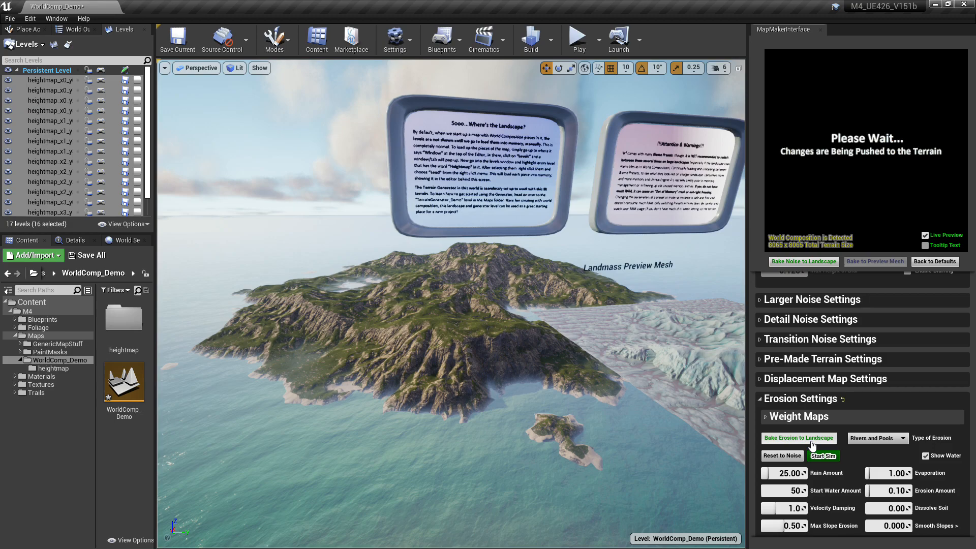
- Close the MapMakerInterface panel and switch the Levels list to the World Outliner
left_click(798, 437)
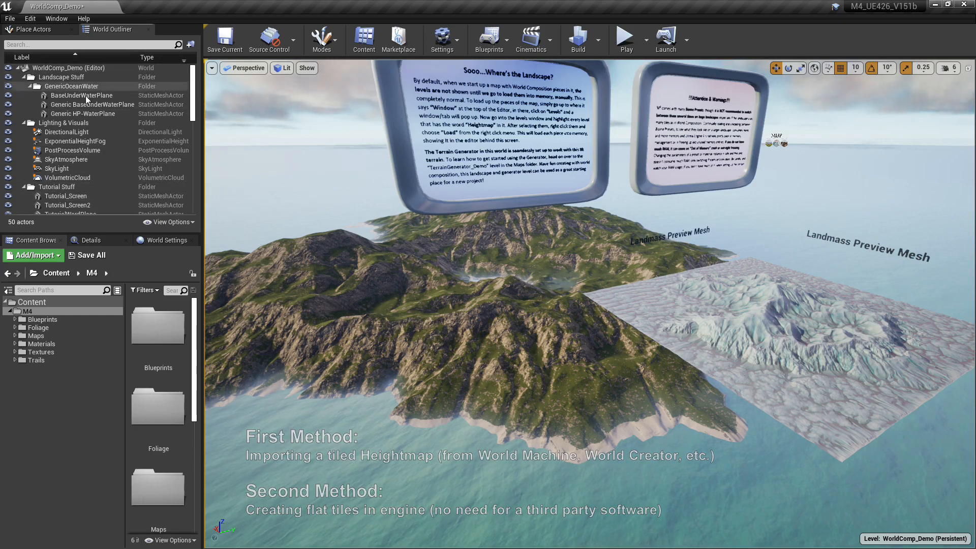
- Copy actors from BaseUnderWaterPlane to VolumetricCloud and start a new level, discarding demo changes
left_click(82, 96)
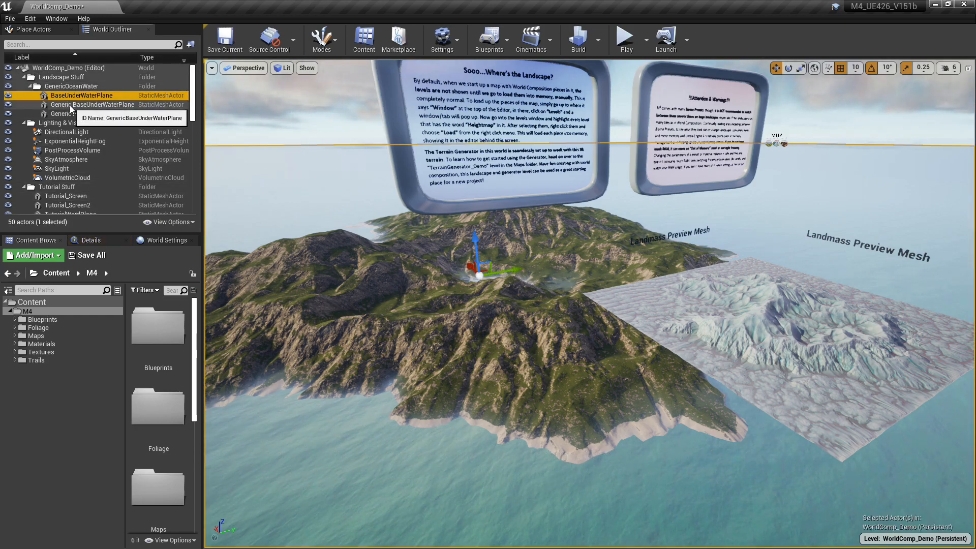
left_click(76, 141)
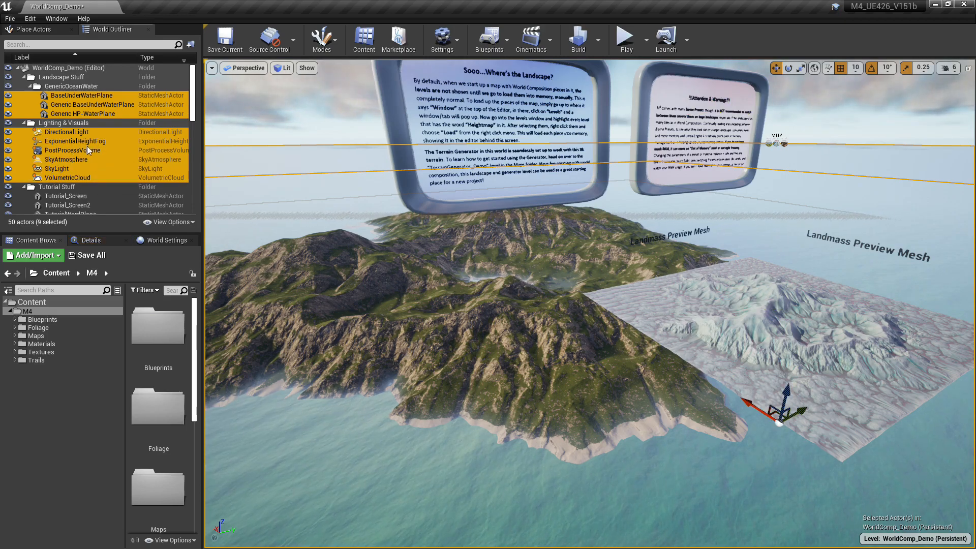
mouse_move(93, 104)
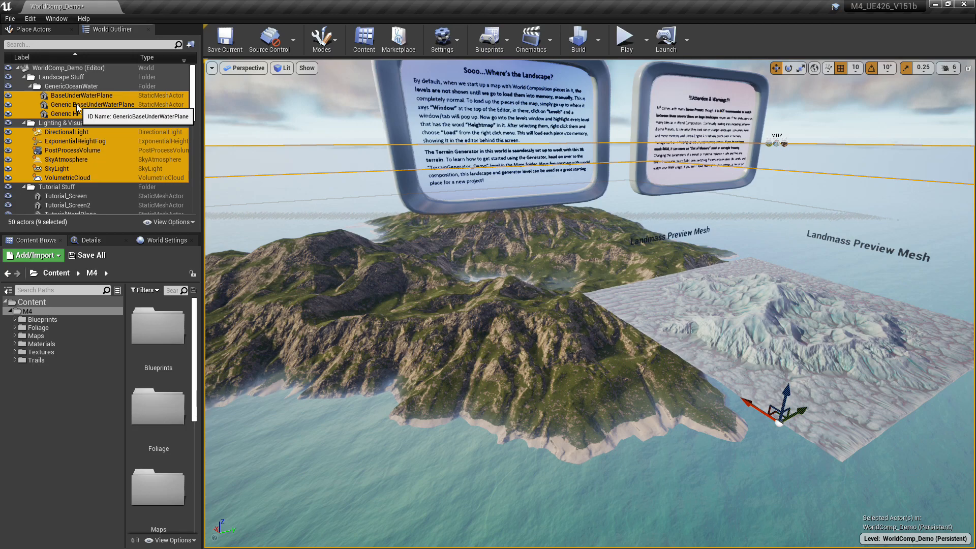
right_click(81, 103)
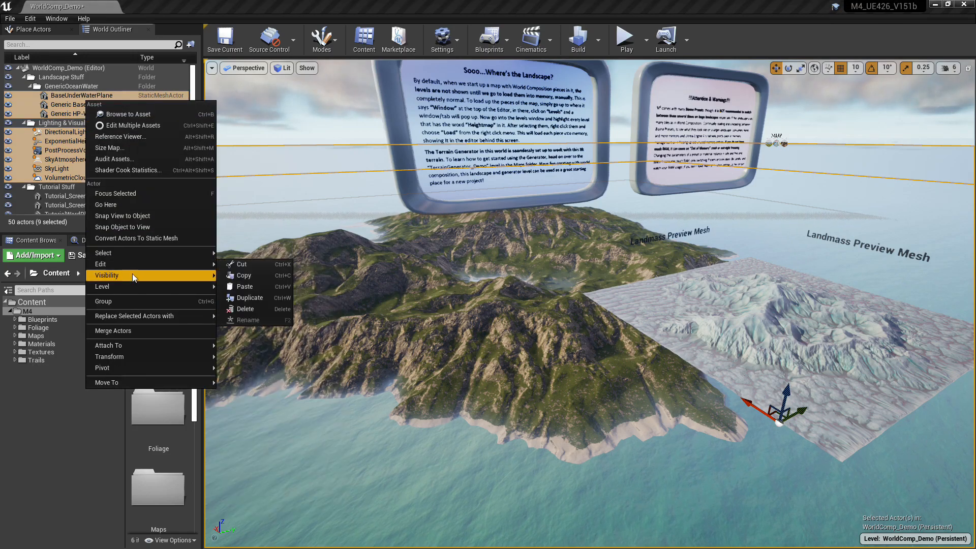
mouse_move(245, 275)
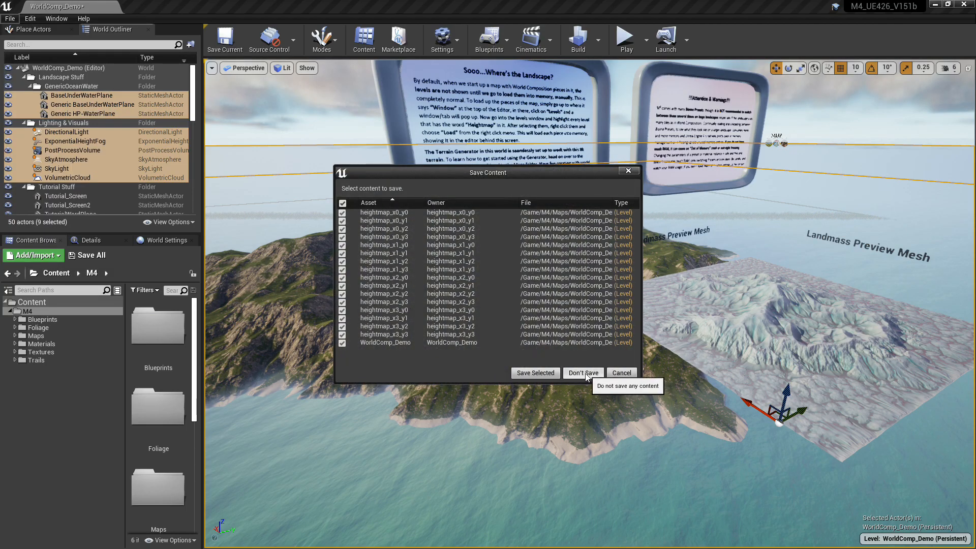
left_click(582, 372)
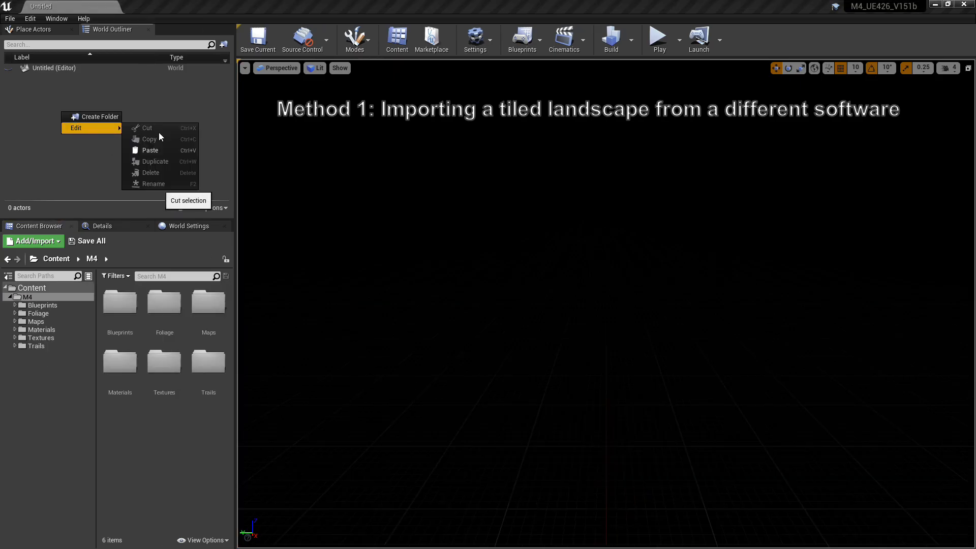
mouse_move(167, 154)
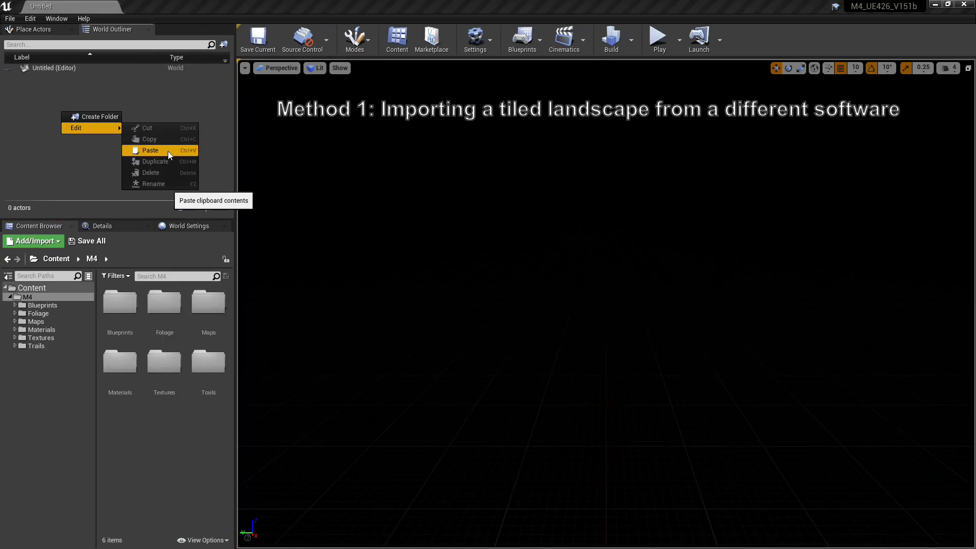
- Paste the copied water and lighting actors into the empty level and bring up Save Level As
left_click(151, 151)
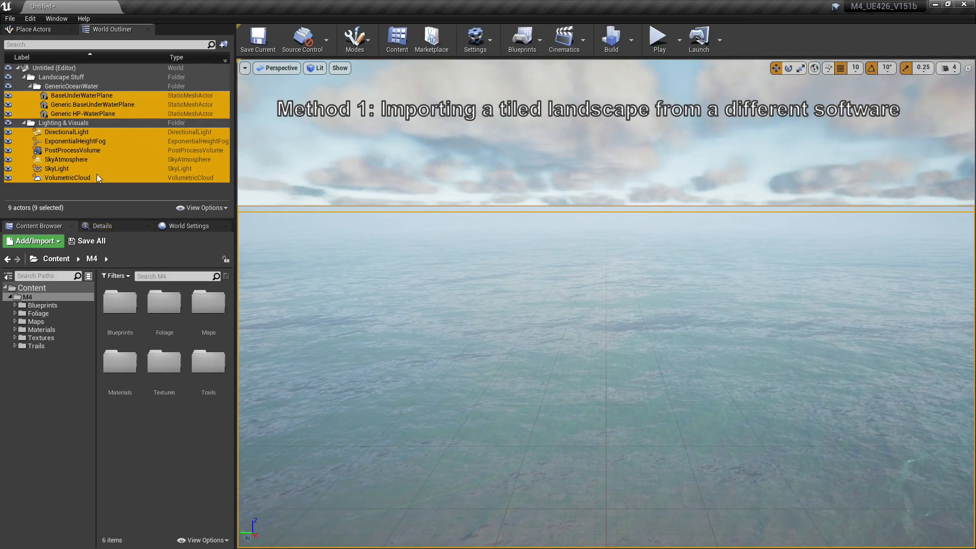
left_click(271, 192)
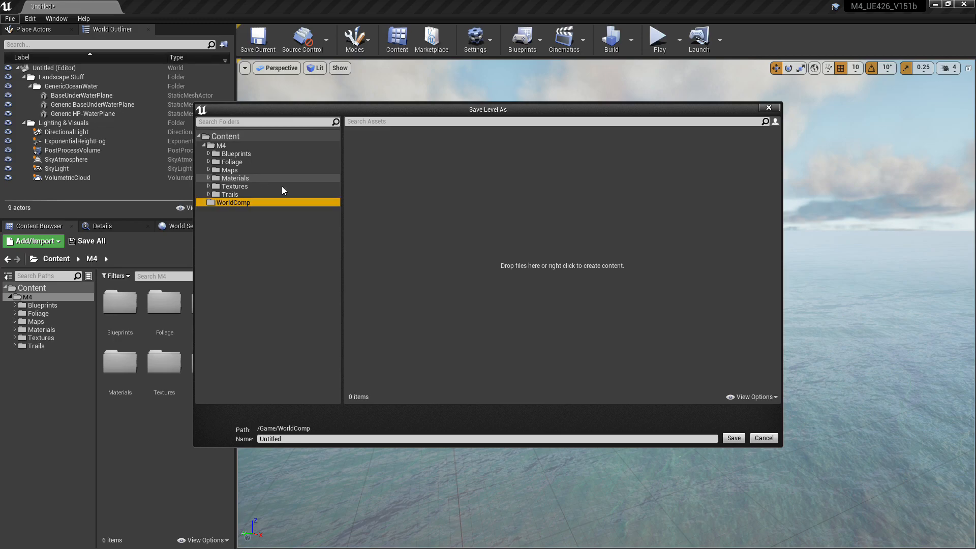
- Save the level as TilingExample in a new WorldComp-Tiled folder under WorldComp
right_click(233, 202)
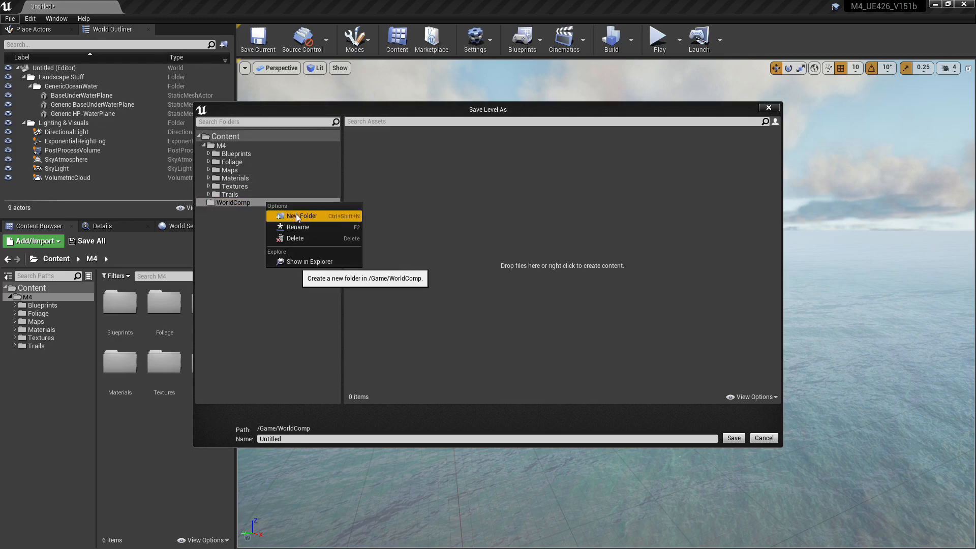
left_click(301, 216)
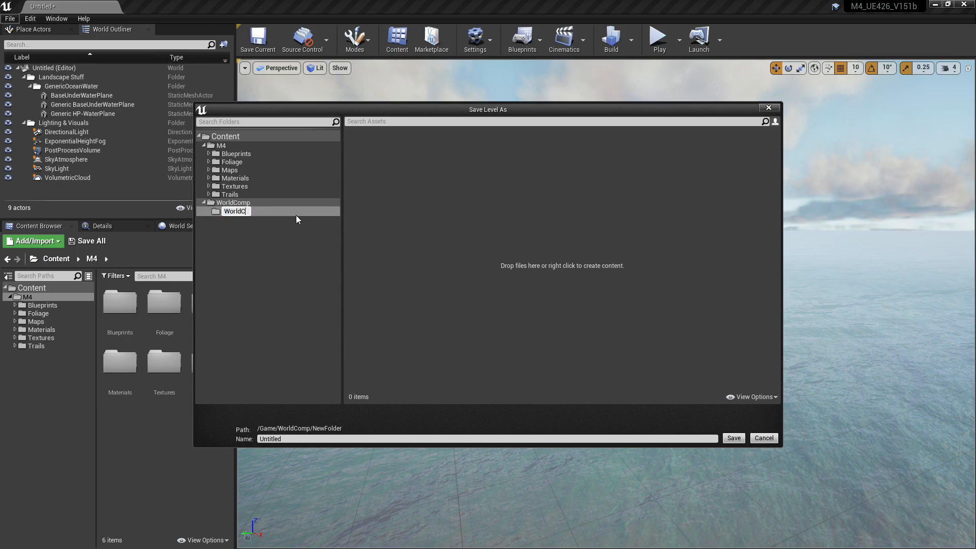
type("WorldComp-Tiled")
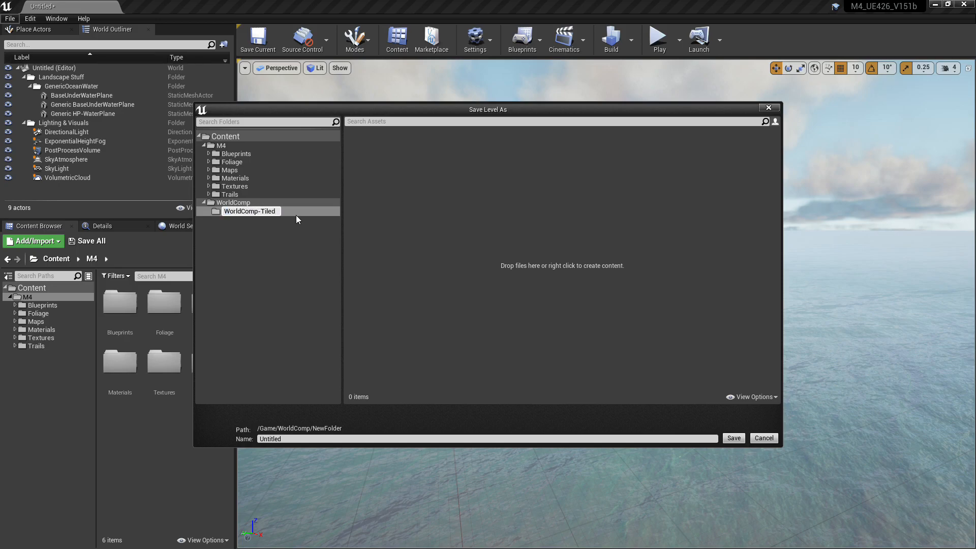
left_click(249, 211)
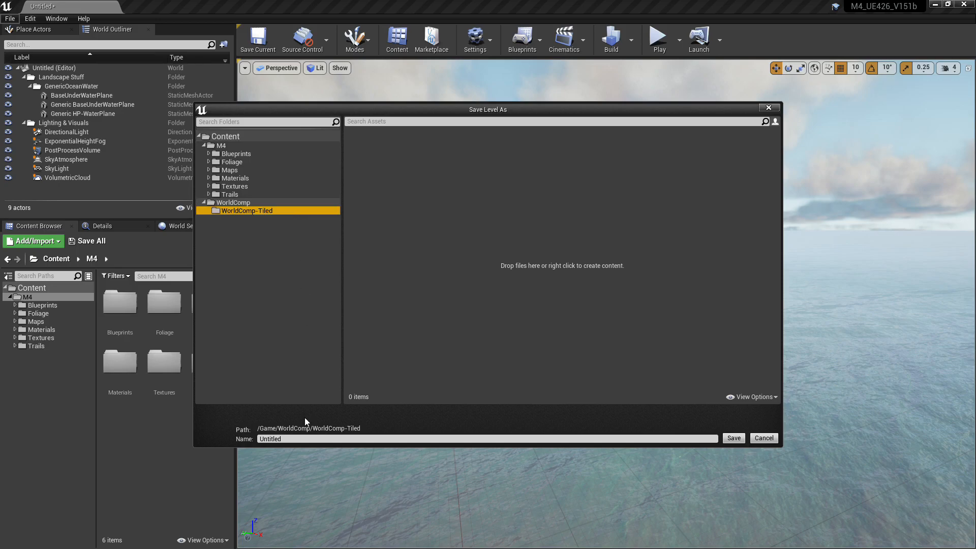
type("Tiling")
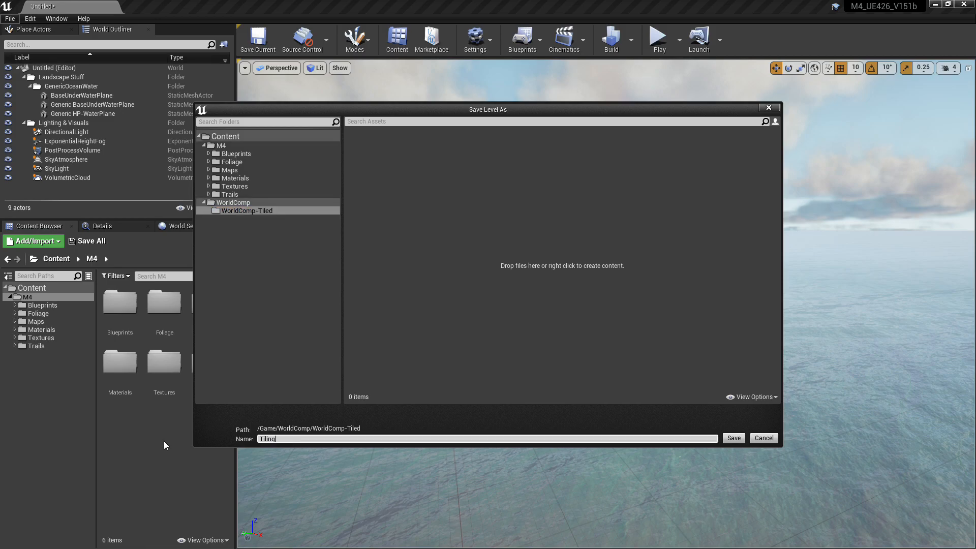
type("Example")
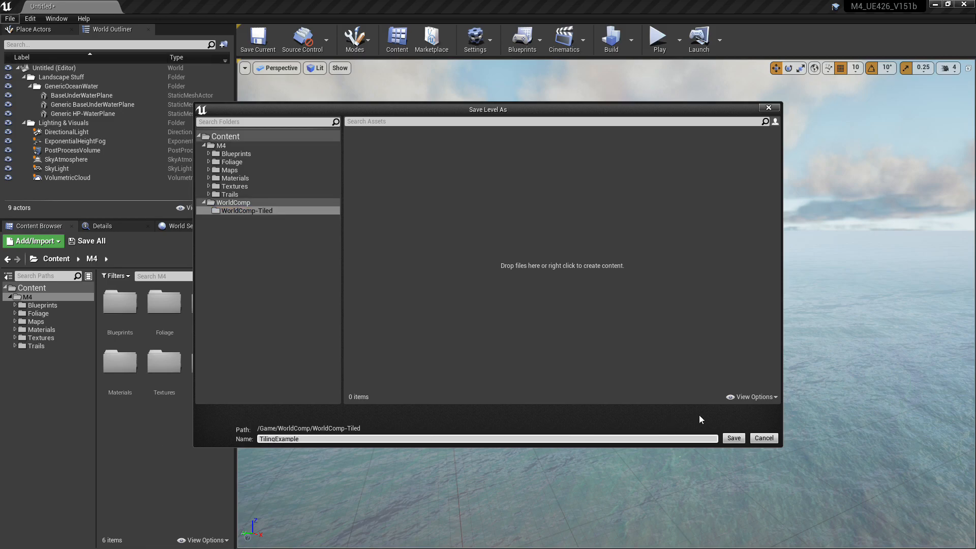
left_click(733, 437)
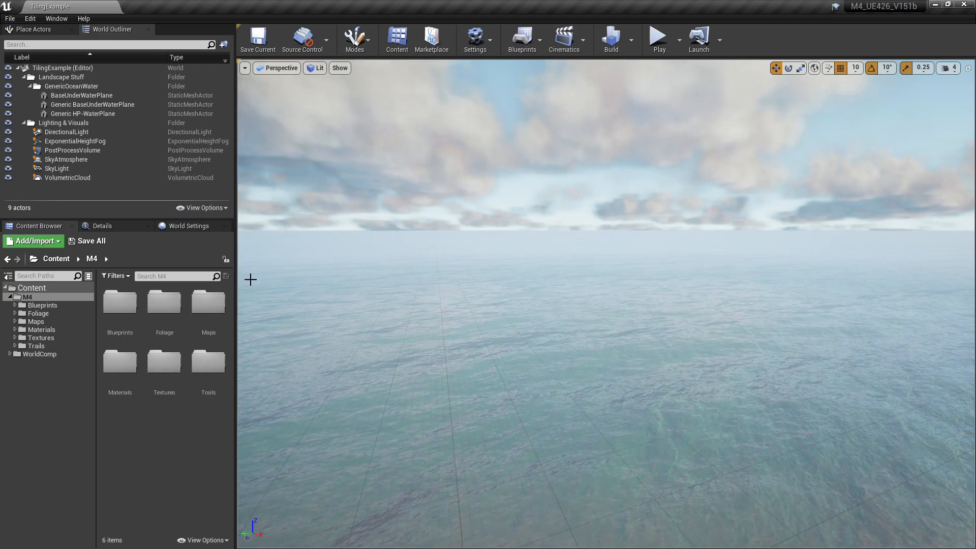
- Enable World Composition in World Settings and show the Levels panel's add-level options
left_click(188, 226)
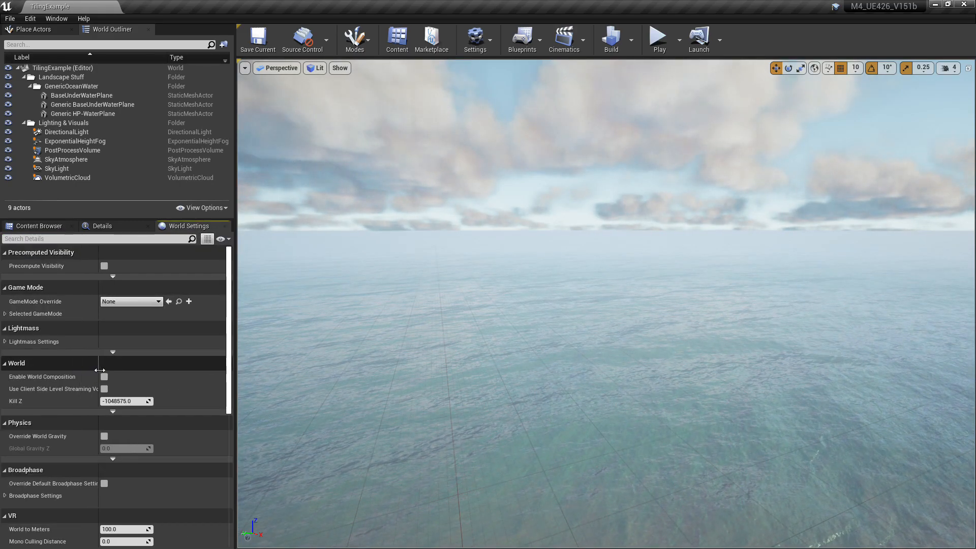
mouse_move(106, 376)
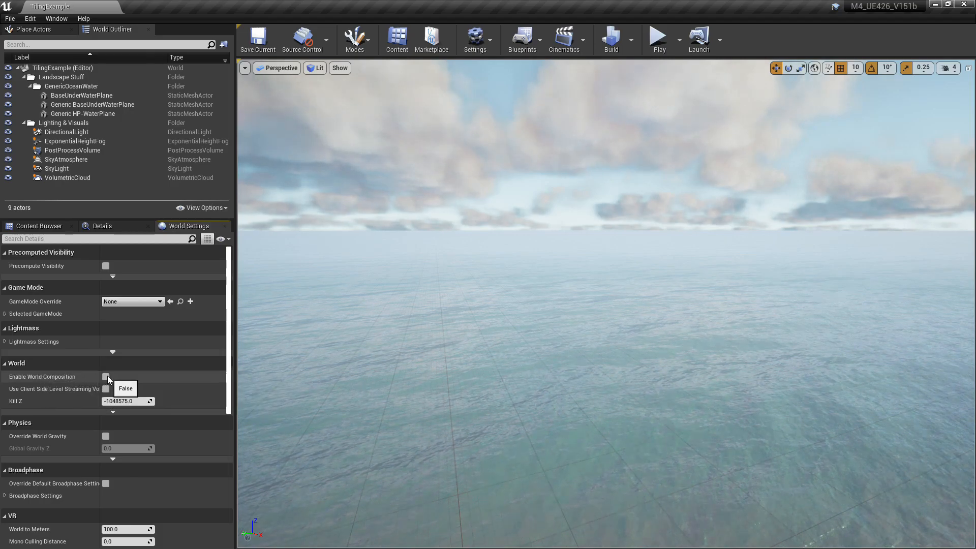
left_click(106, 376)
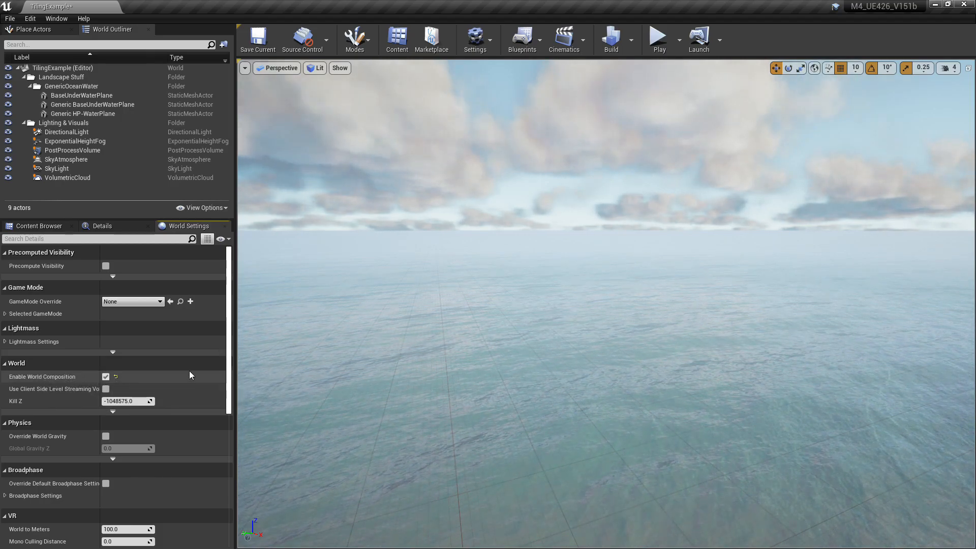
left_click(56, 18)
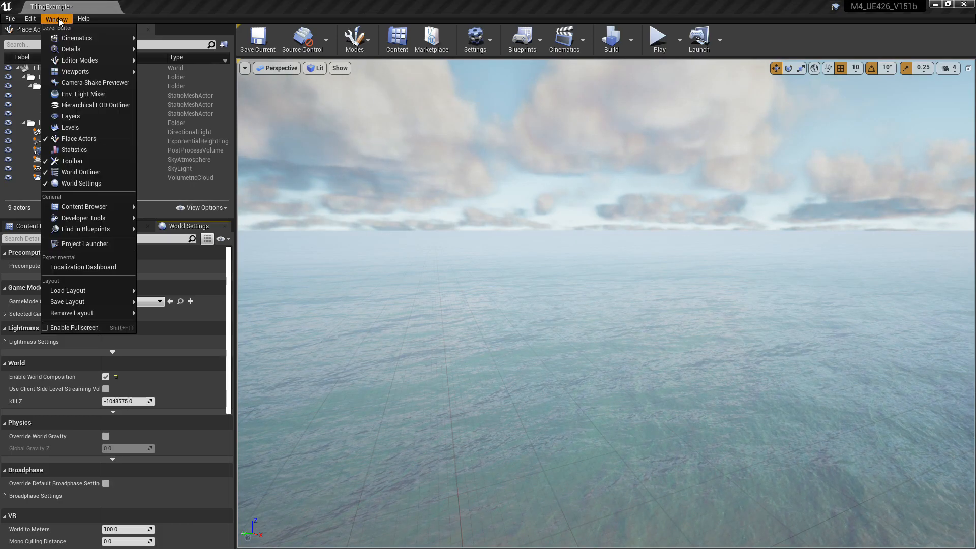
mouse_move(70, 128)
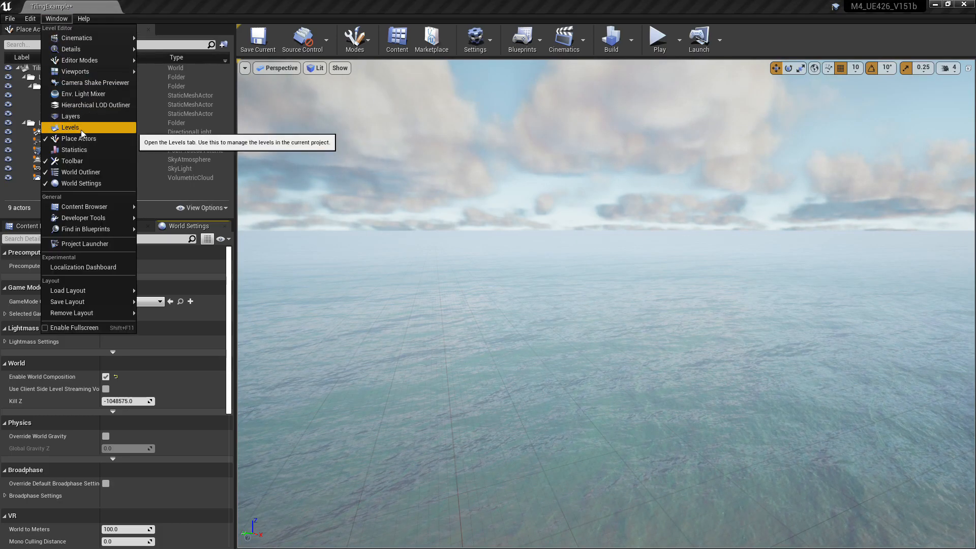
left_click(70, 128)
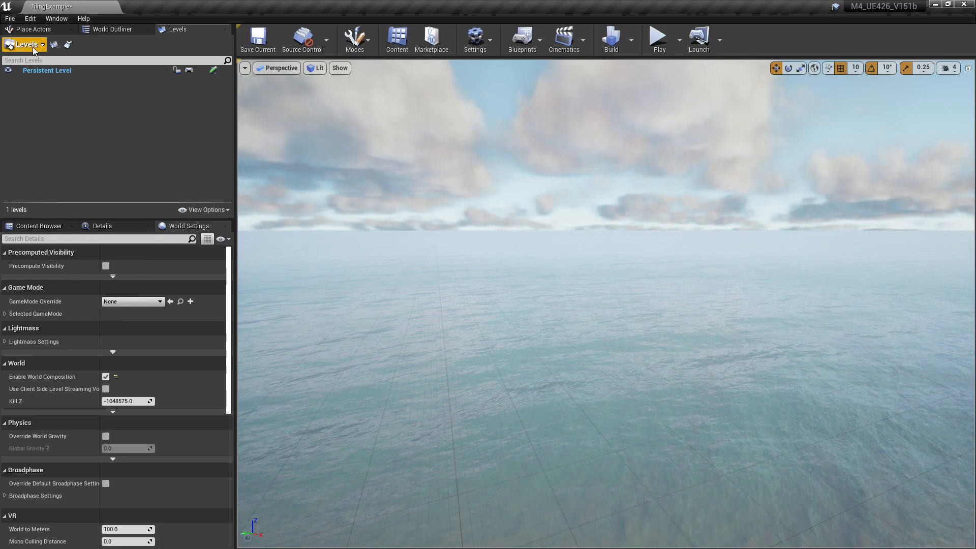
left_click(27, 44)
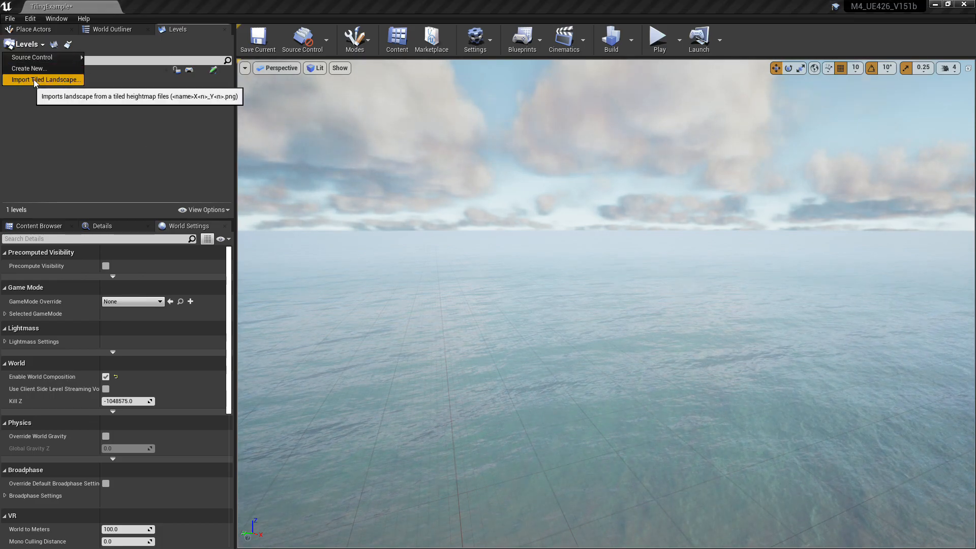
- Import all Tileable HM-8K heightmap tiles as landscape levels with Flip Tile Y Coordinate off
left_click(45, 79)
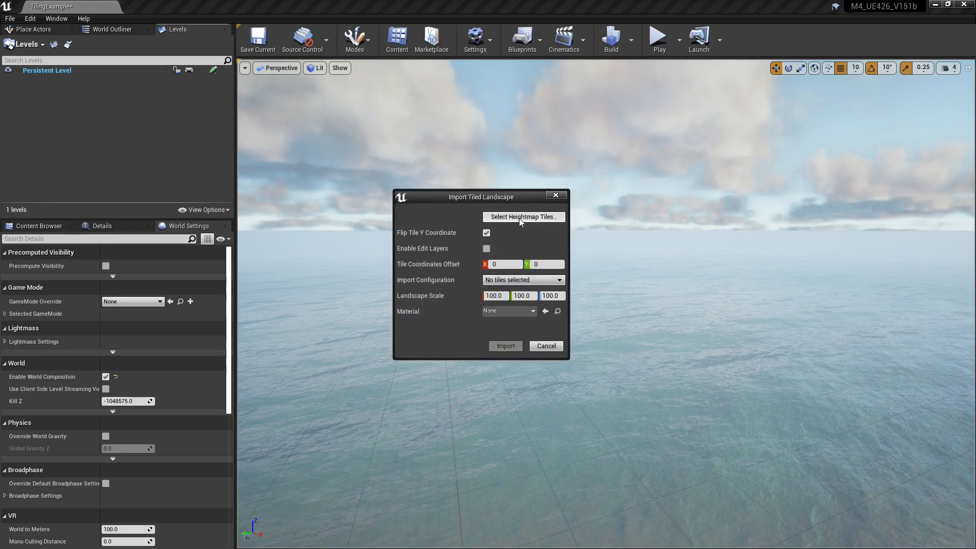
mouse_move(550, 222)
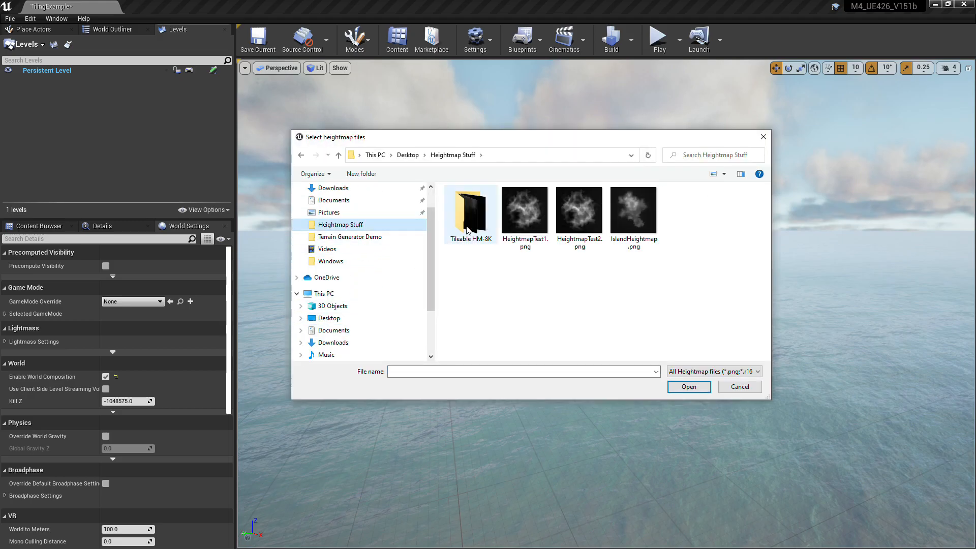
double_click(470, 208)
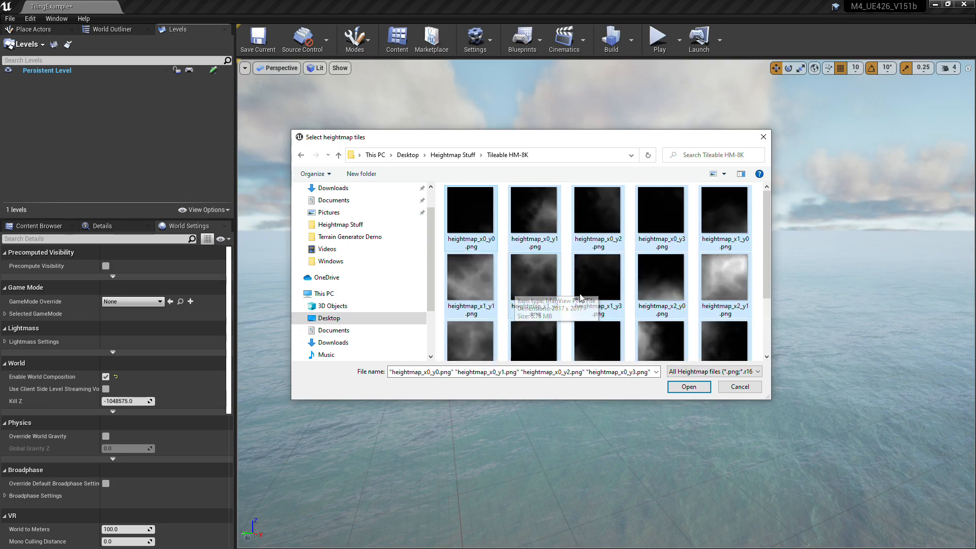
left_click(688, 386)
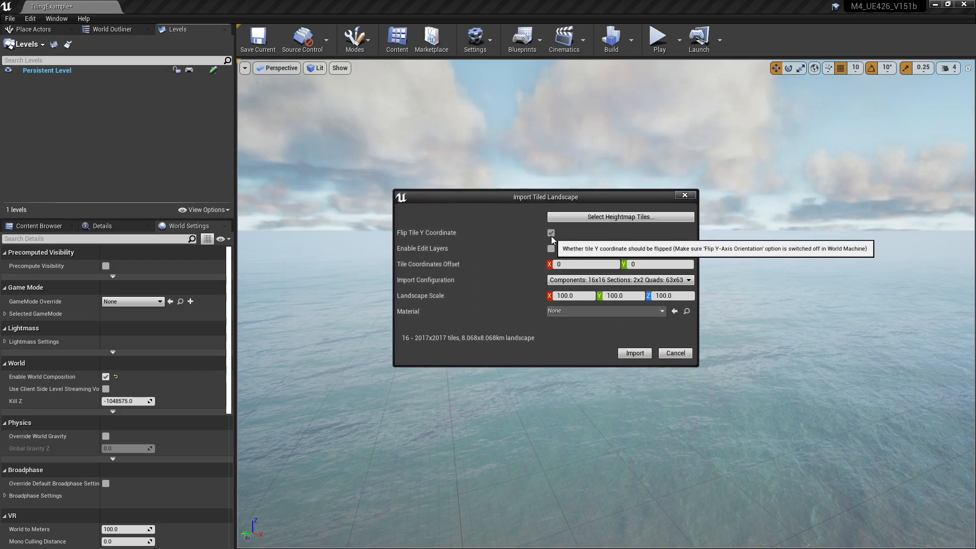
mouse_move(663, 319)
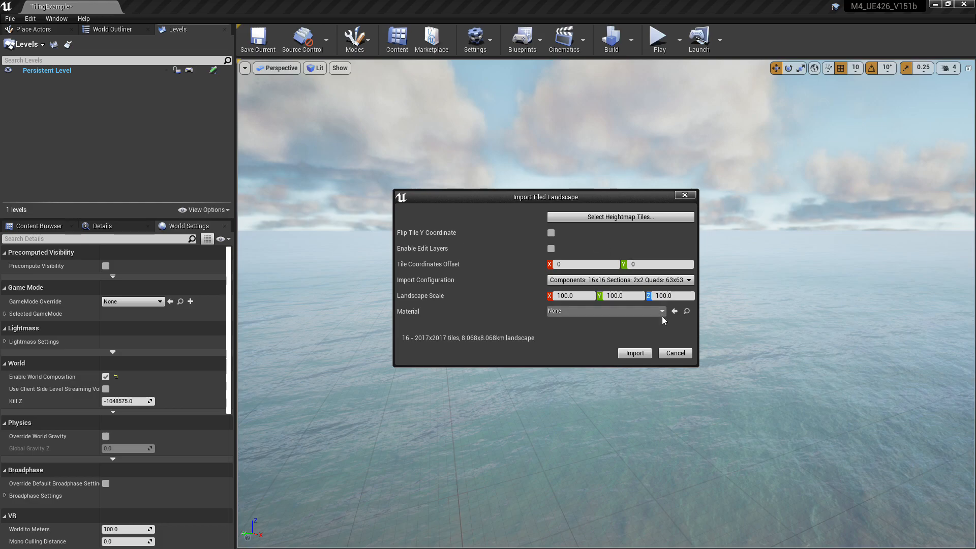
left_click(634, 353)
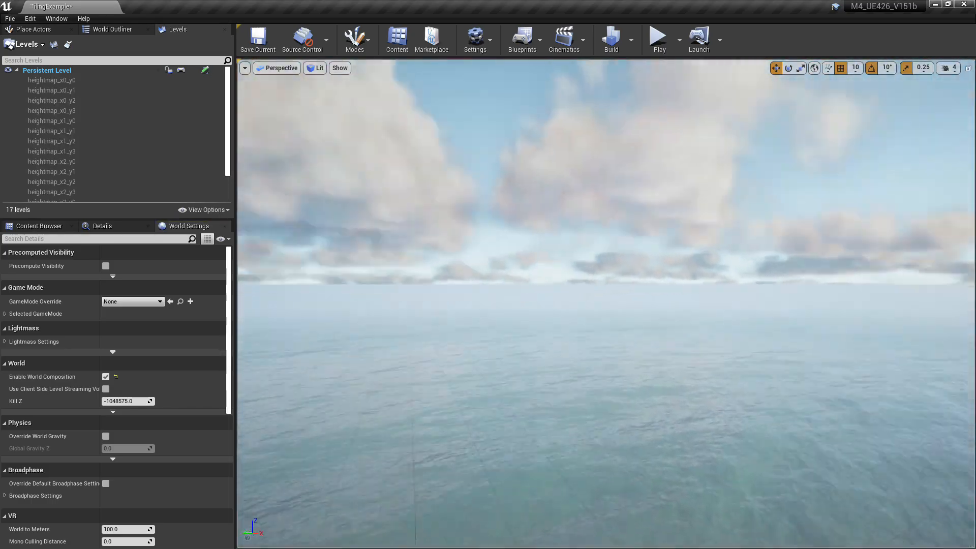
- Select all sixteen heightmap tile levels and load them into the world
left_click(52, 79)
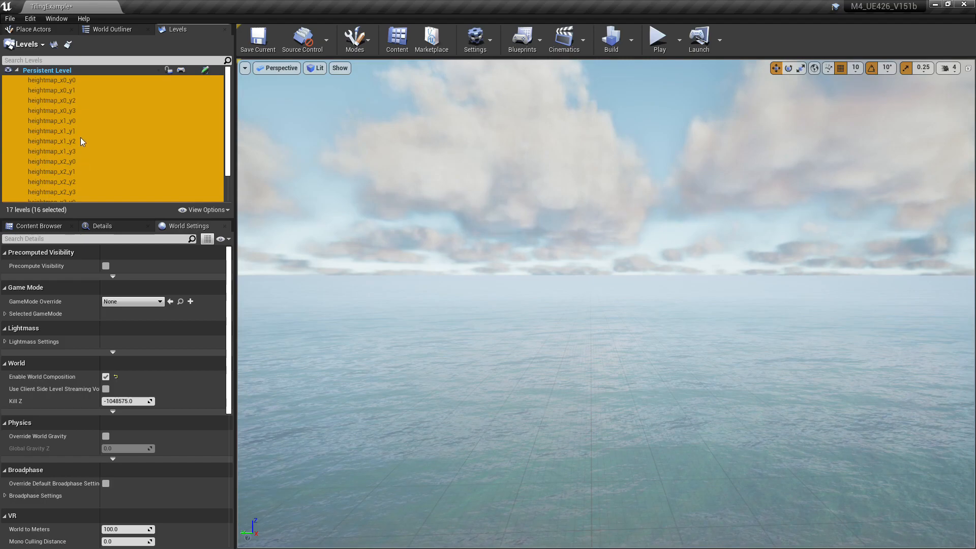
right_click(81, 140)
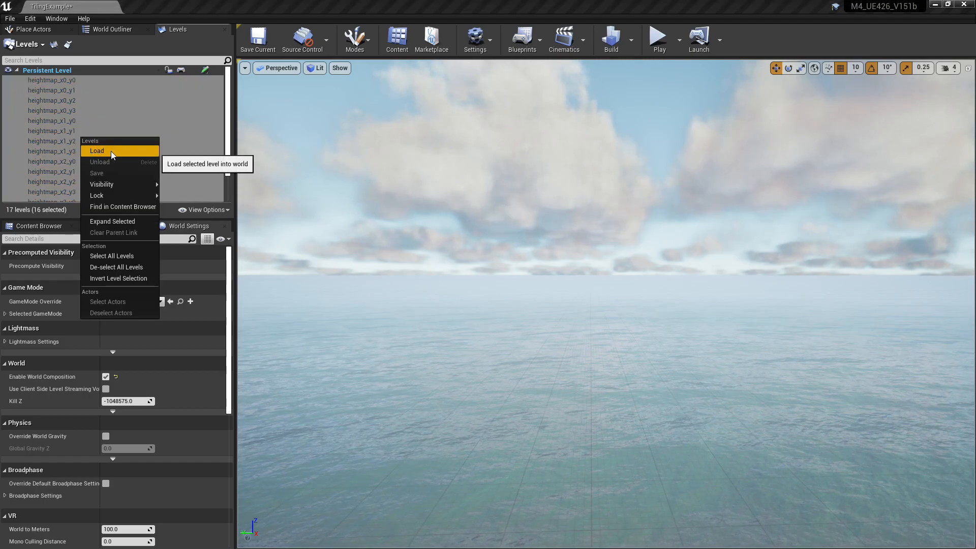
left_click(96, 151)
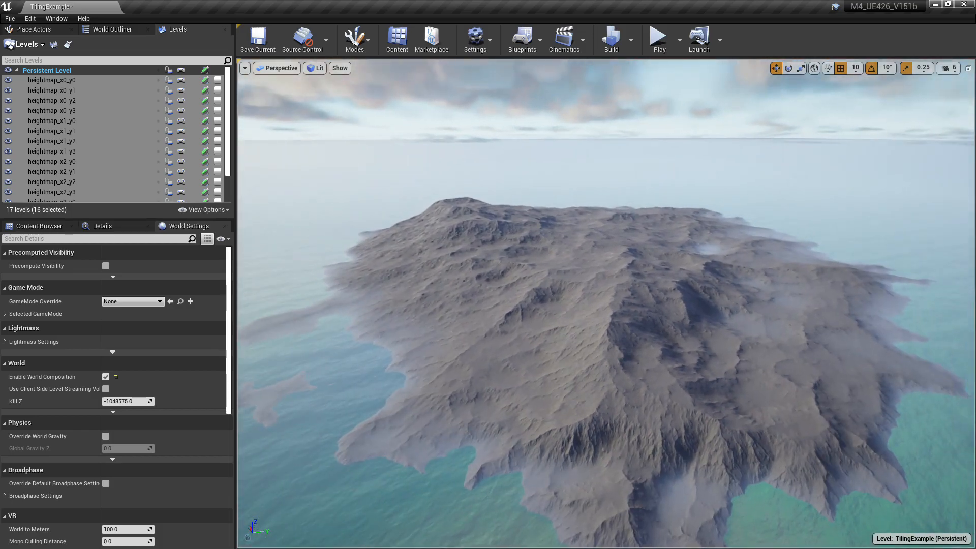
- Drag MagicMapMaterialBP from M4 Blueprints onto the island and show its Details
left_click(112, 29)
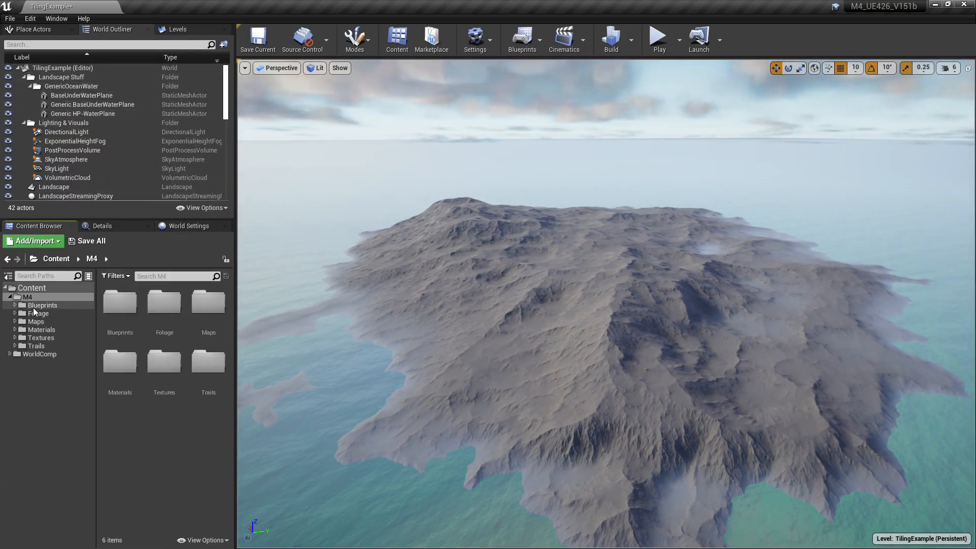
left_click(41, 305)
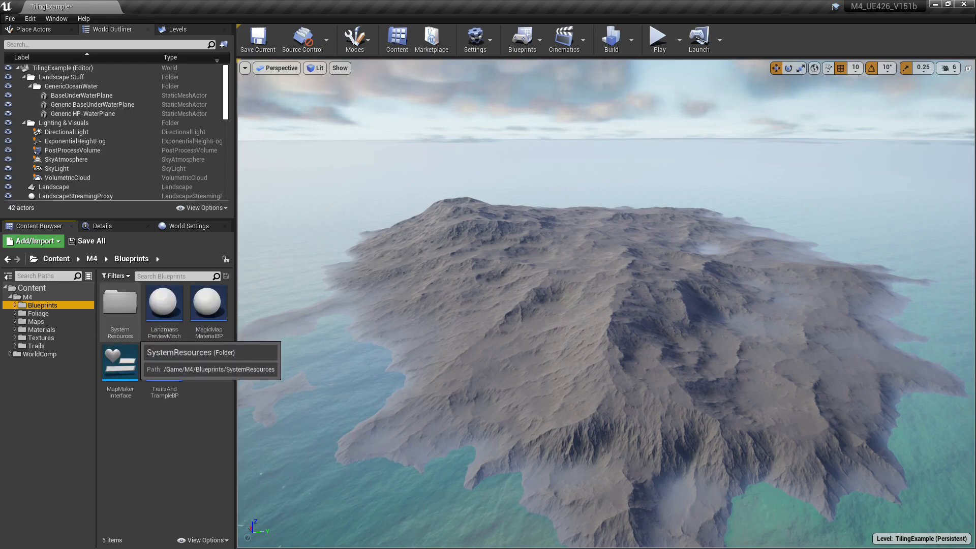
mouse_move(207, 302)
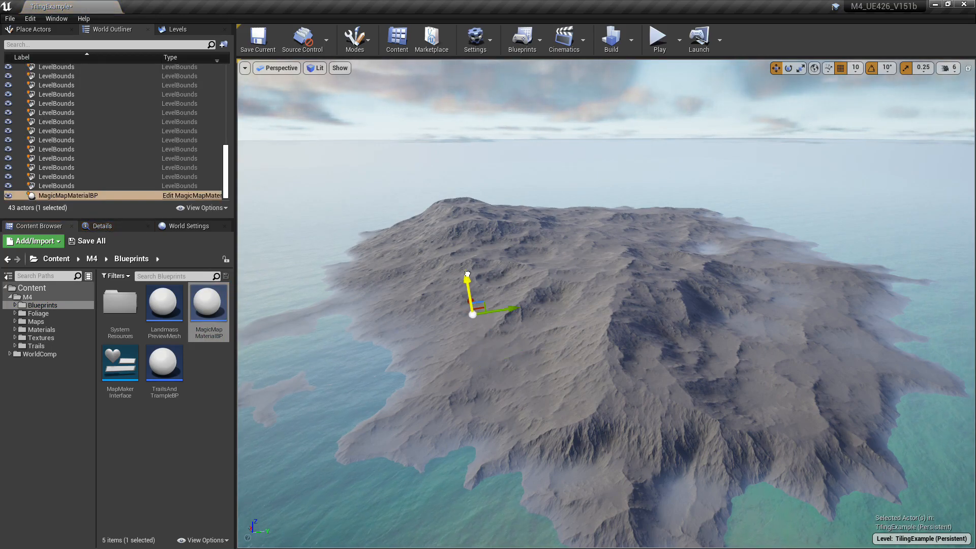
left_click(101, 225)
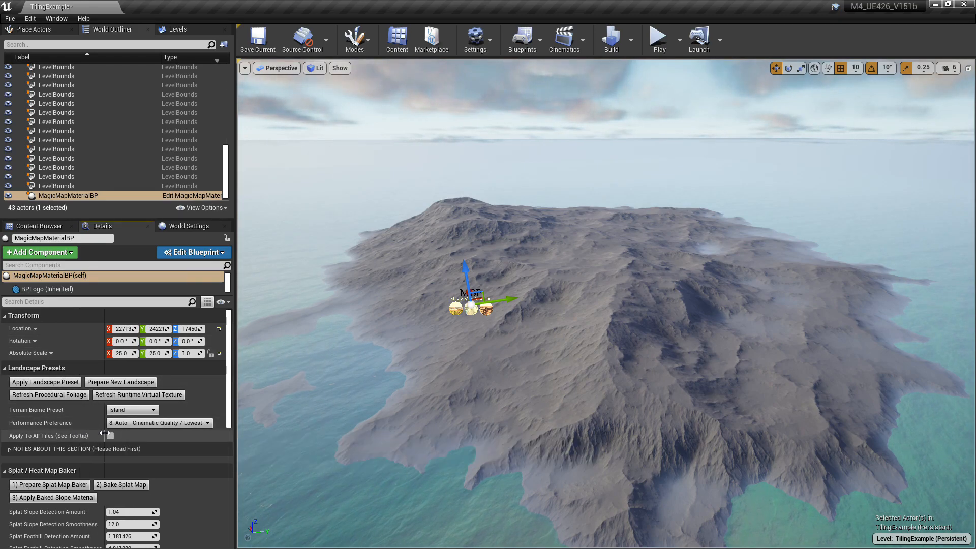
mouse_move(70, 440)
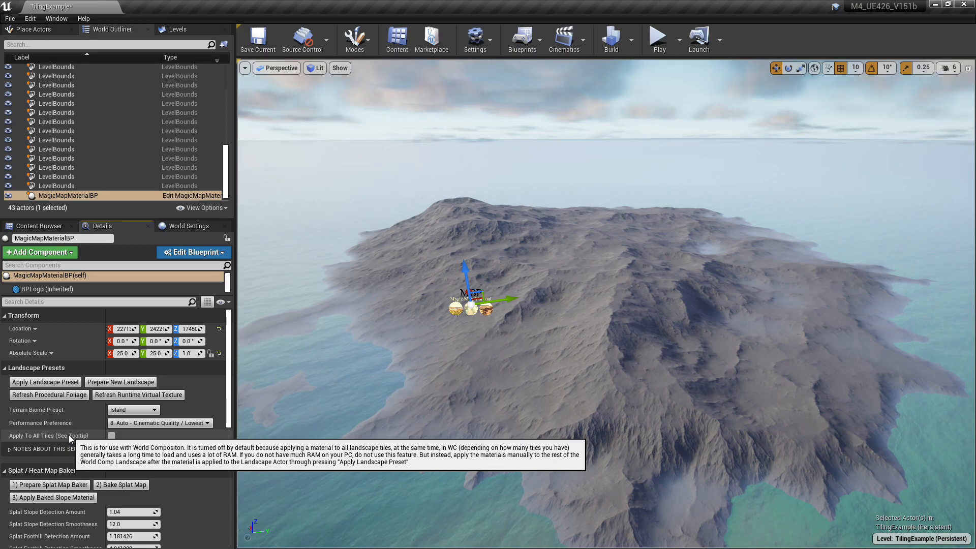
- Tick Apply To All Tiles on MagicMapMaterialBP and run Prepare New Landscape
left_click(112, 436)
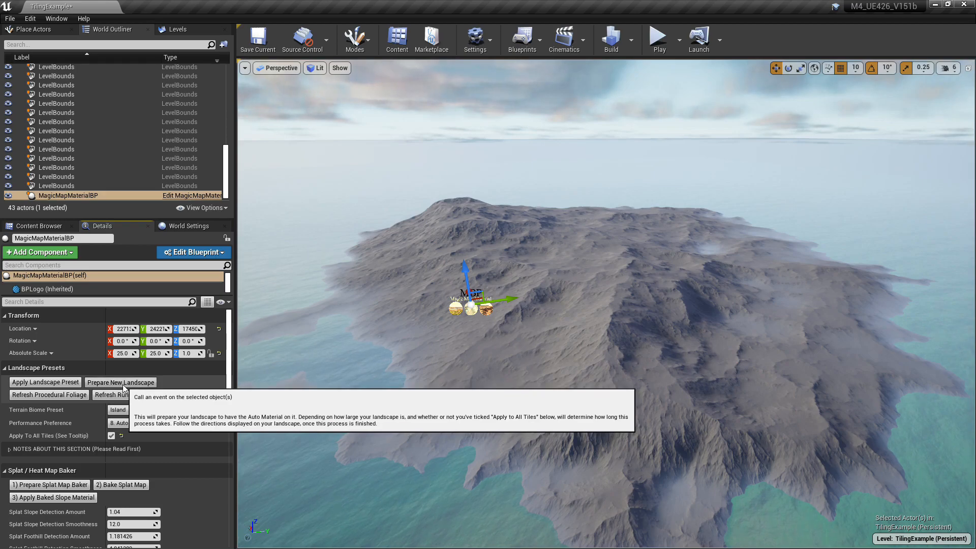
mouse_move(452, 313)
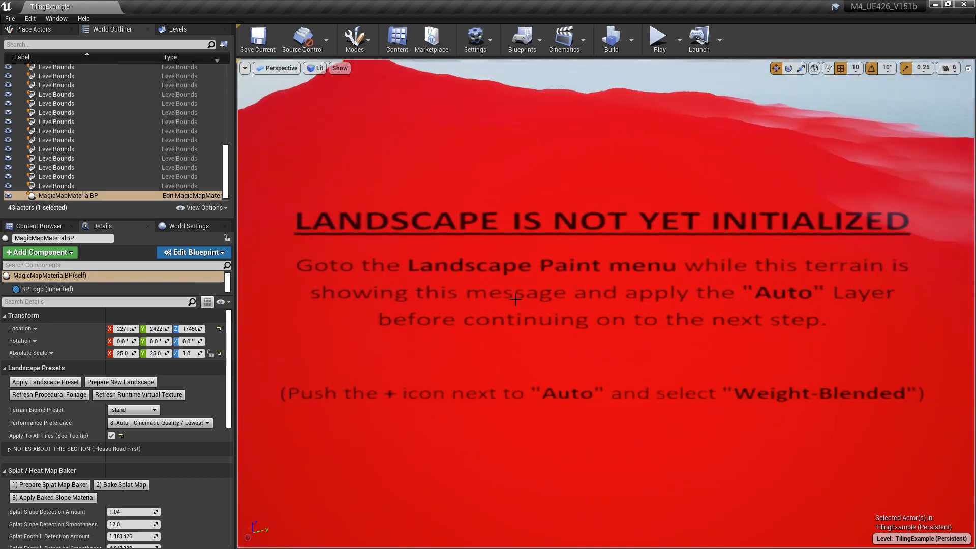
mouse_move(678, 301)
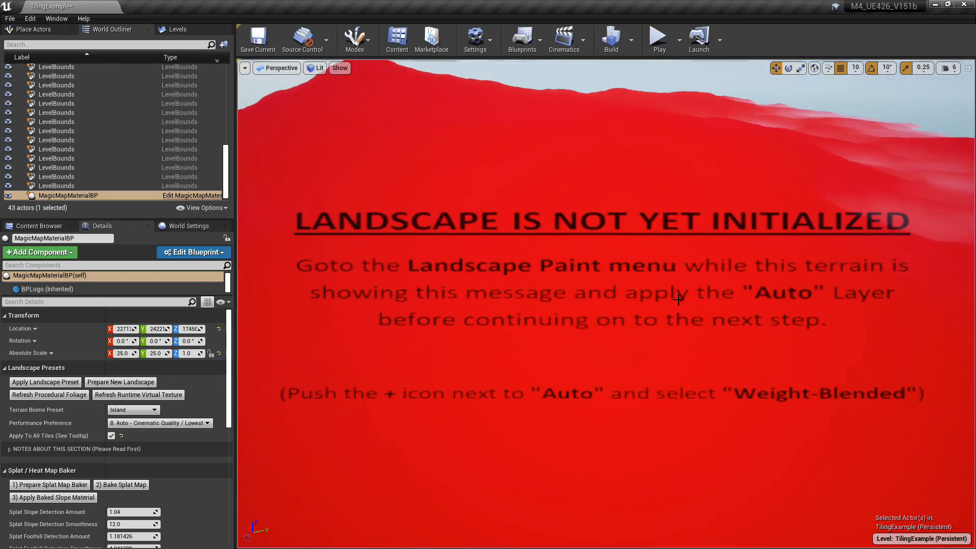
- Enter Landscape mode and switch to the Paint tool, listing the Auto layer without layer info
left_click(355, 39)
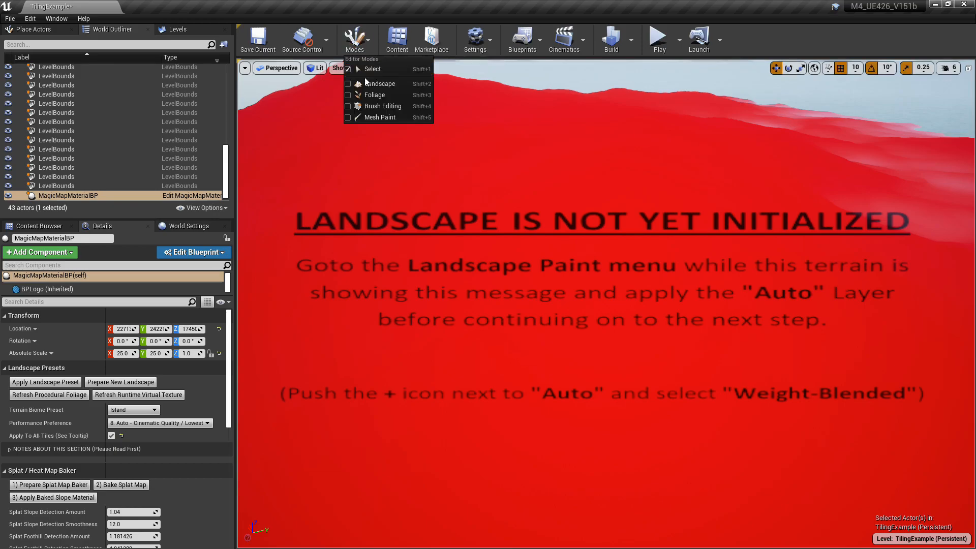
left_click(379, 82)
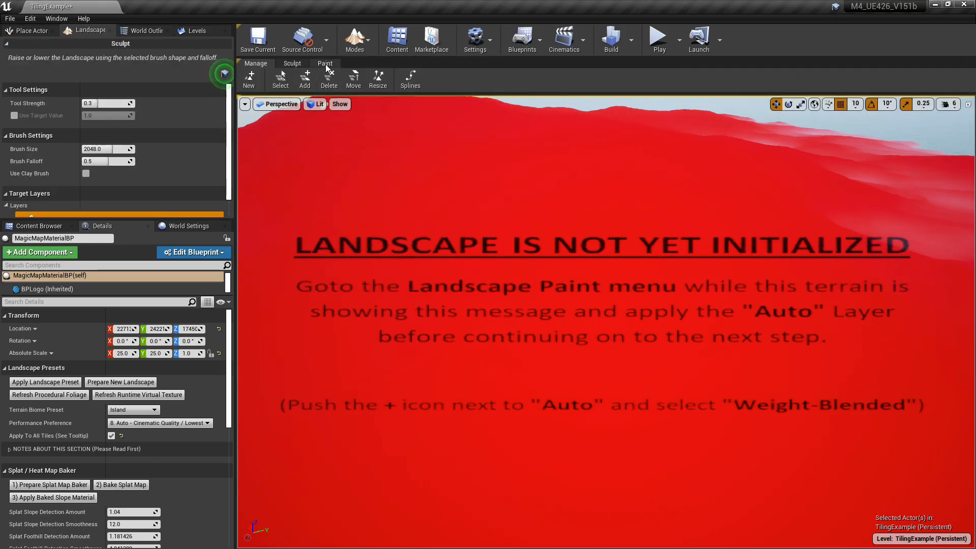
left_click(324, 63)
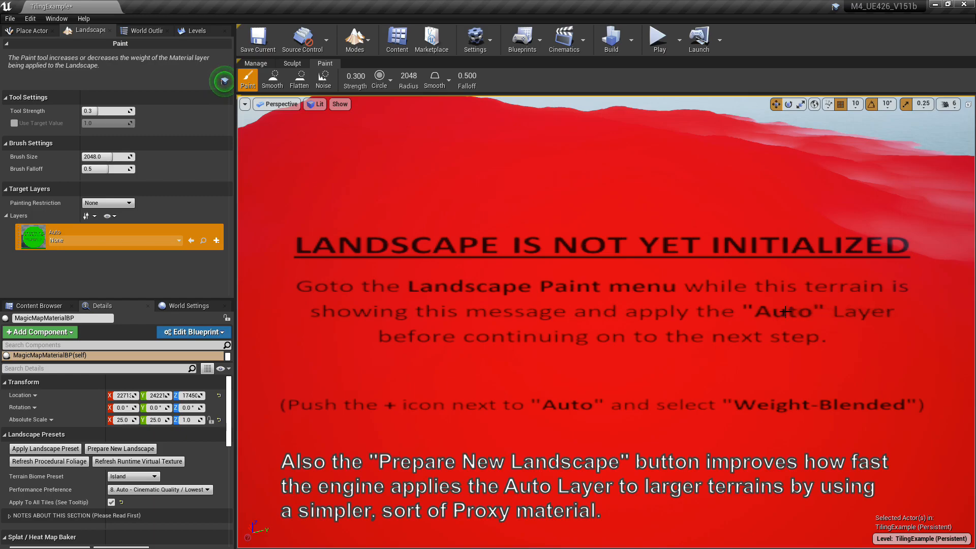
mouse_move(216, 240)
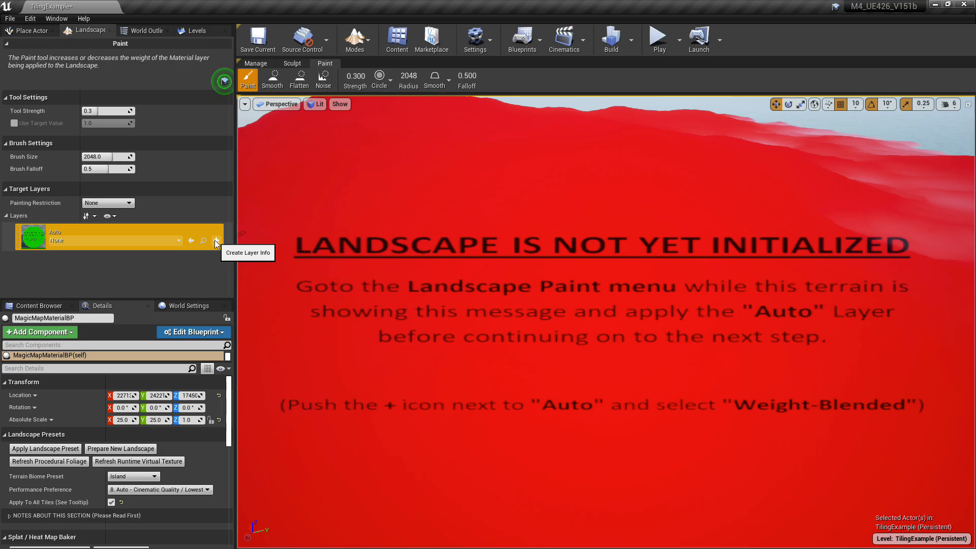
- Create and save Weight-Blended Layer (normal) info for the Auto layer, then return to World Outliner
left_click(215, 240)
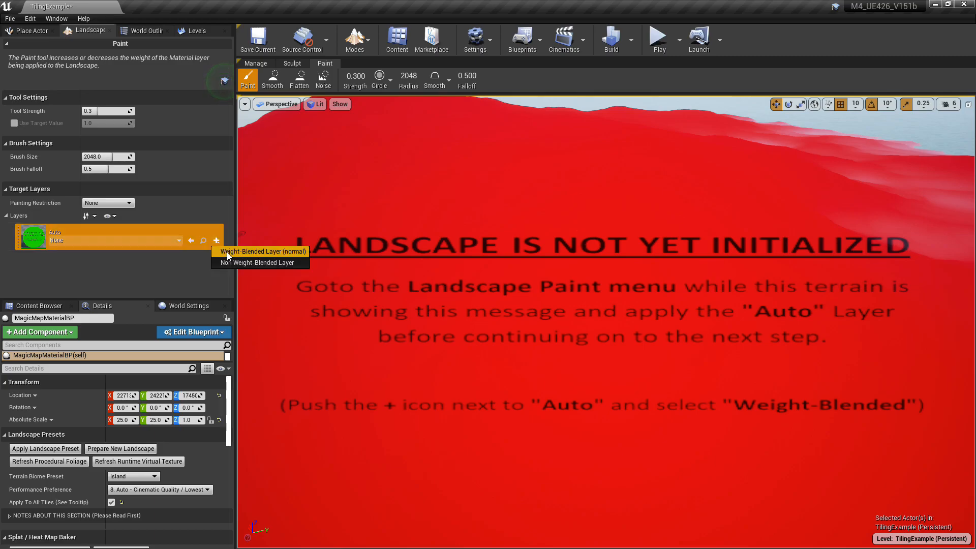
left_click(261, 252)
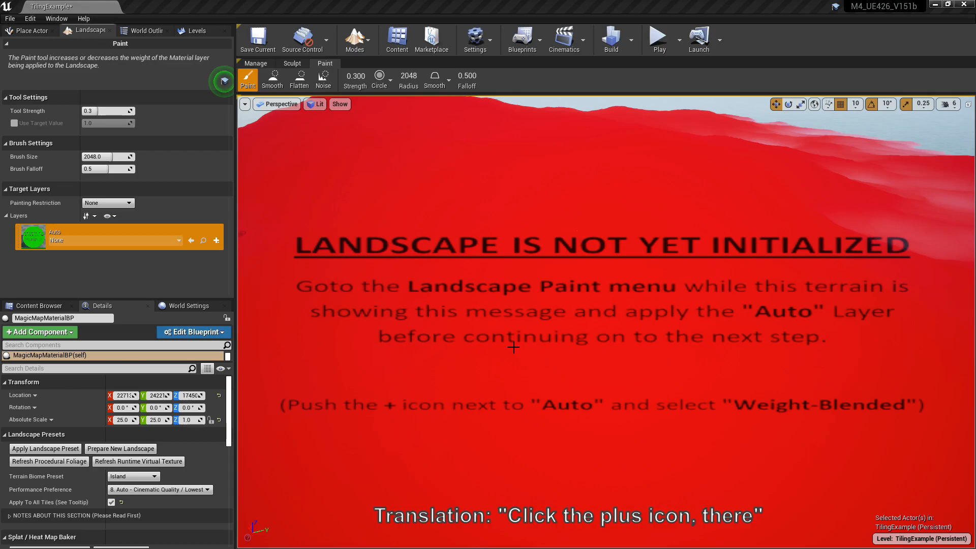
left_click(215, 240)
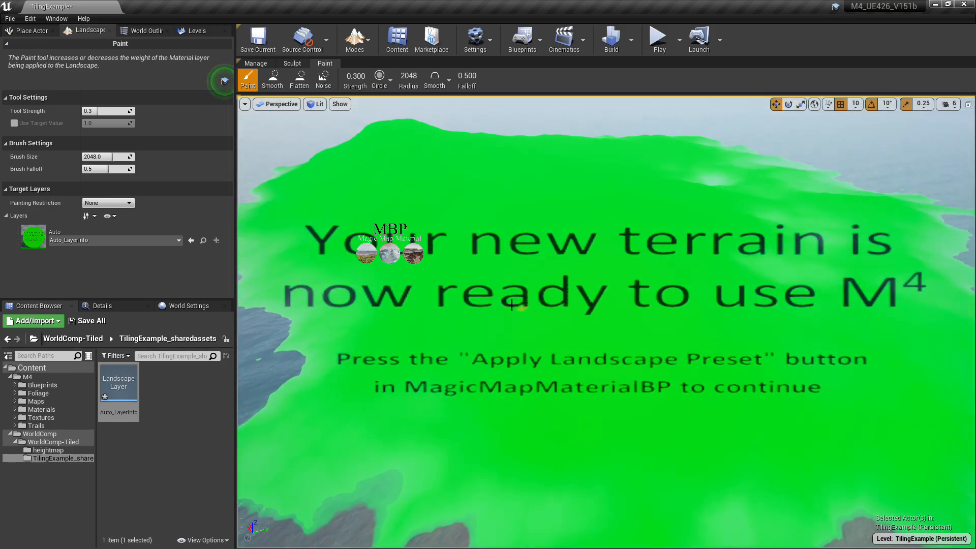
left_click(147, 30)
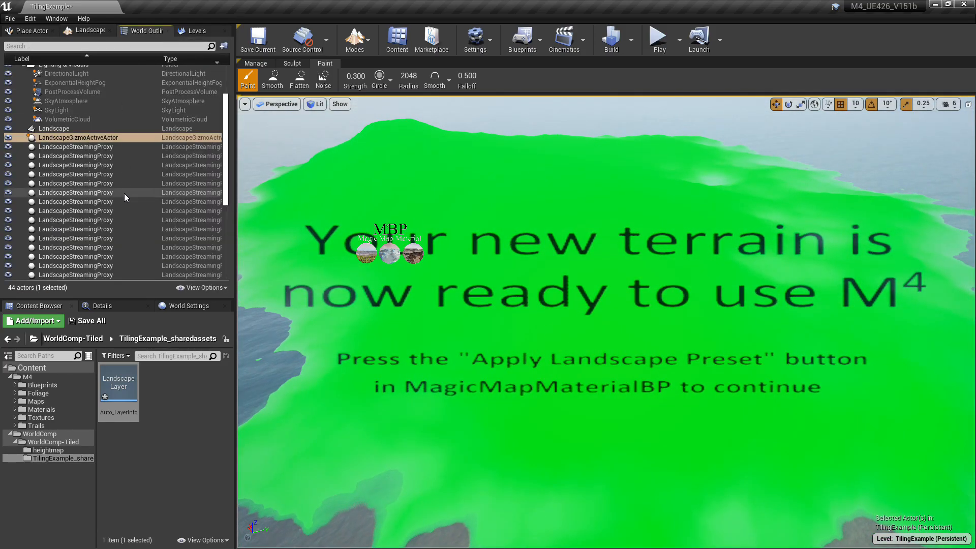
scroll("down", 3)
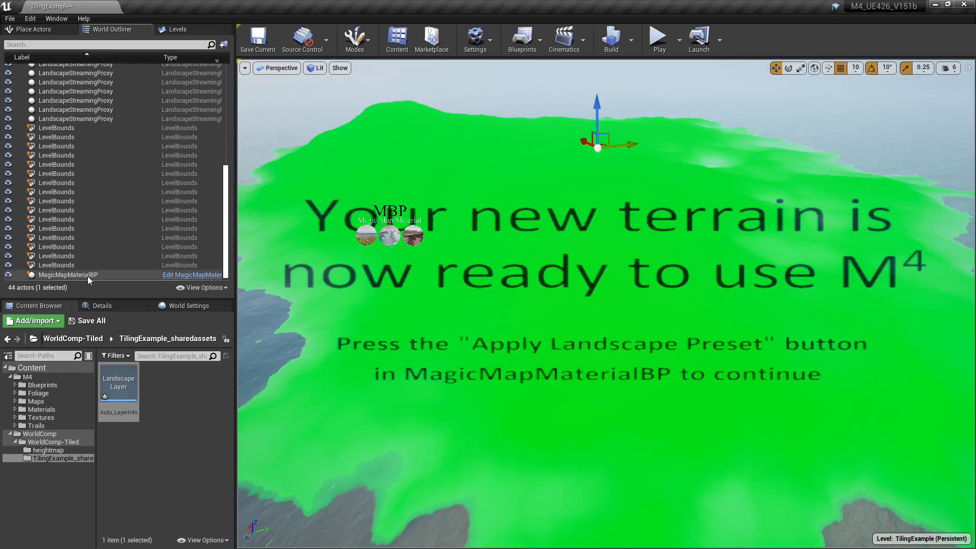
- On MagicMapMaterialBP, apply the Island terrain biome preset to the landscape
left_click(101, 305)
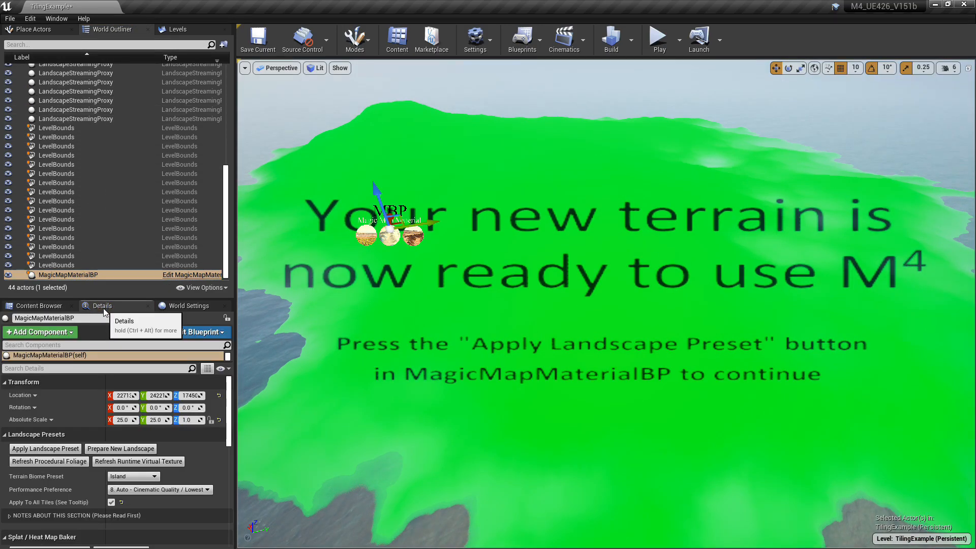
mouse_move(44, 449)
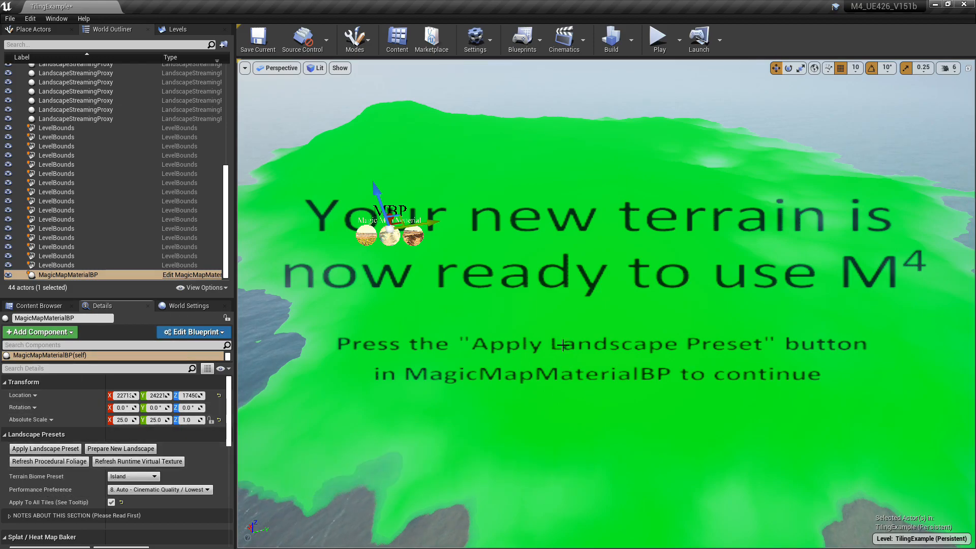
mouse_move(45, 449)
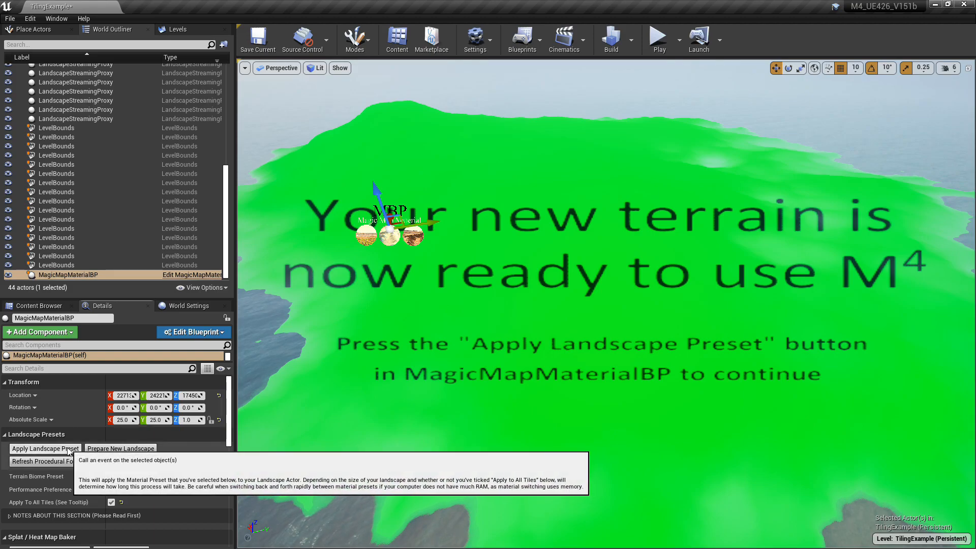
mouse_move(426, 418)
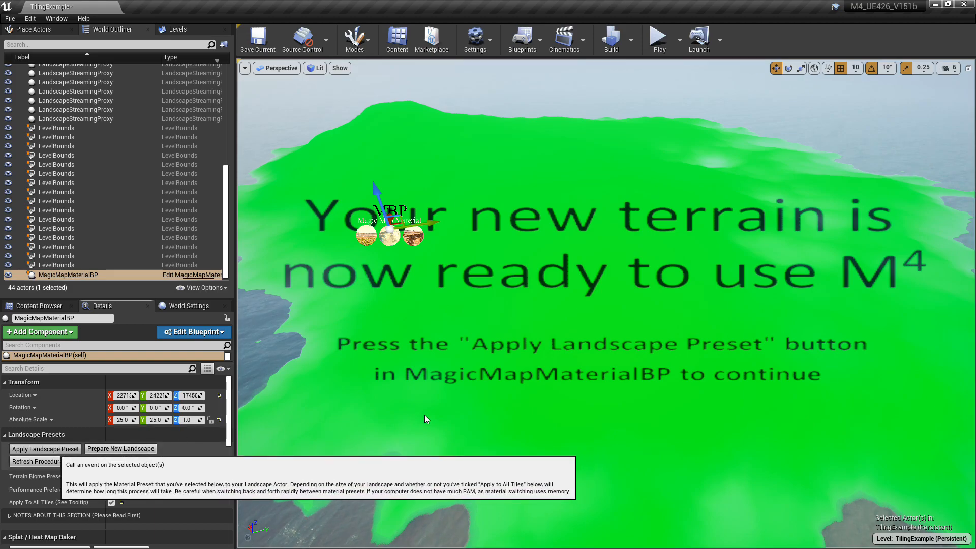
mouse_move(484, 415)
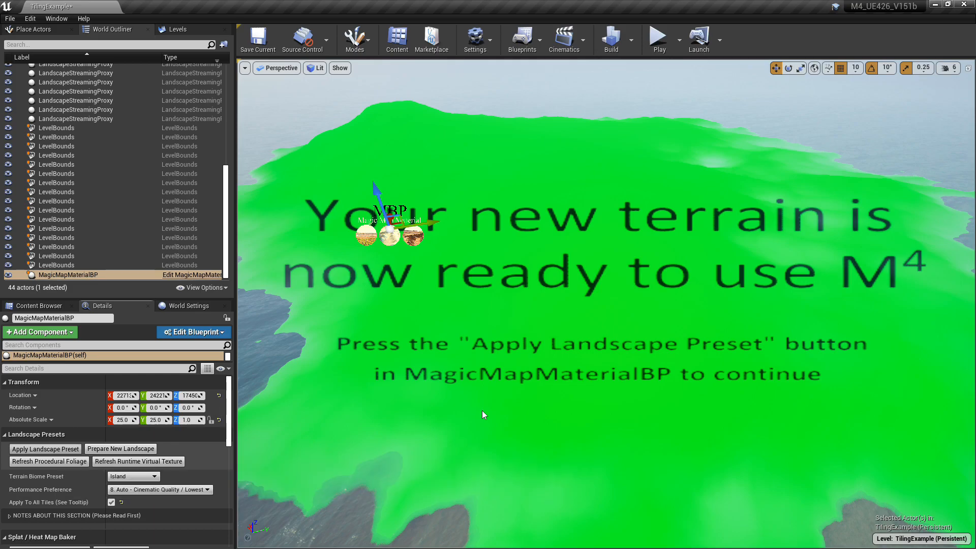
left_click(44, 448)
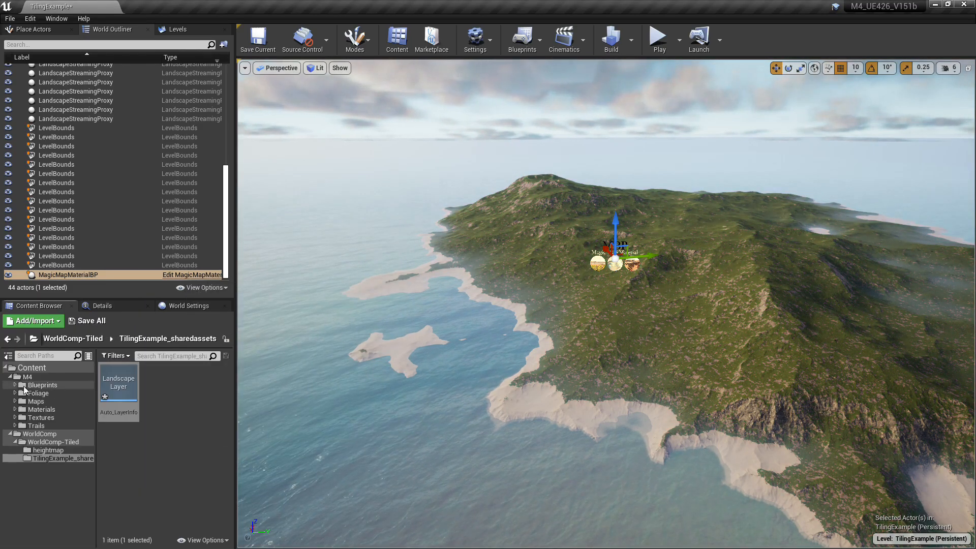
- Place LandmassPreviewMesh from M4/Blueprints and reset its Location to the world origin
left_click(43, 384)
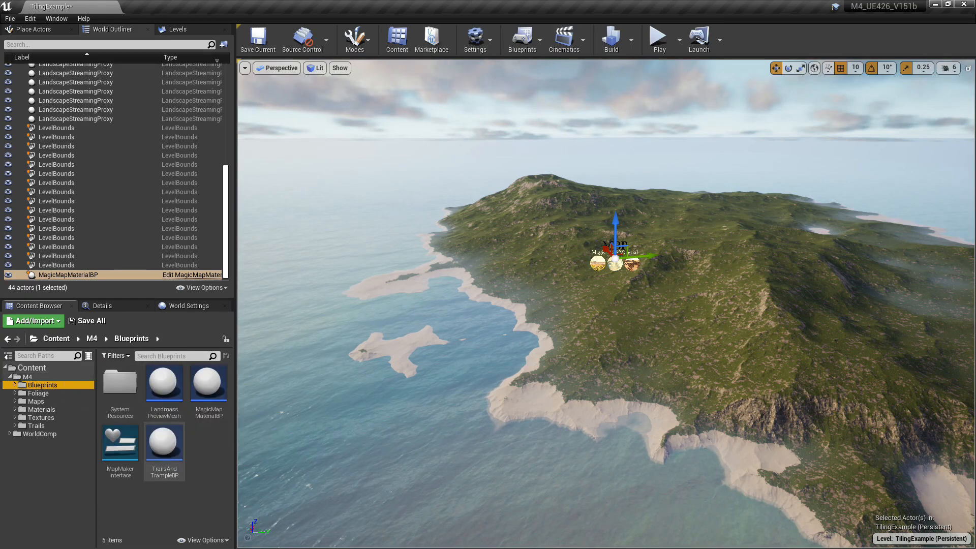
mouse_move(163, 382)
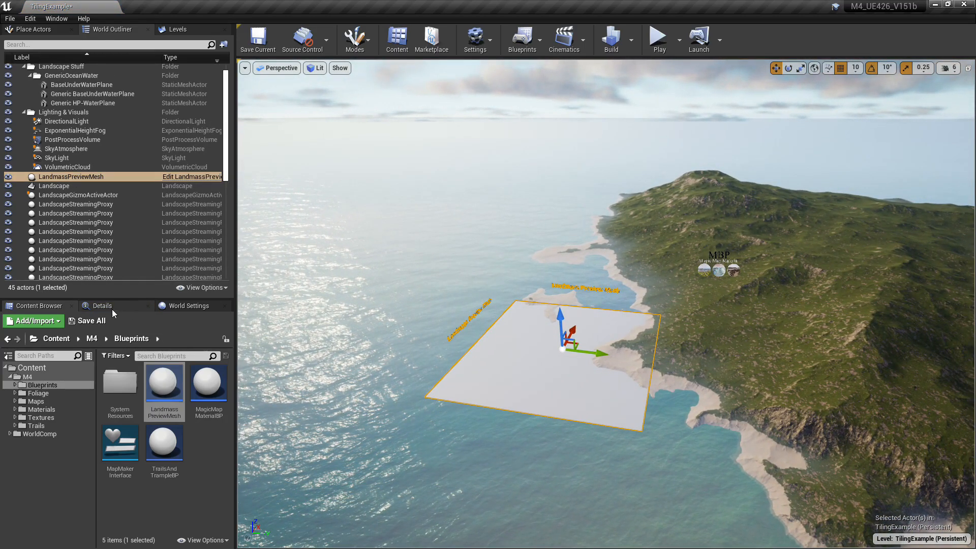
left_click(100, 307)
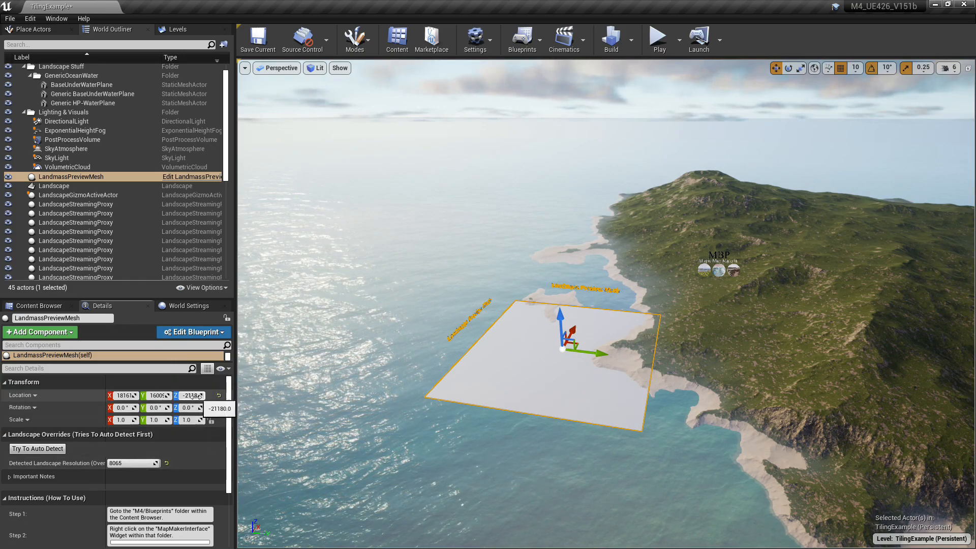
mouse_move(218, 397)
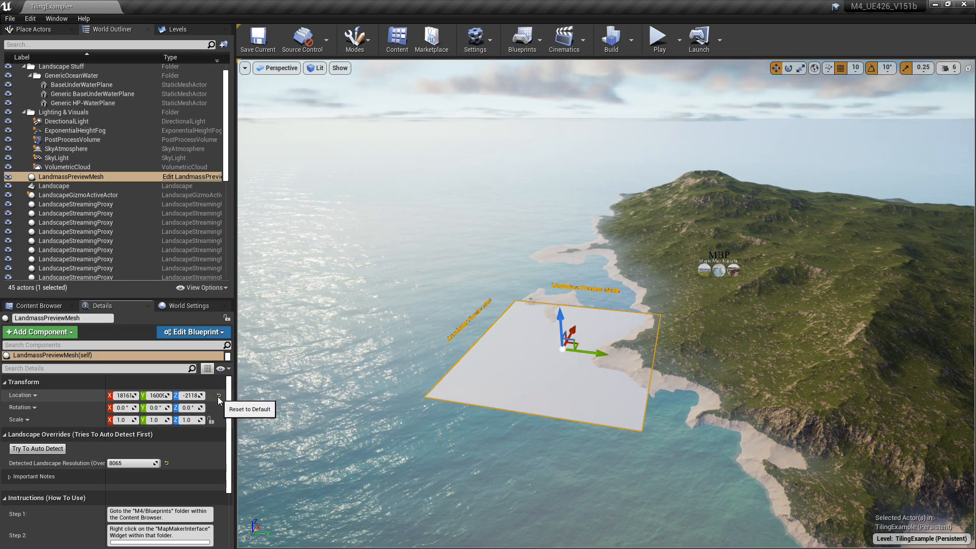
left_click(219, 396)
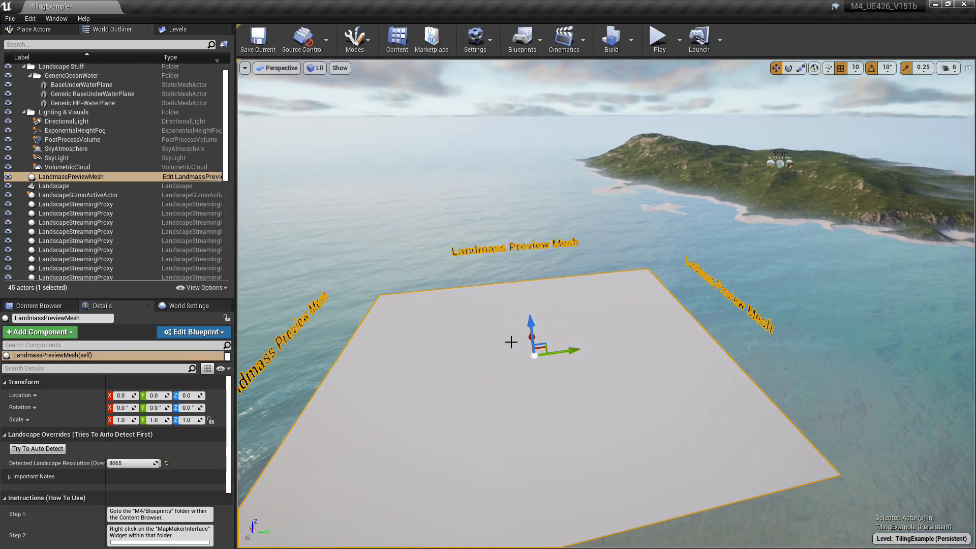
left_click_drag(532, 324, 522, 240)
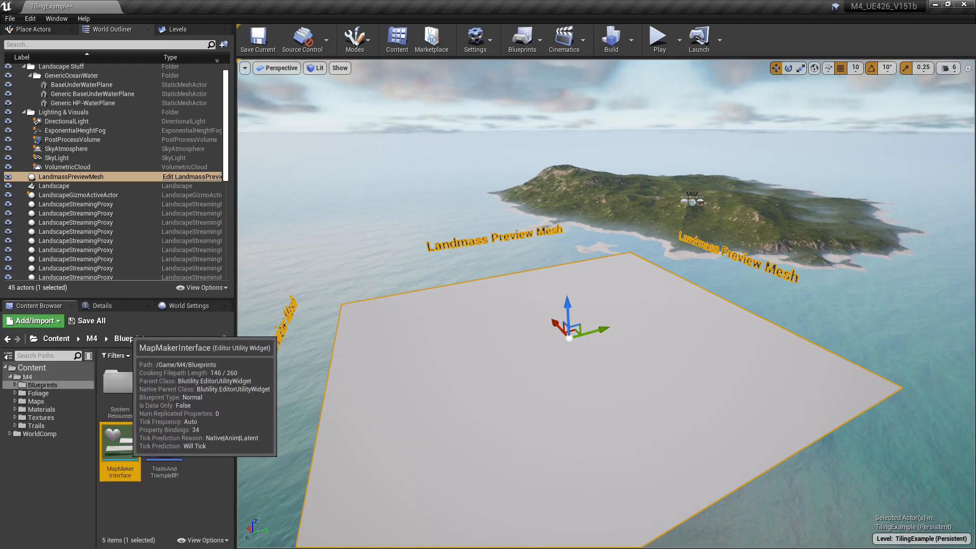
- Run the MapMakerInterface utility widget and start the particle erosion simulation on the preview terrain
right_click(120, 440)
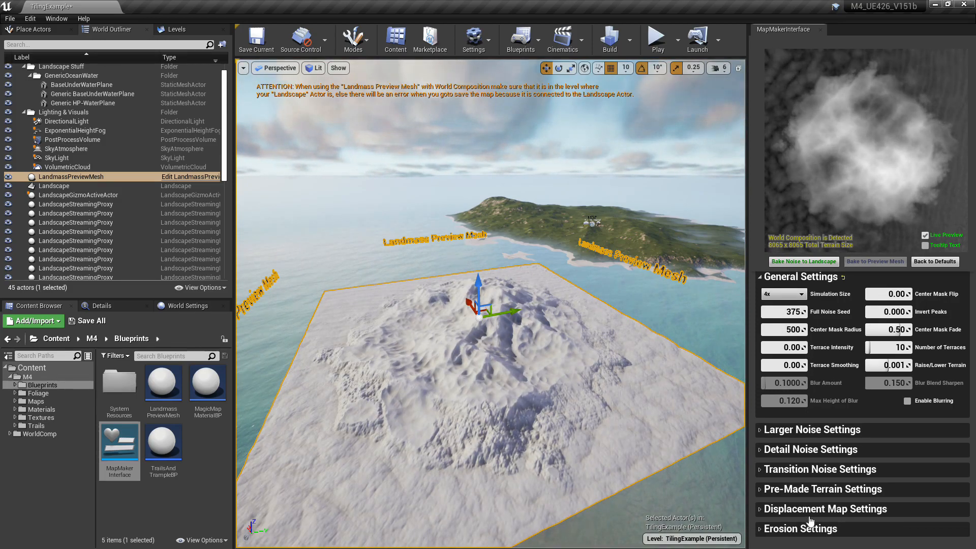
left_click(802, 529)
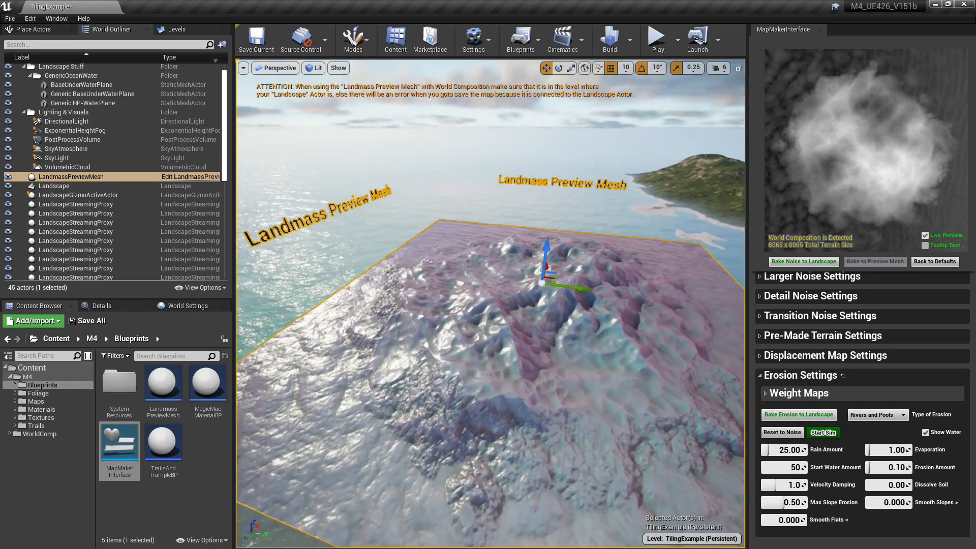
left_click(821, 432)
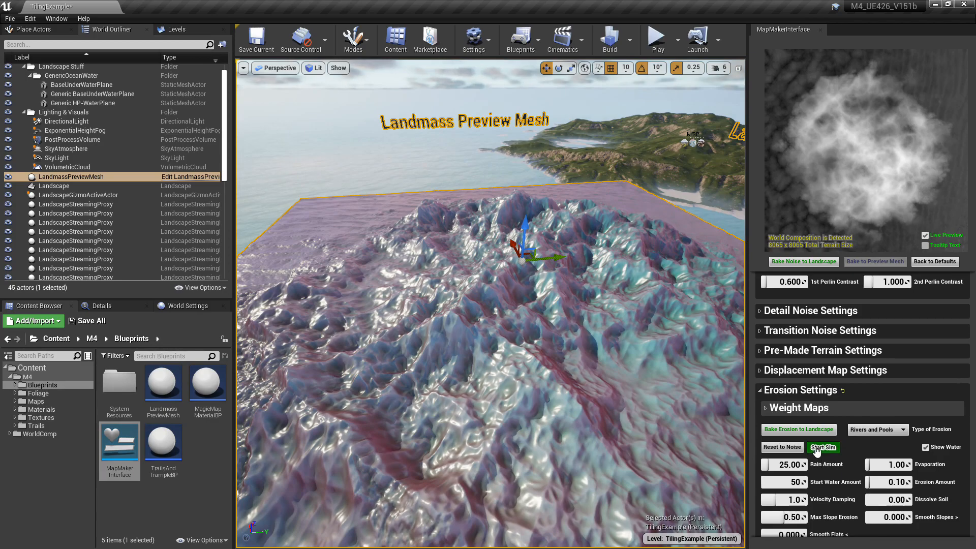
left_click(822, 447)
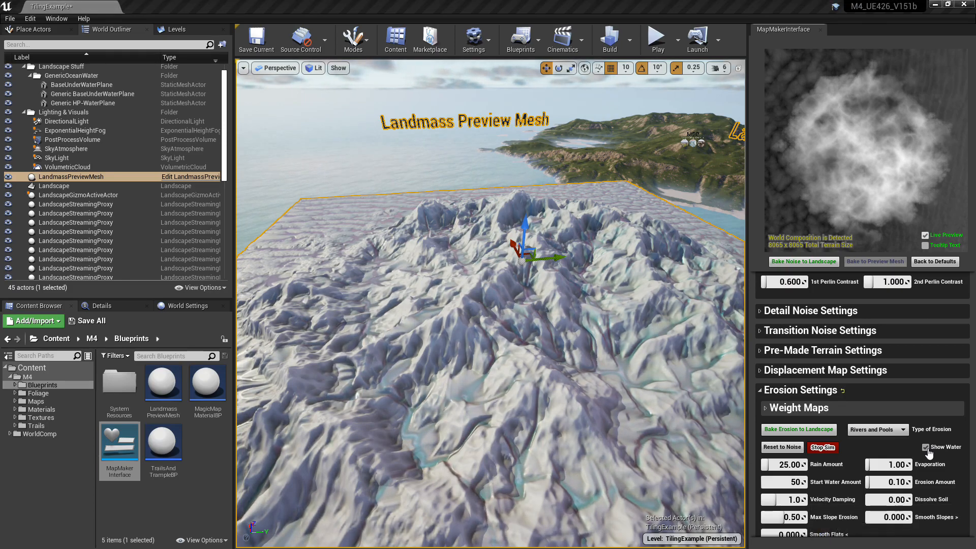
left_click(823, 447)
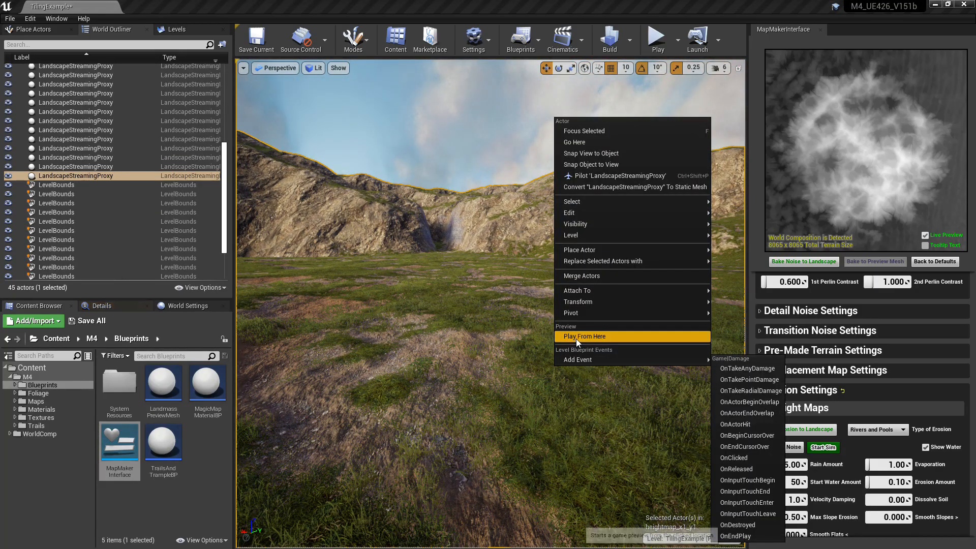
- Play From Here in the viewport and take mouse control of the third-person character
left_click(584, 337)
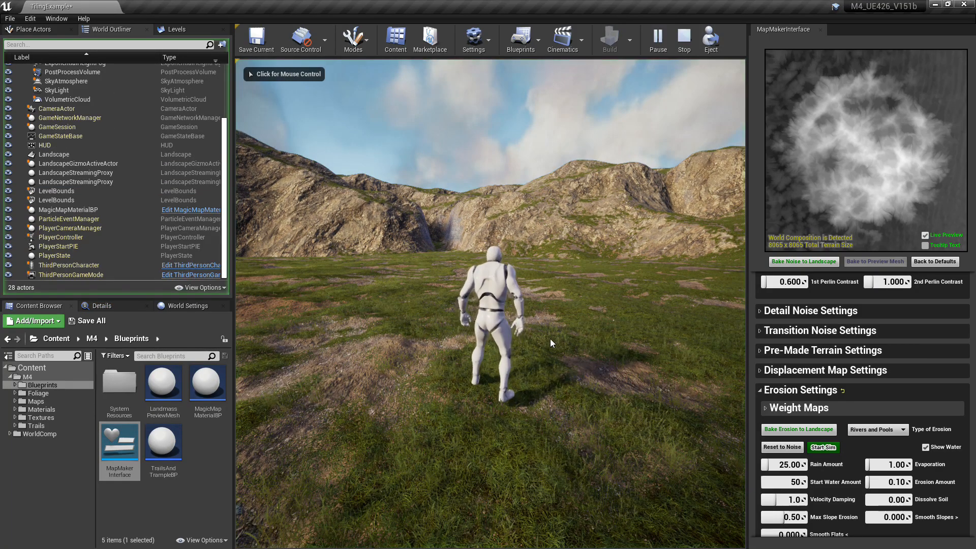
left_click(283, 74)
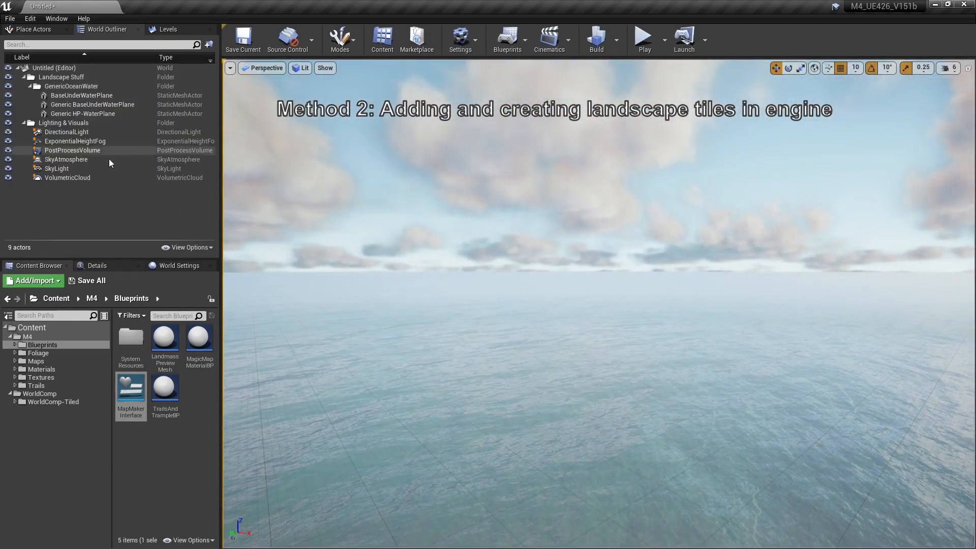
mouse_move(10, 18)
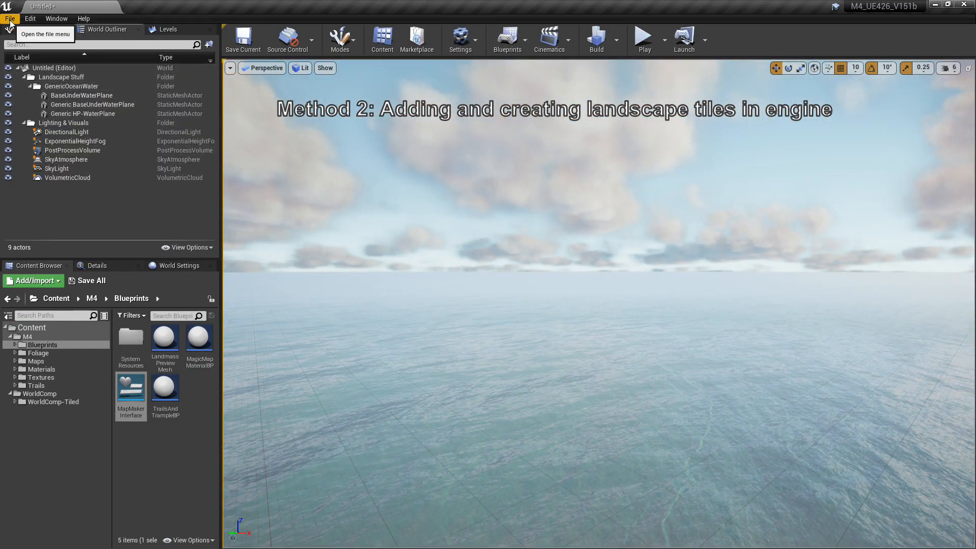
- Save the level as SectionsExample inside a new WorldComp-AddSection folder under WorldComp
left_click(10, 18)
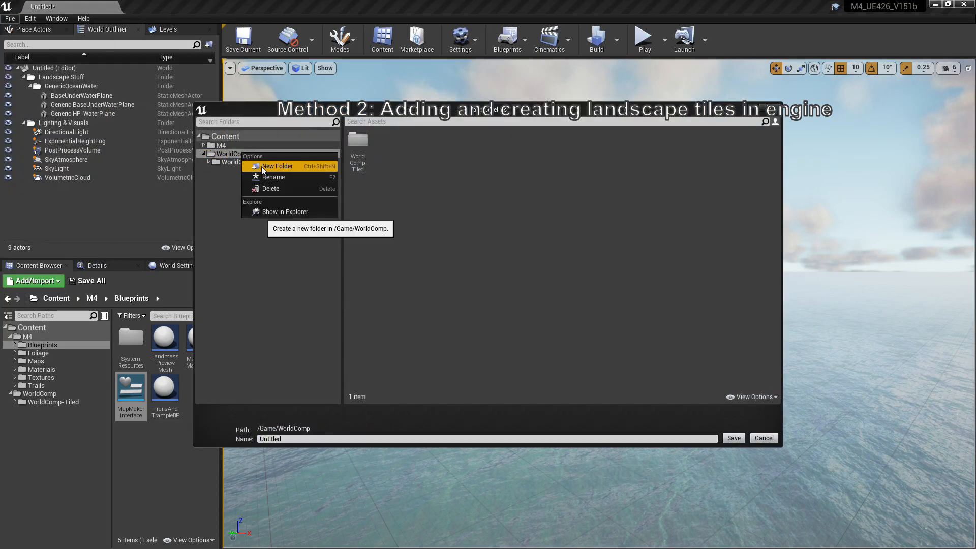
left_click(277, 165)
type("WorldComp-AddSection")
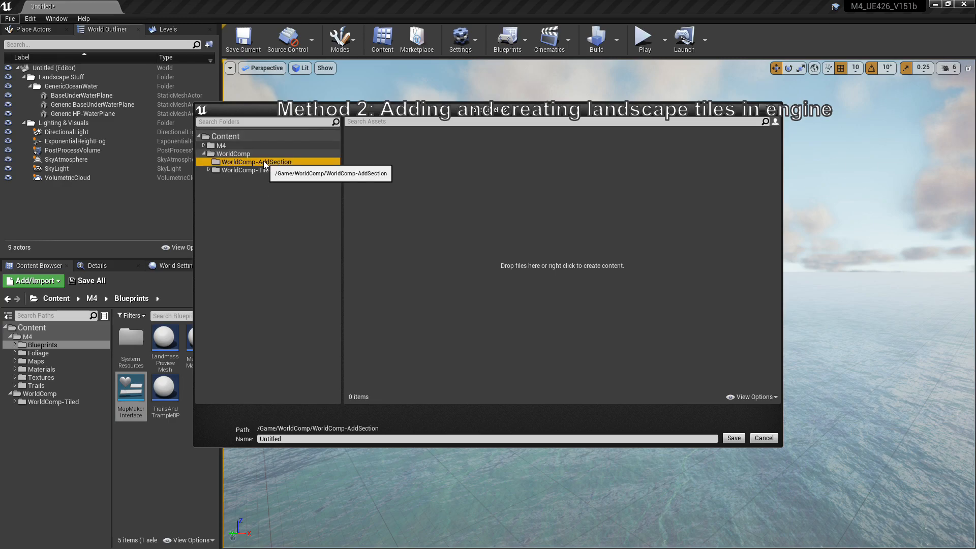
mouse_move(314, 301)
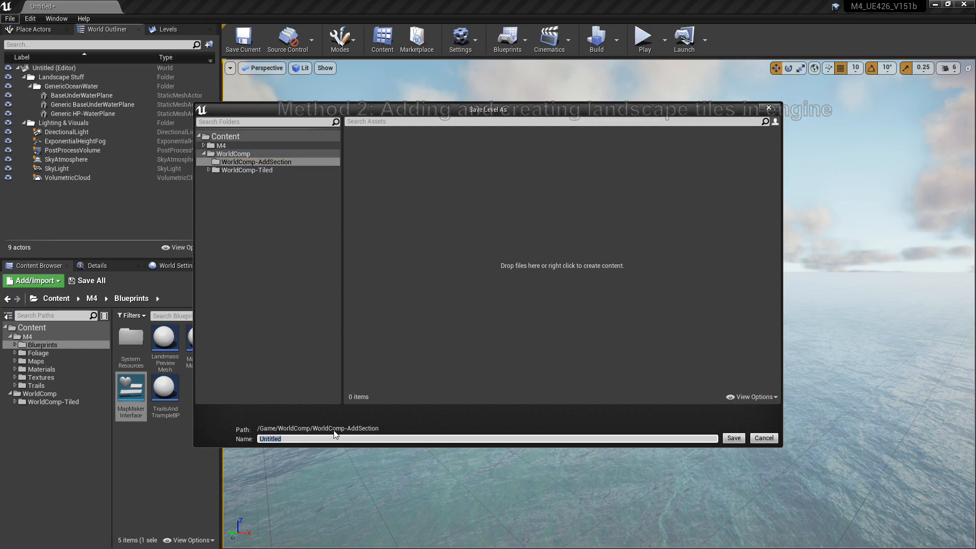
type("SectionsExample")
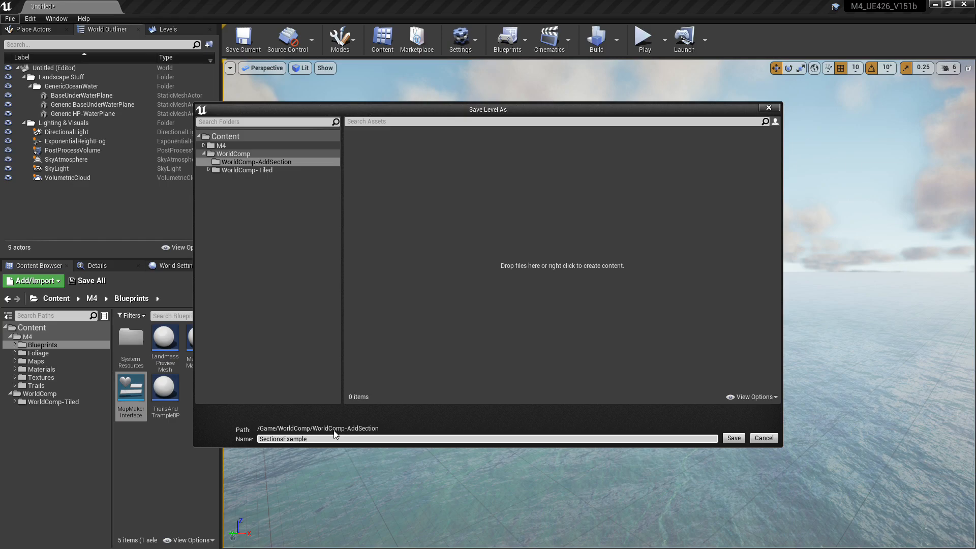
left_click(733, 437)
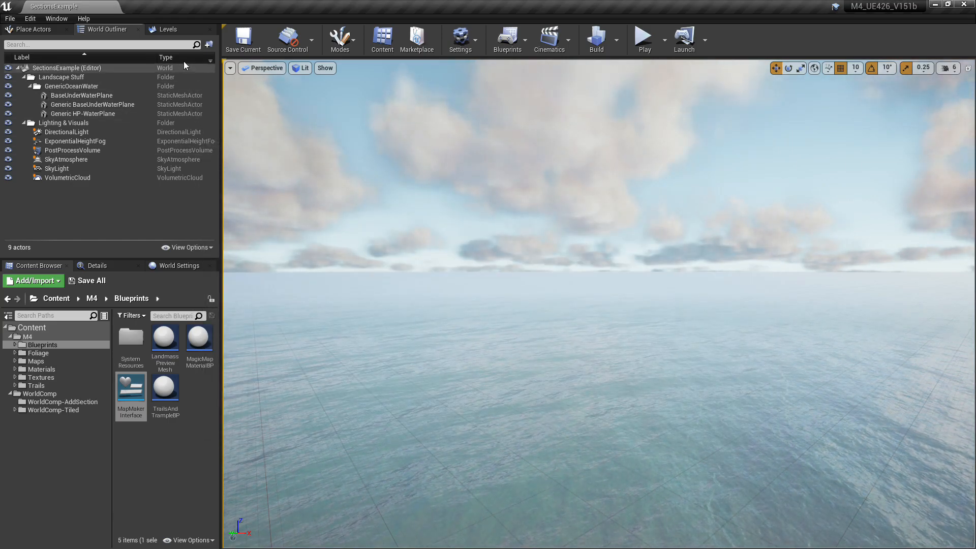
mouse_move(179, 265)
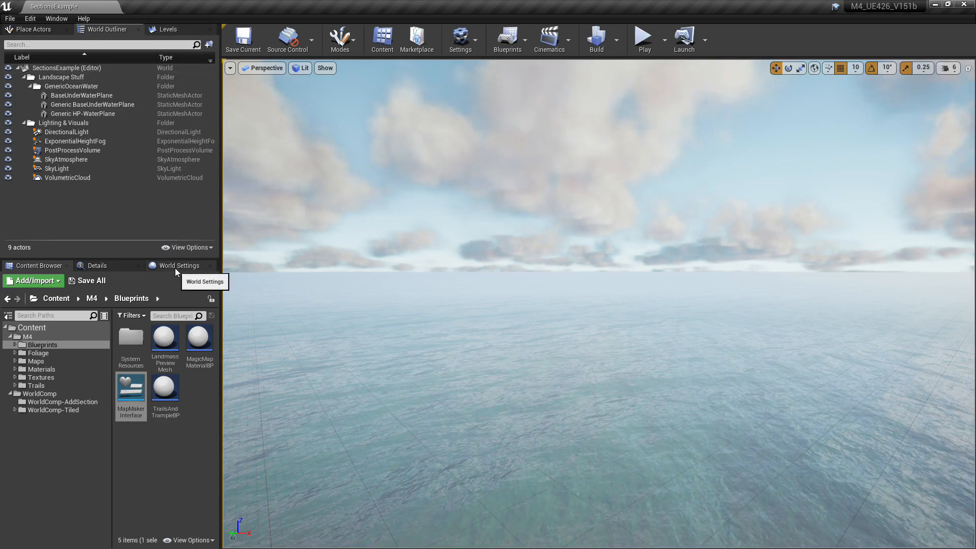
- Enable World Composition in World Settings and start creating a new level from the Levels panel
left_click(181, 265)
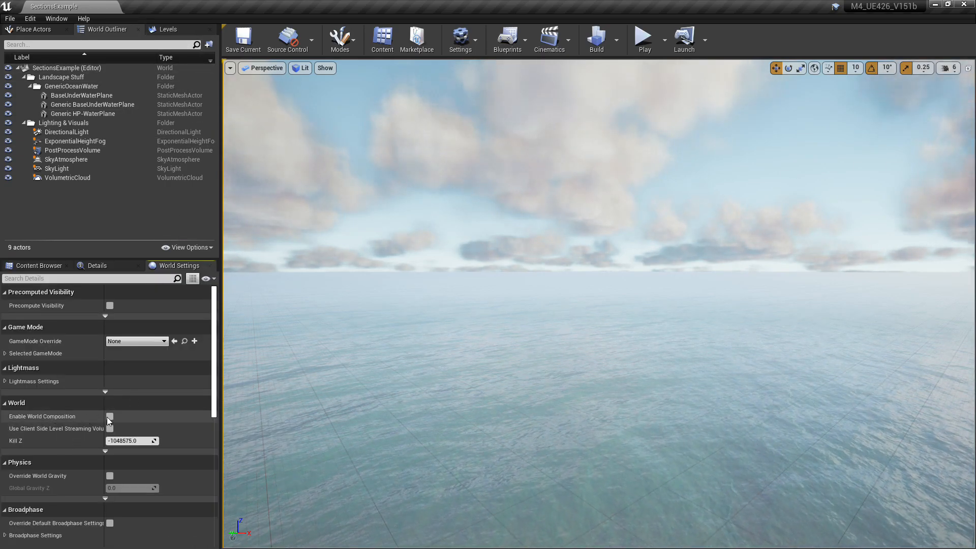
left_click(110, 416)
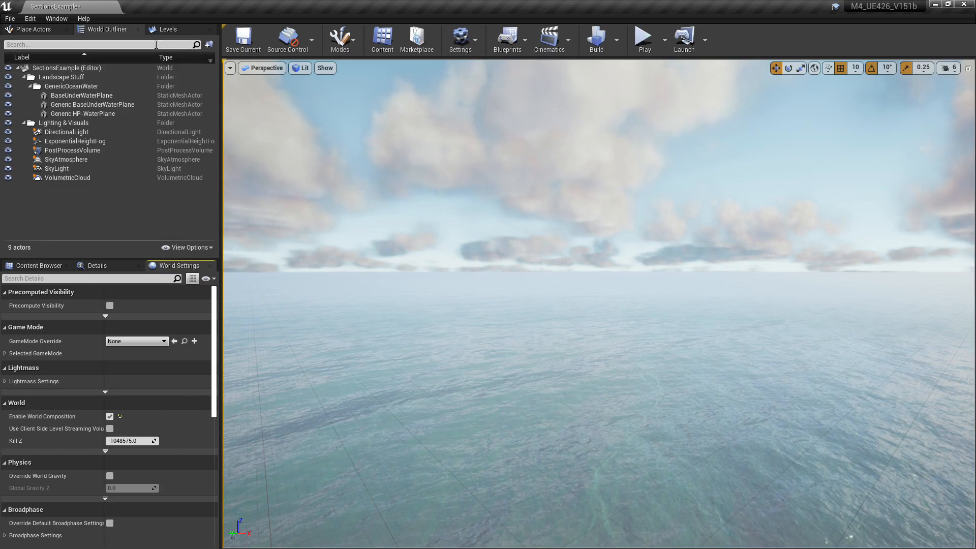
left_click(167, 30)
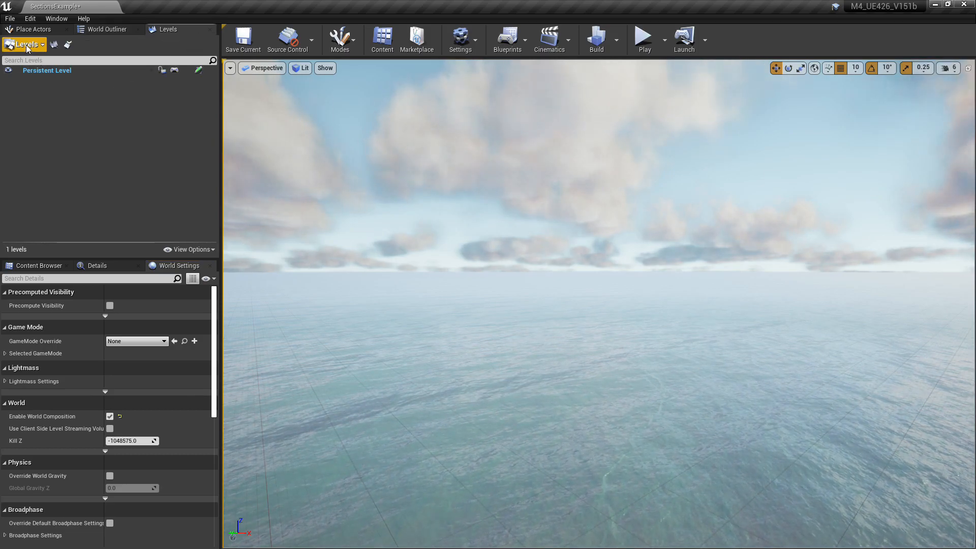
left_click(25, 44)
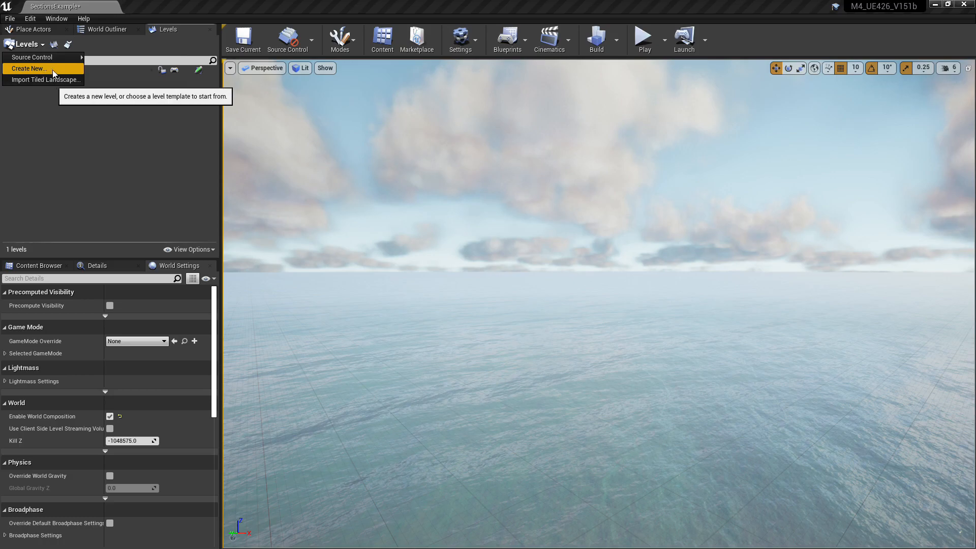
left_click(29, 68)
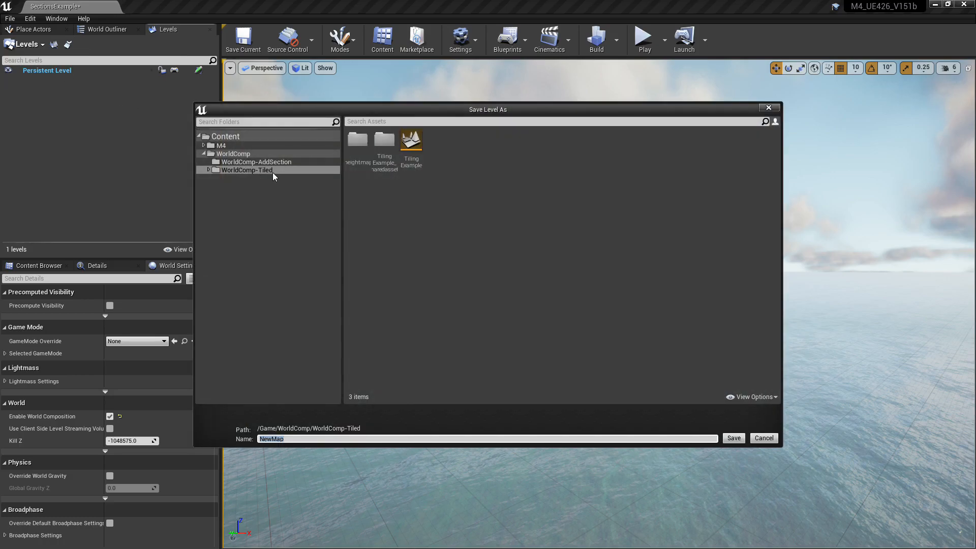
- Save the new level as Level_01 in WorldComp-AddSection and make it the current level
left_click(256, 162)
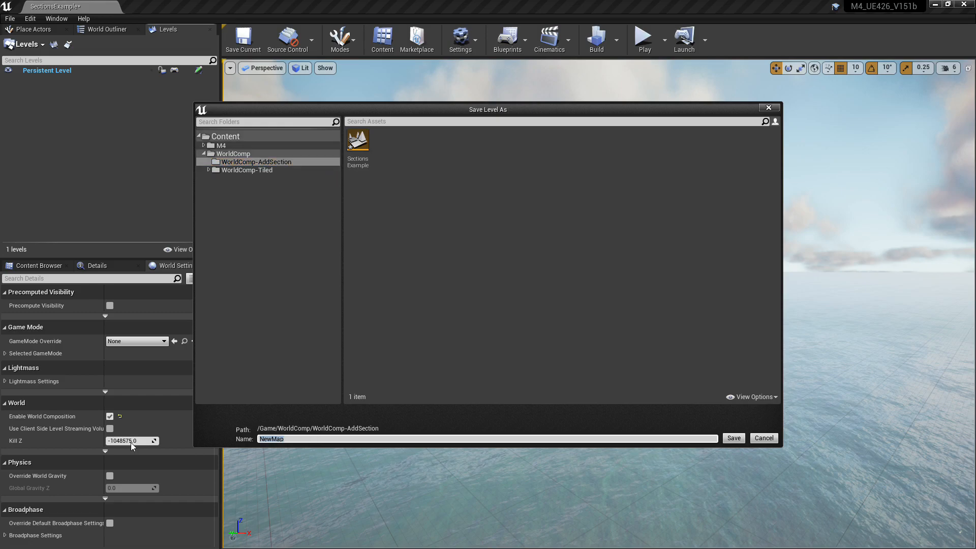
type("Level_01")
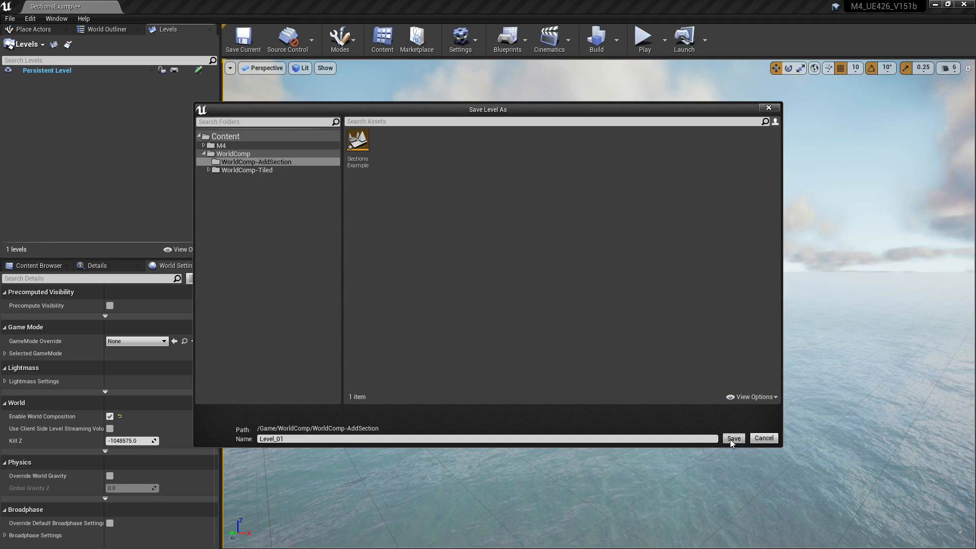
left_click(733, 437)
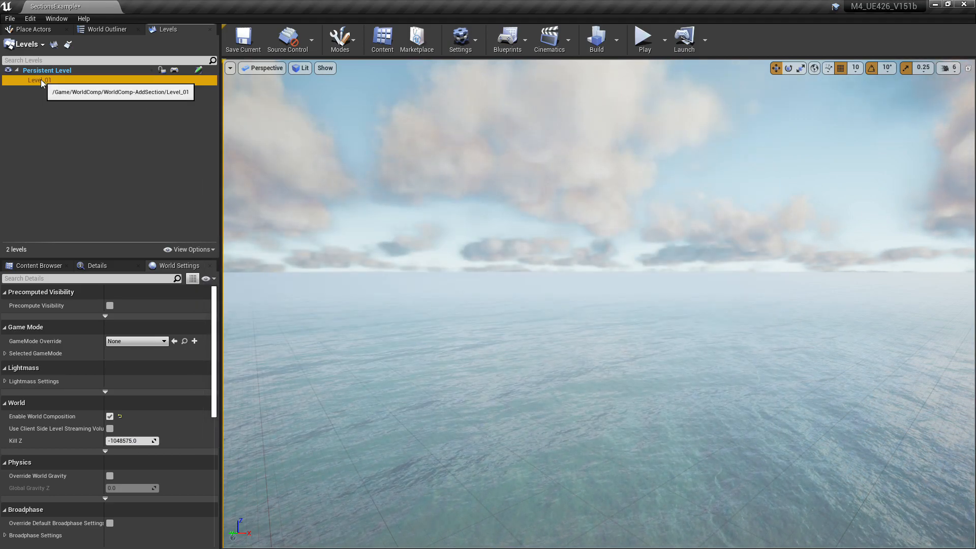
right_click(40, 80)
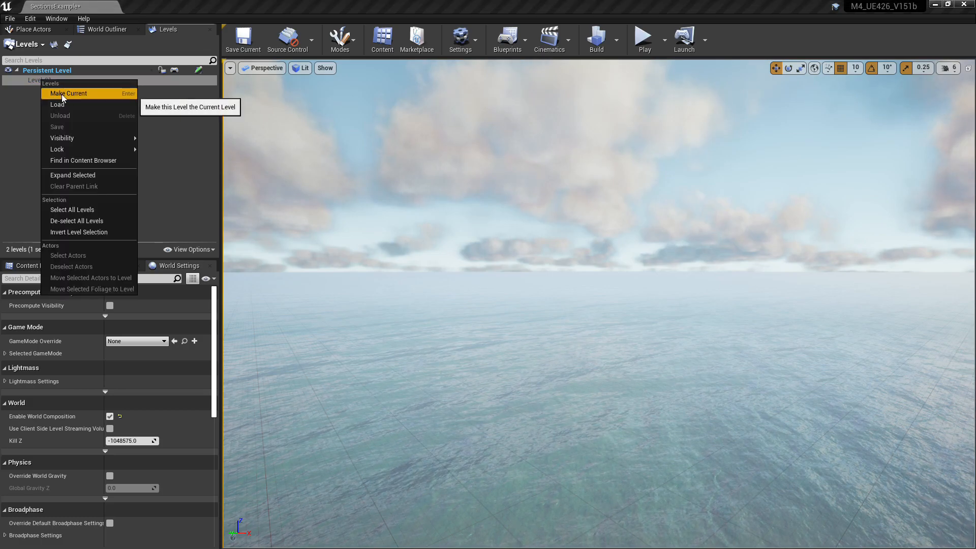
left_click(69, 94)
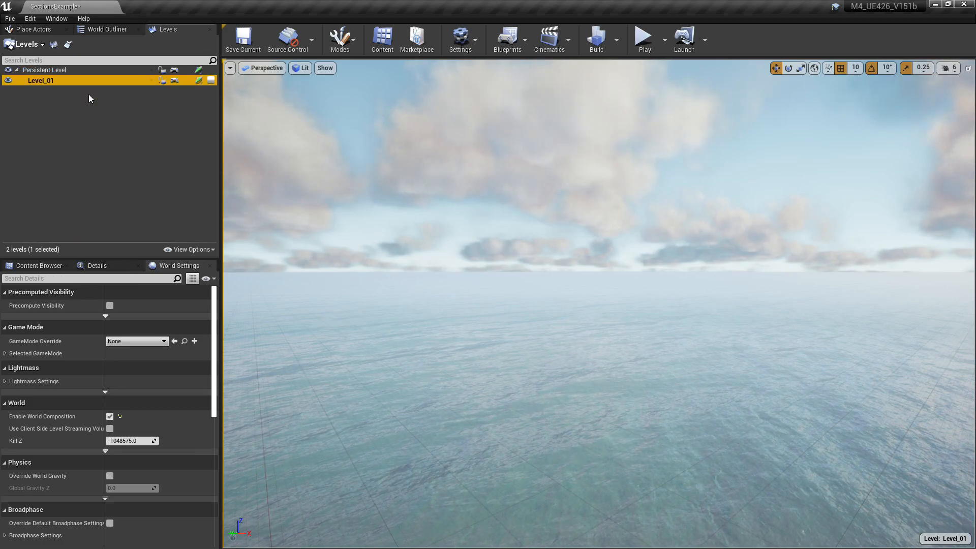
- In Landscape mode, create a flat landscape with 63x63 sections, 2x2 sections per component, 16x16 components
left_click(340, 37)
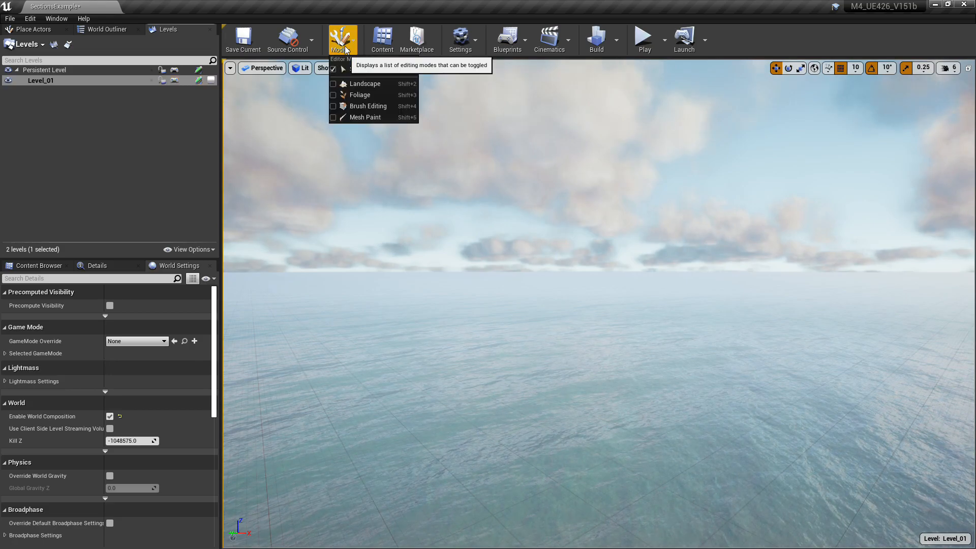
left_click(366, 82)
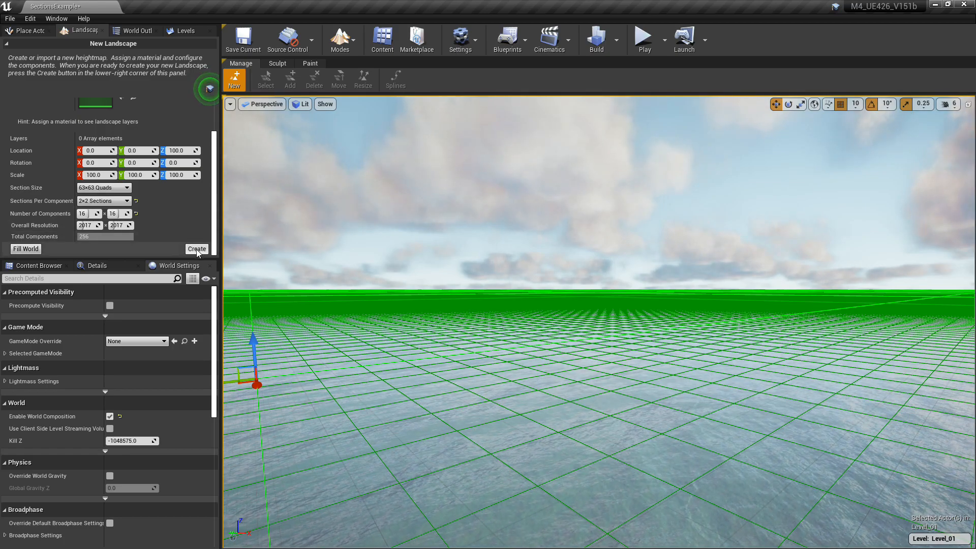
left_click(196, 248)
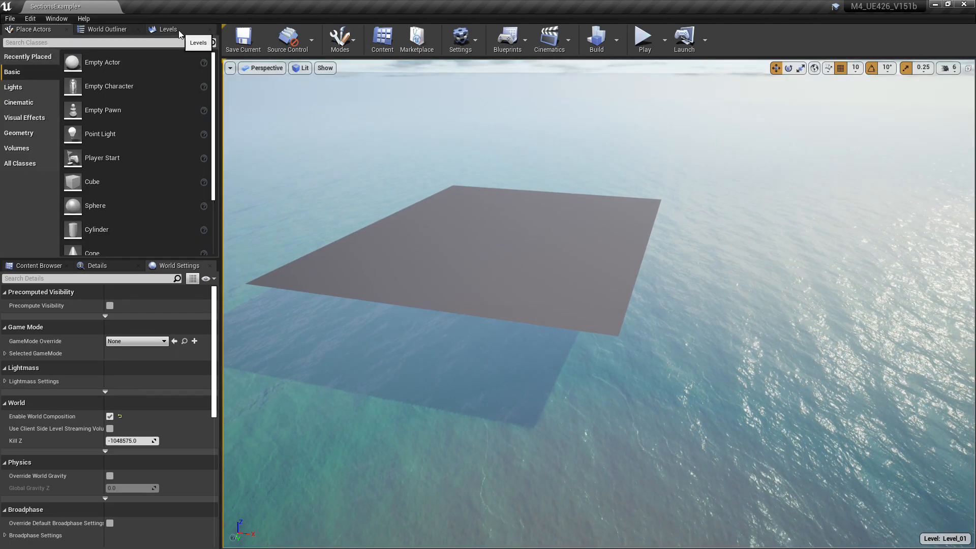
- In World Composition, add an adjacent landscape tile on Level_01's +X side saved as Level_02
left_click(167, 30)
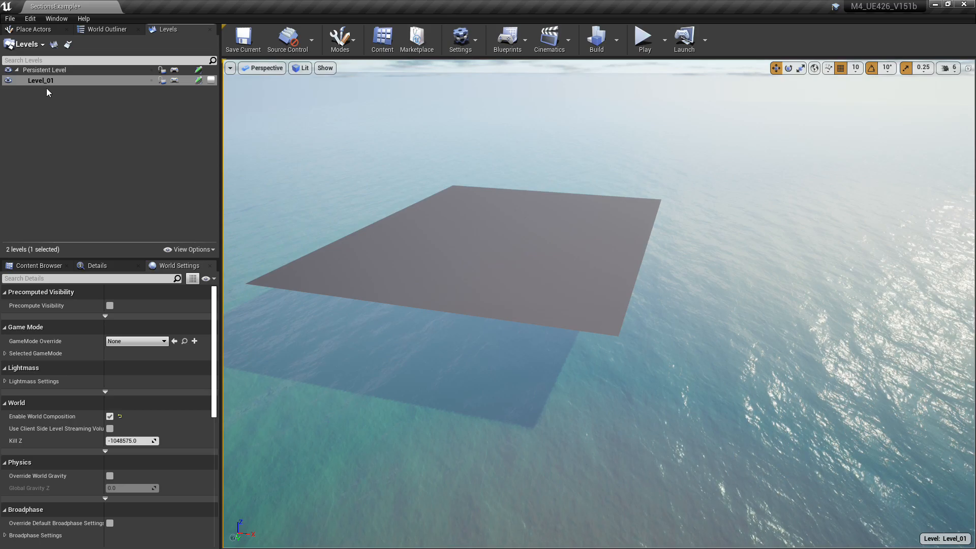
mouse_move(68, 44)
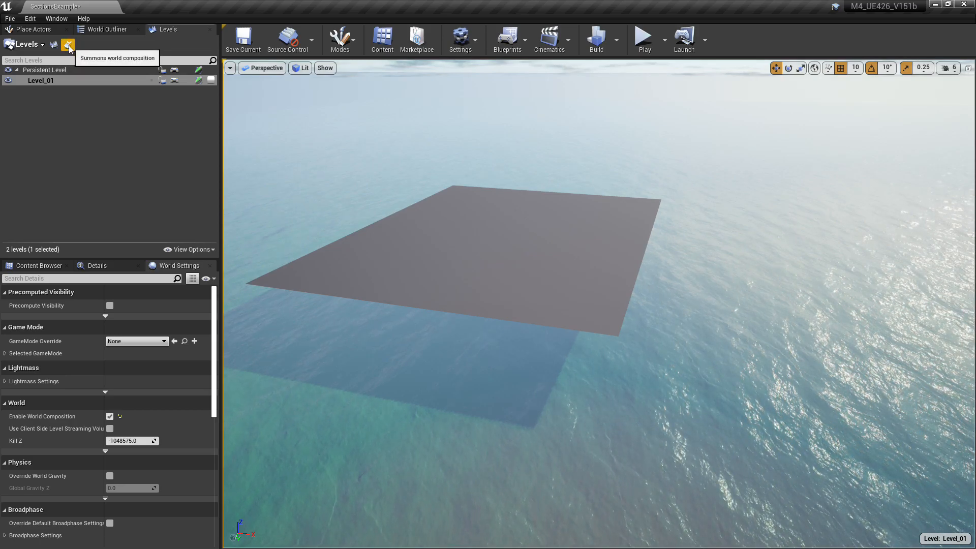
left_click(68, 44)
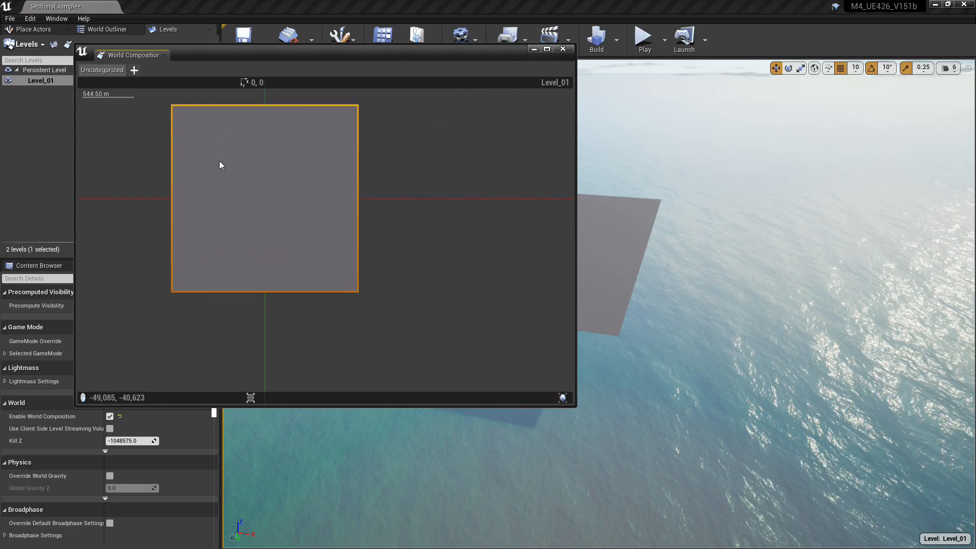
right_click(252, 187)
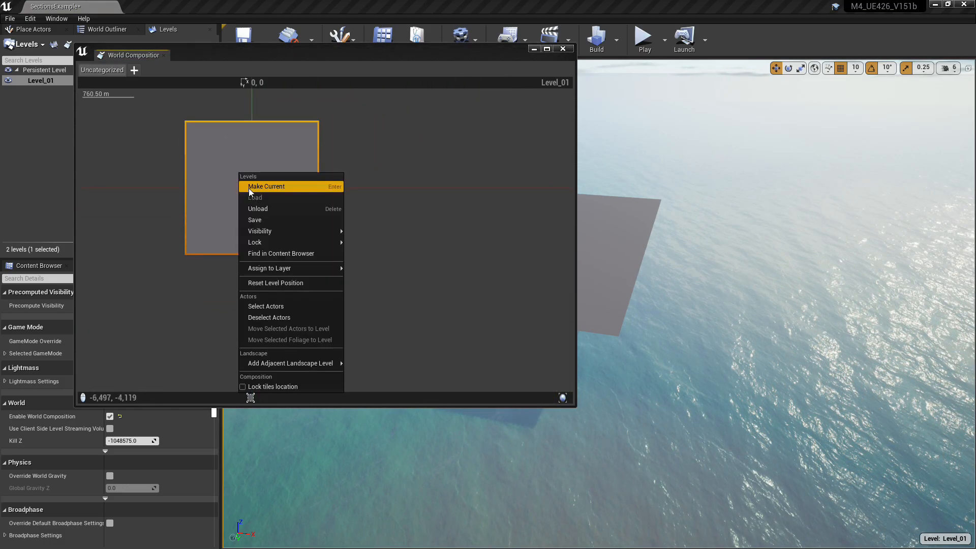
mouse_move(290, 363)
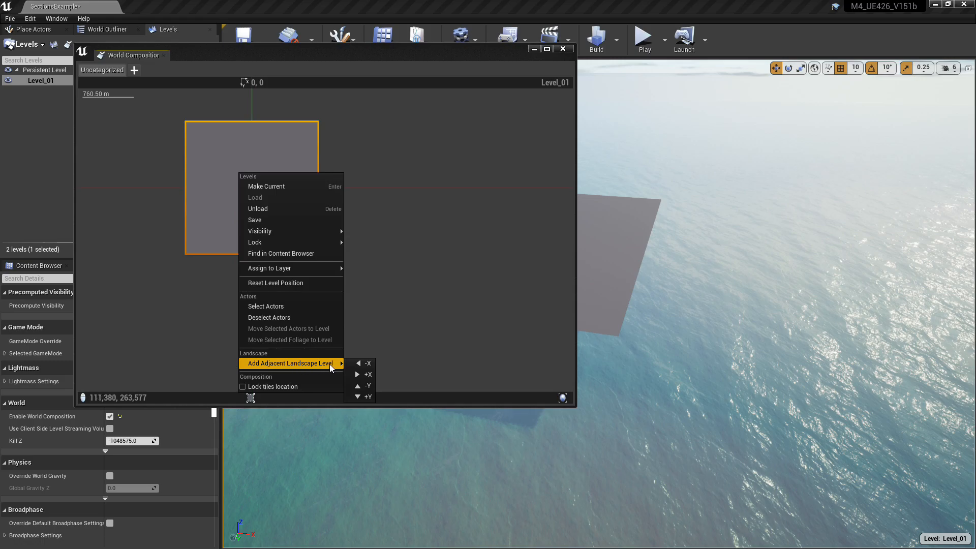
mouse_move(363, 374)
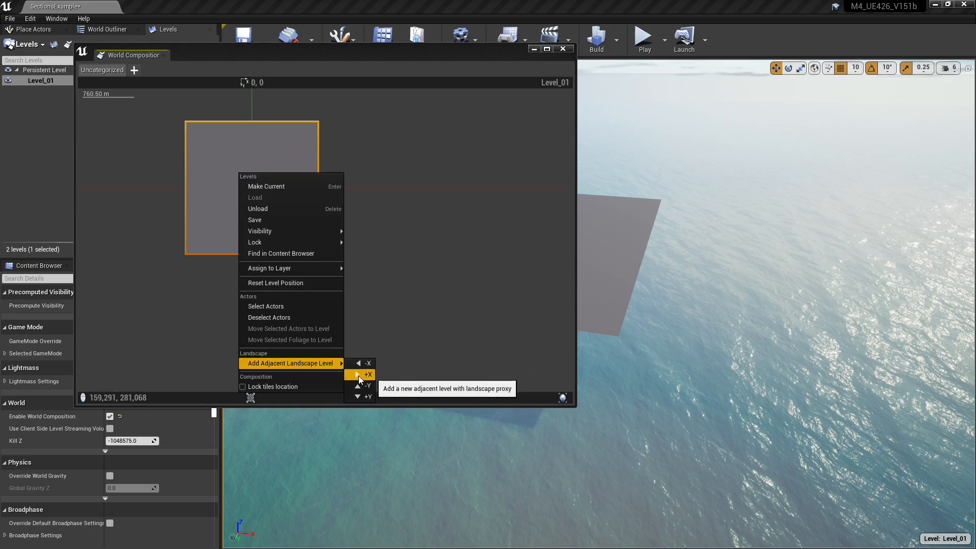
left_click(367, 375)
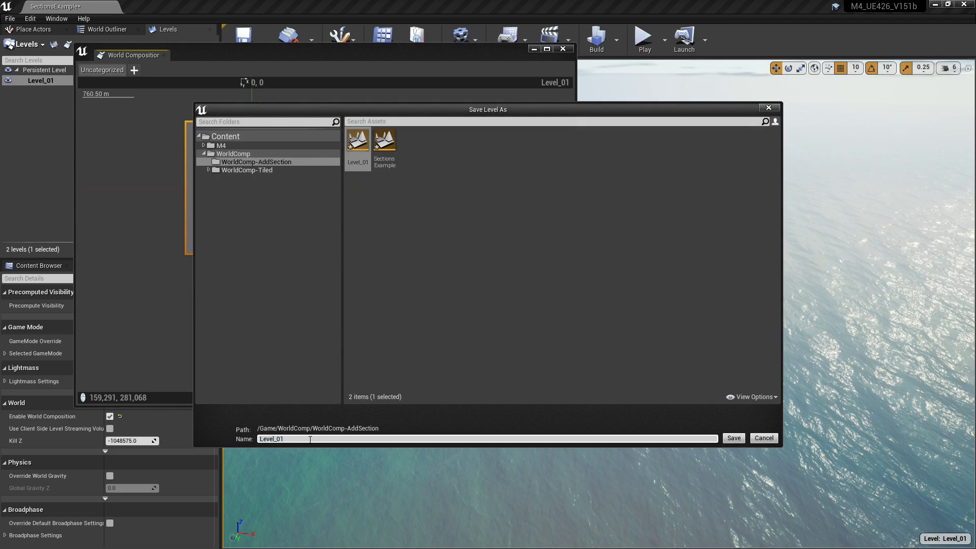
left_click(733, 437)
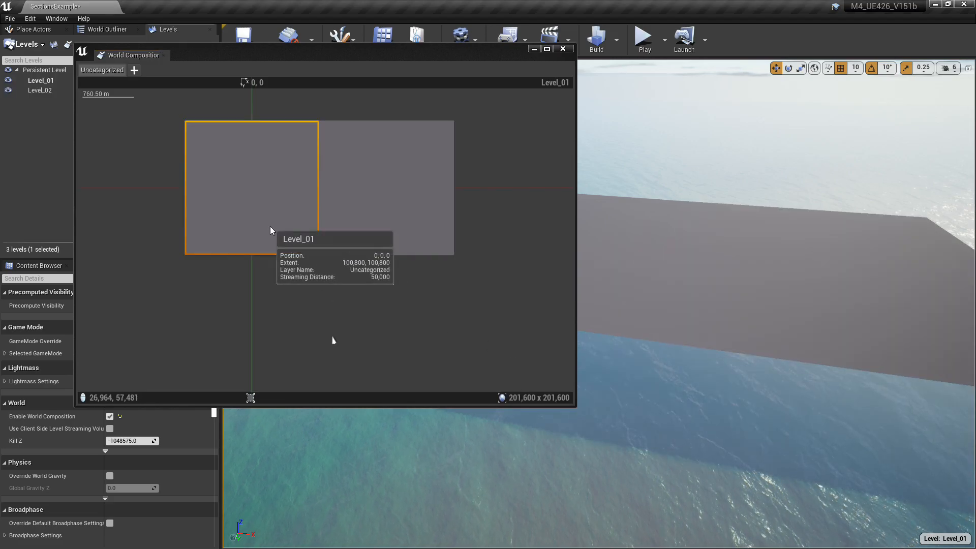
- Add the +Y adjacent tiles and save them as Level_03 and Level_04, completing the 2x2 grid
right_click(332, 341)
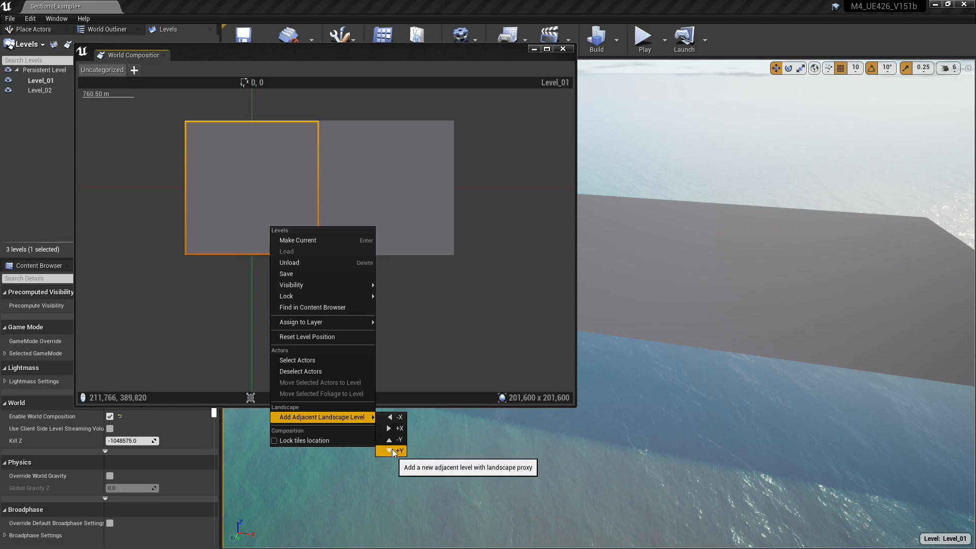
left_click(394, 451)
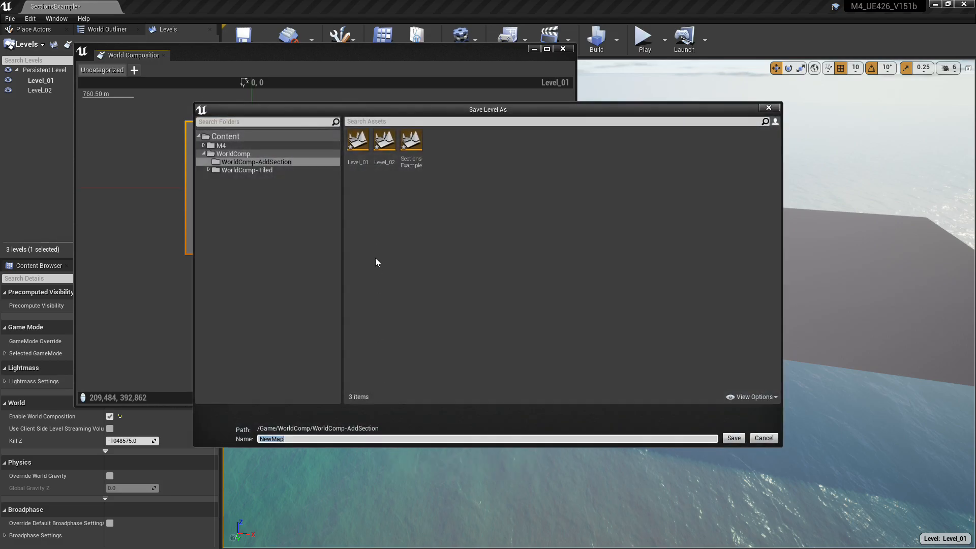
left_click(385, 140)
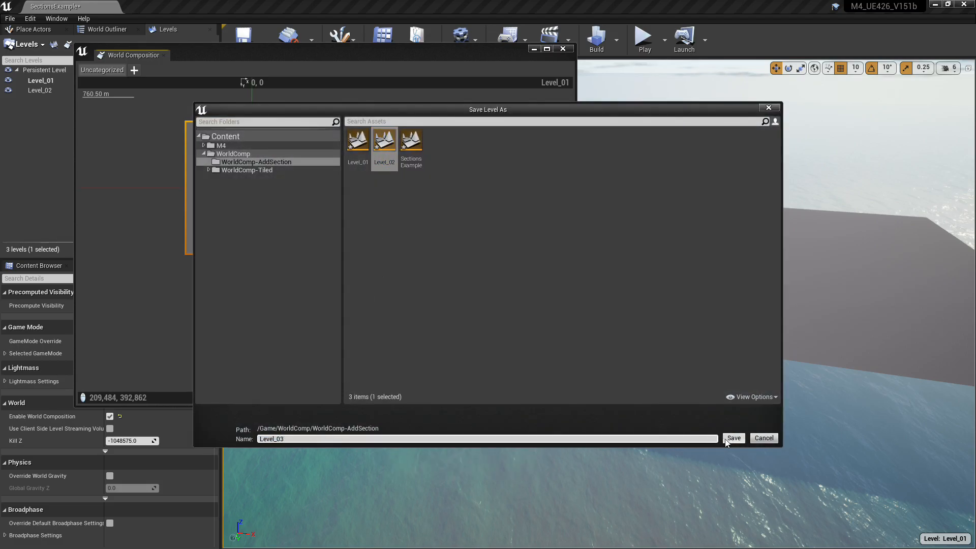
left_click(734, 437)
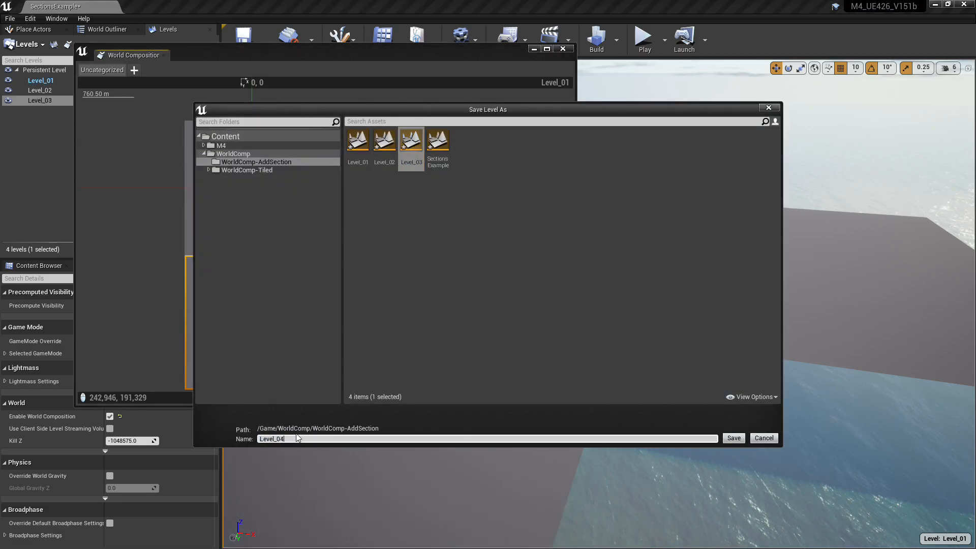
left_click(733, 437)
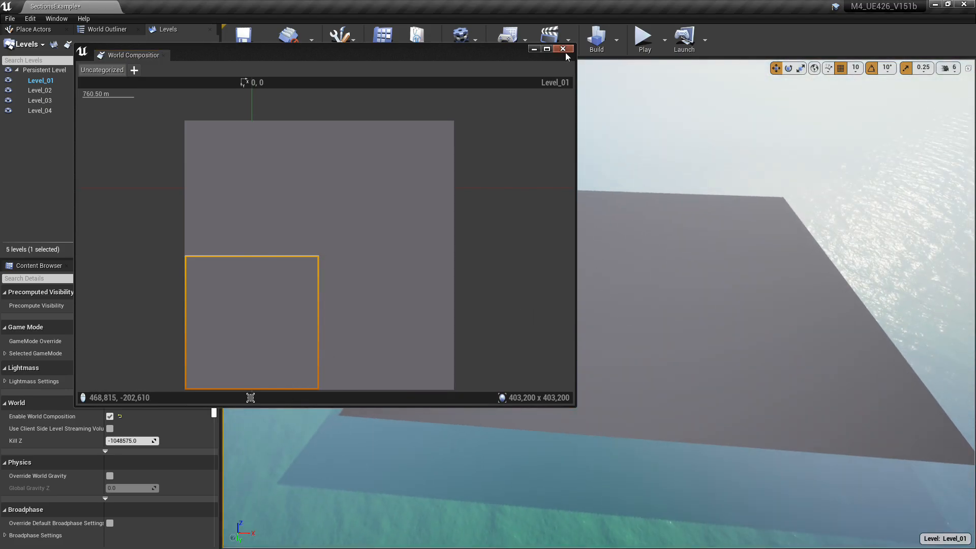
- Make Level_01 current and select the MagicMapMaterialBP blueprint from the content assets
left_click(562, 49)
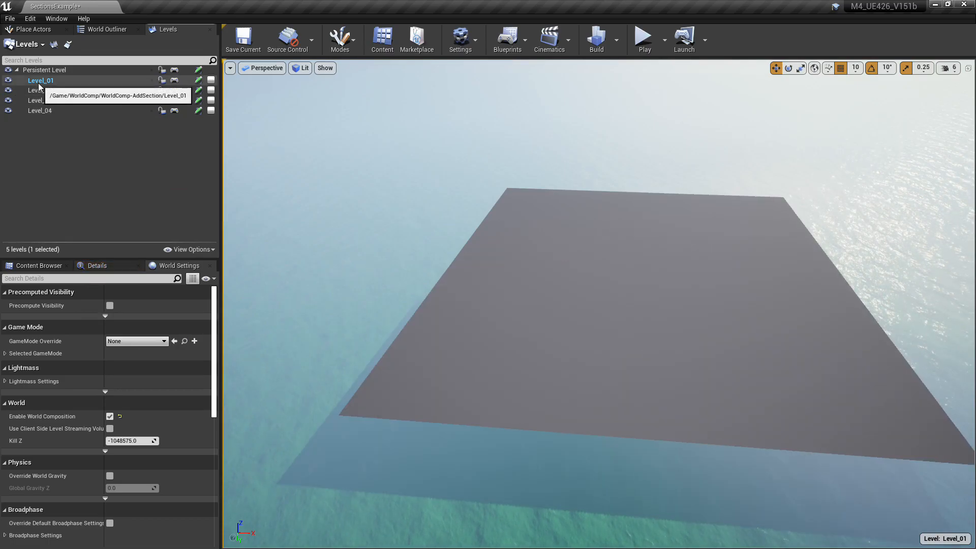
left_click(41, 80)
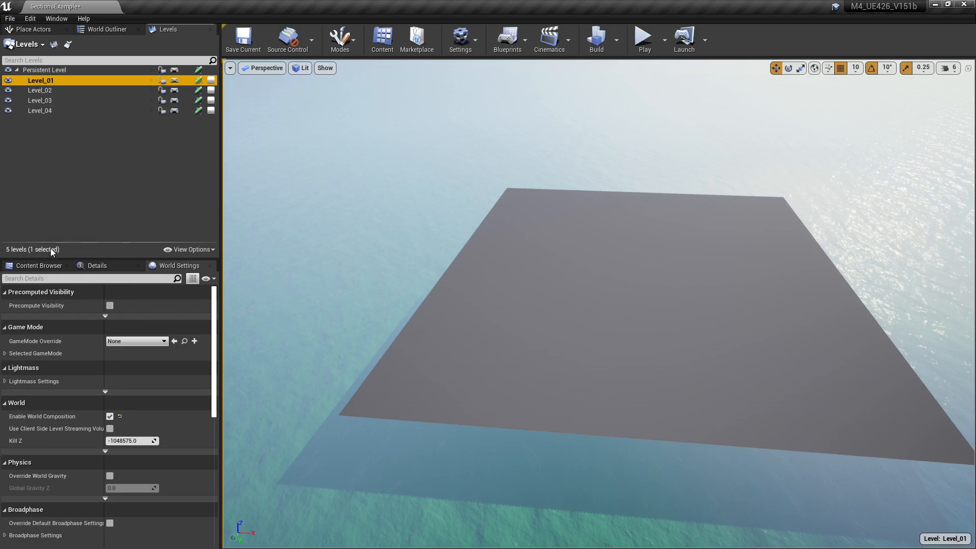
left_click(38, 265)
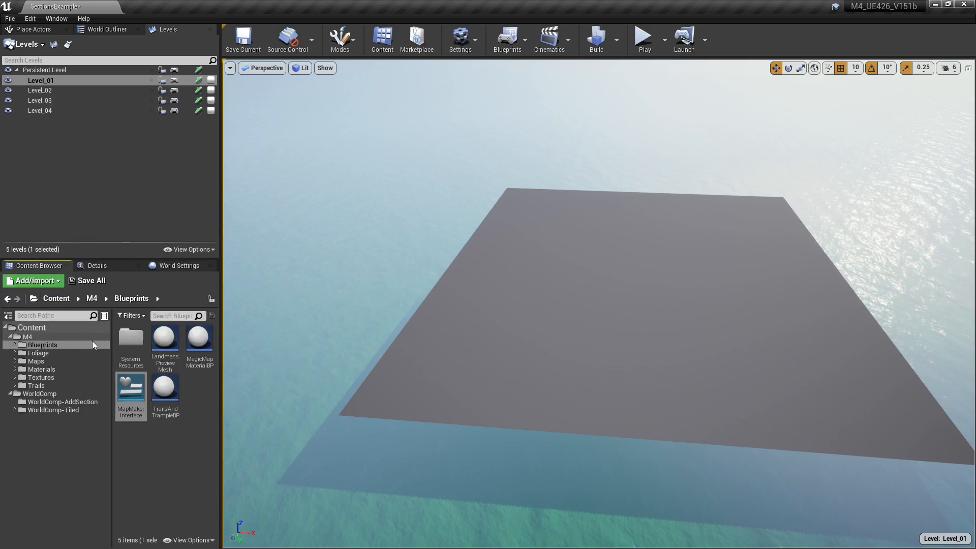
mouse_move(199, 336)
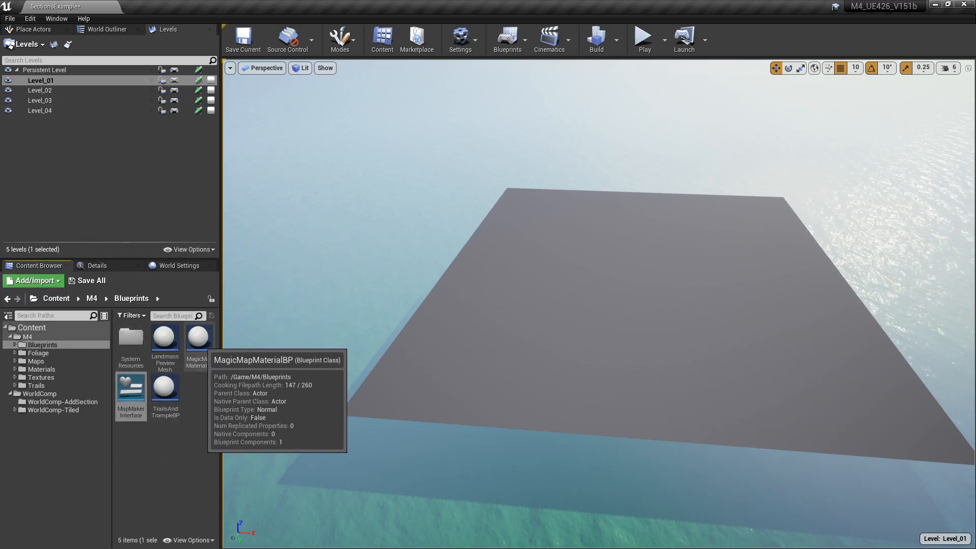
left_click(557, 217)
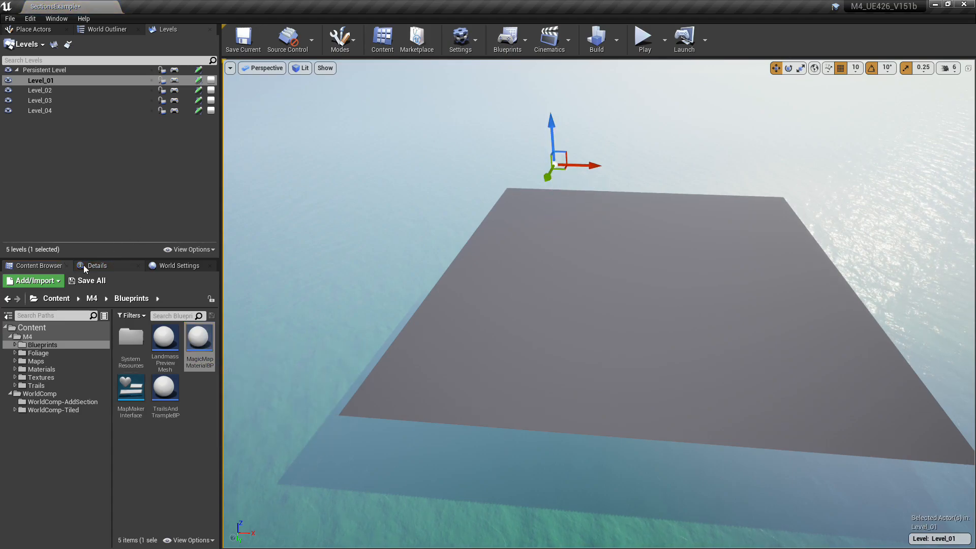
- Set the actor's Absolute Scale X/Y to 25.0 and enable Apply To All Tiles
left_click(98, 265)
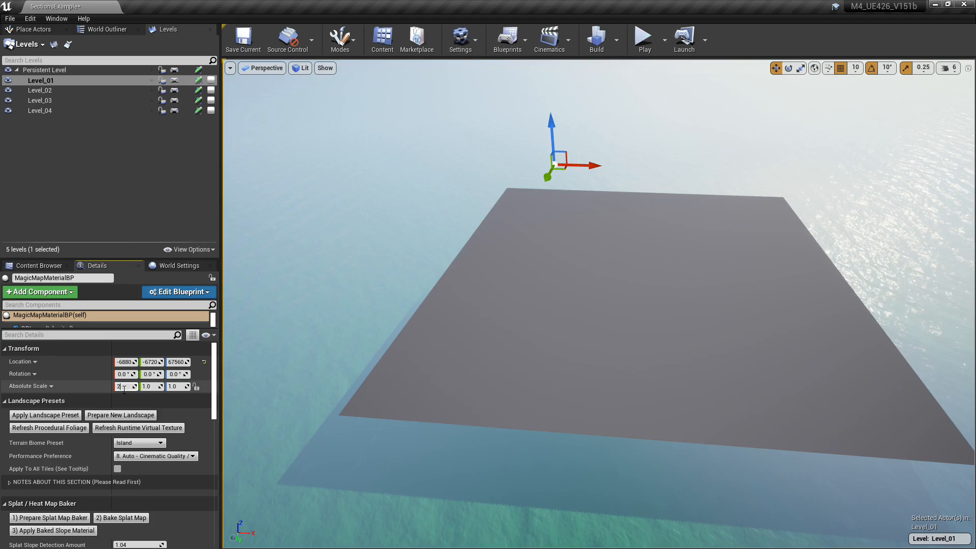
type("25.0")
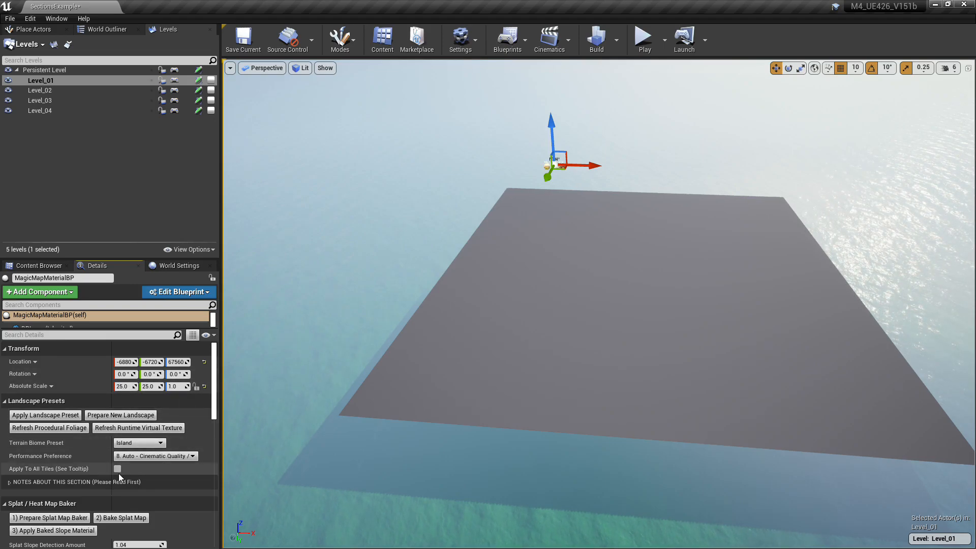
left_click(117, 469)
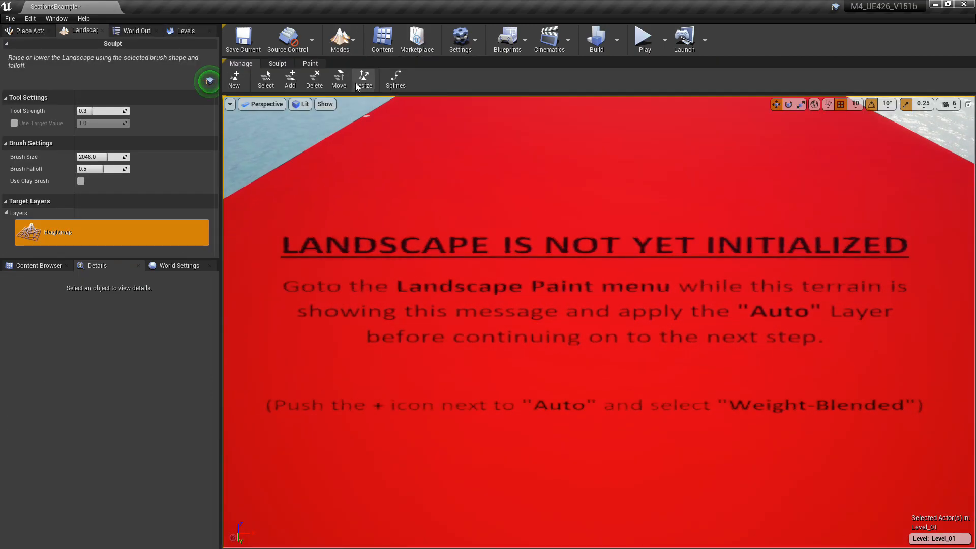
- Create weight-blended Auto_LayerInfo for the Auto paint layer so the terrain reports ready
left_click(311, 63)
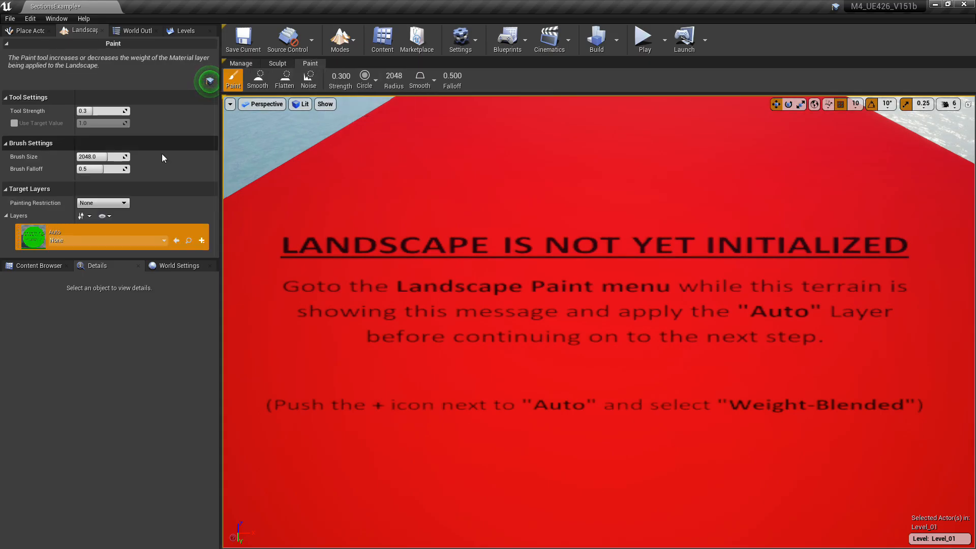
left_click(201, 240)
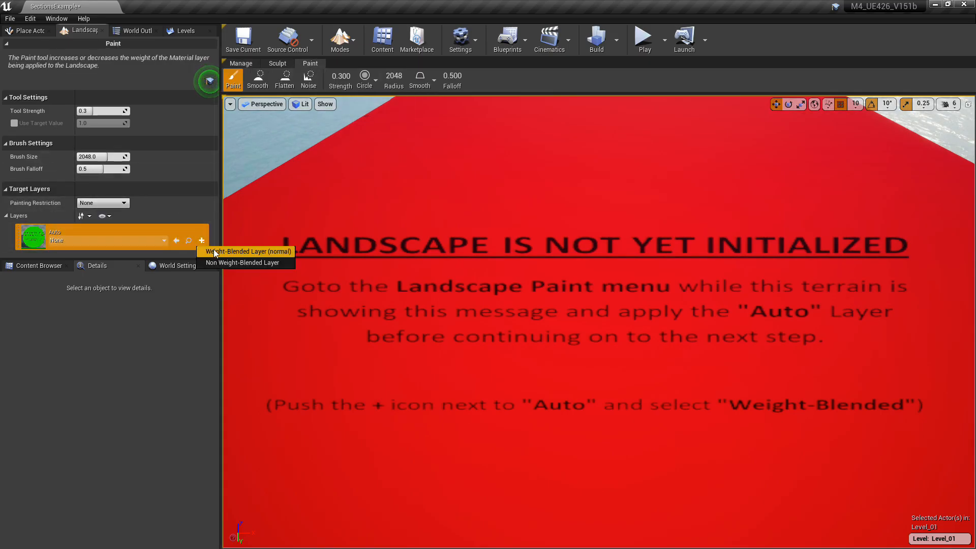
left_click(246, 251)
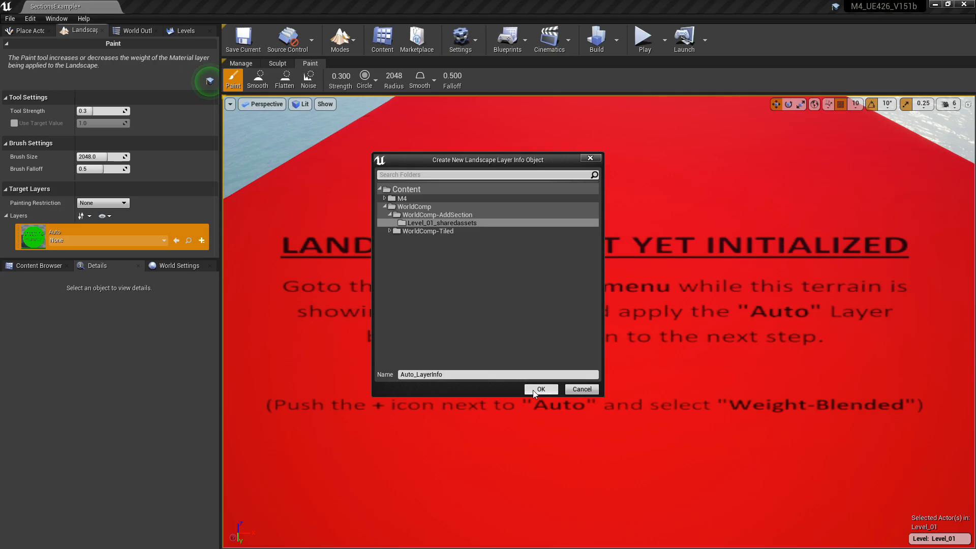
left_click(540, 390)
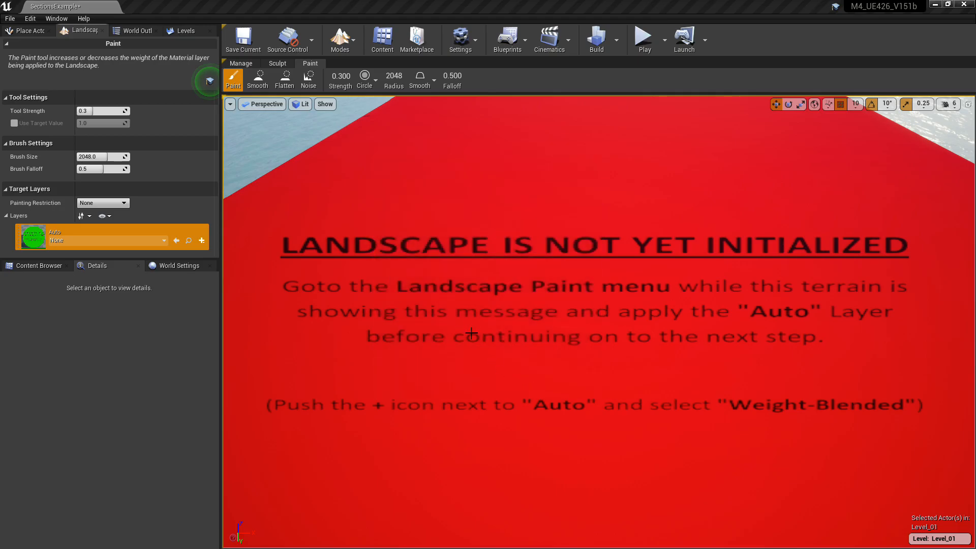
left_click(202, 240)
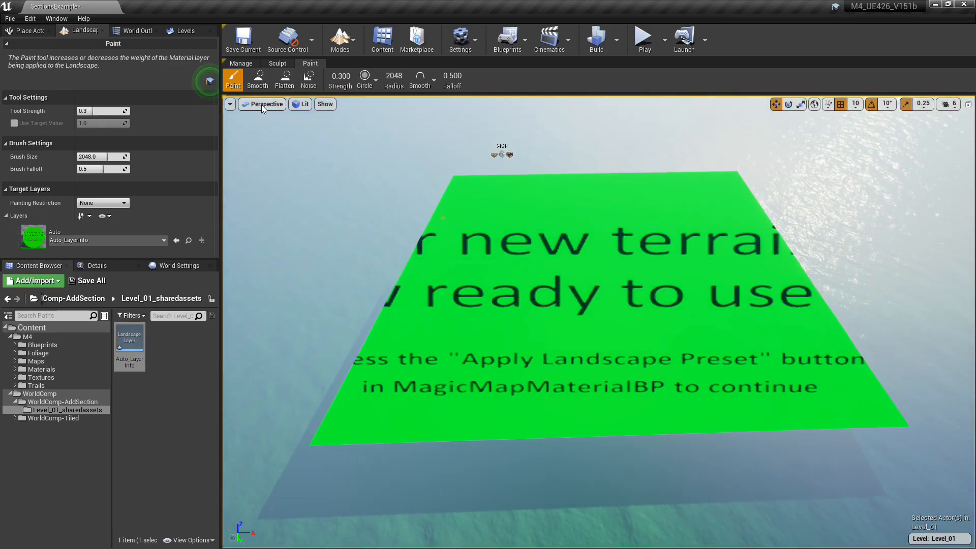
mouse_move(26, 31)
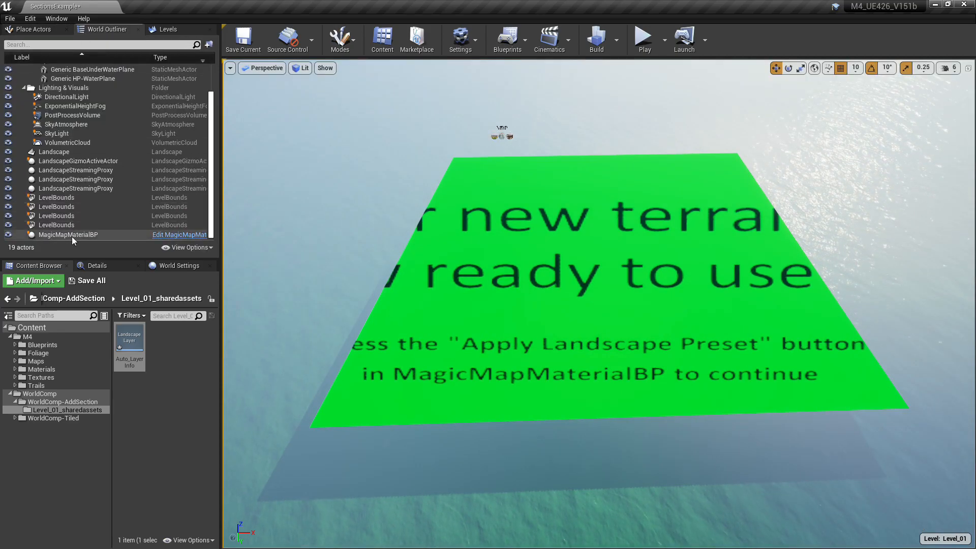
- Apply the Island landscape preset from the selected MagicMapMaterialBP actor
left_click(67, 235)
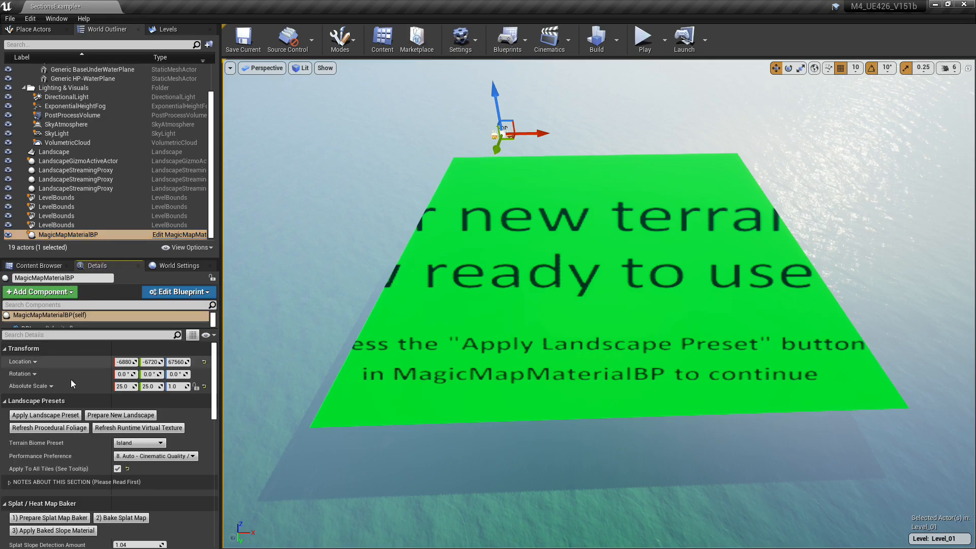
mouse_move(45, 414)
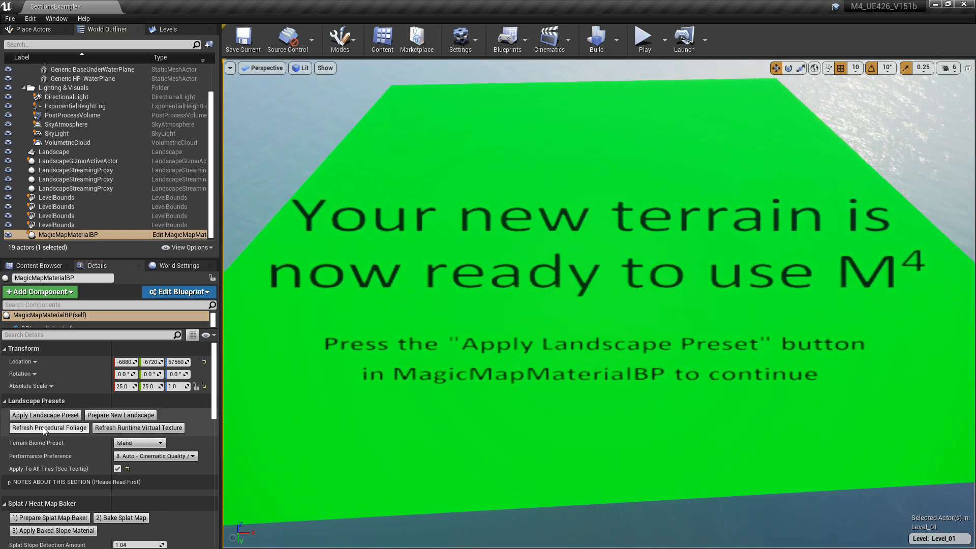
mouse_move(45, 415)
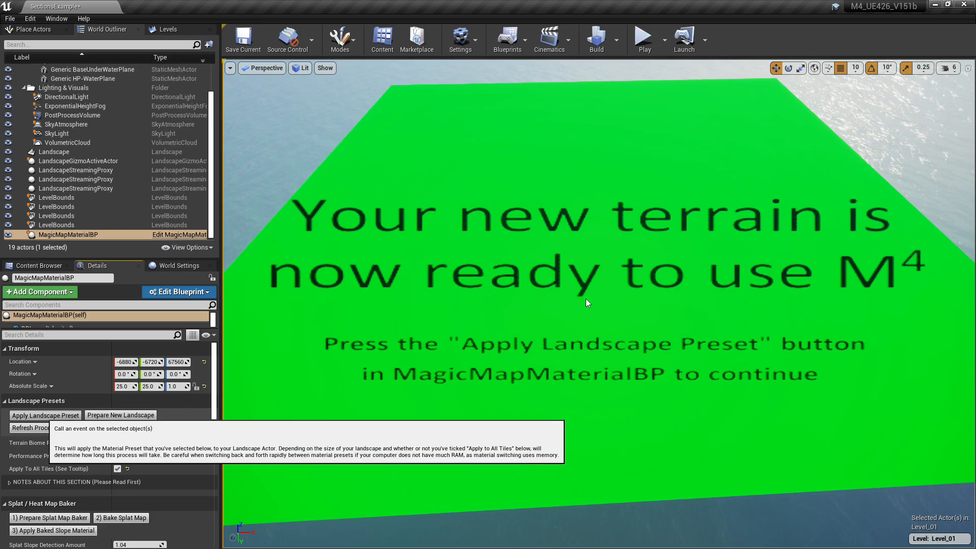
left_click(45, 415)
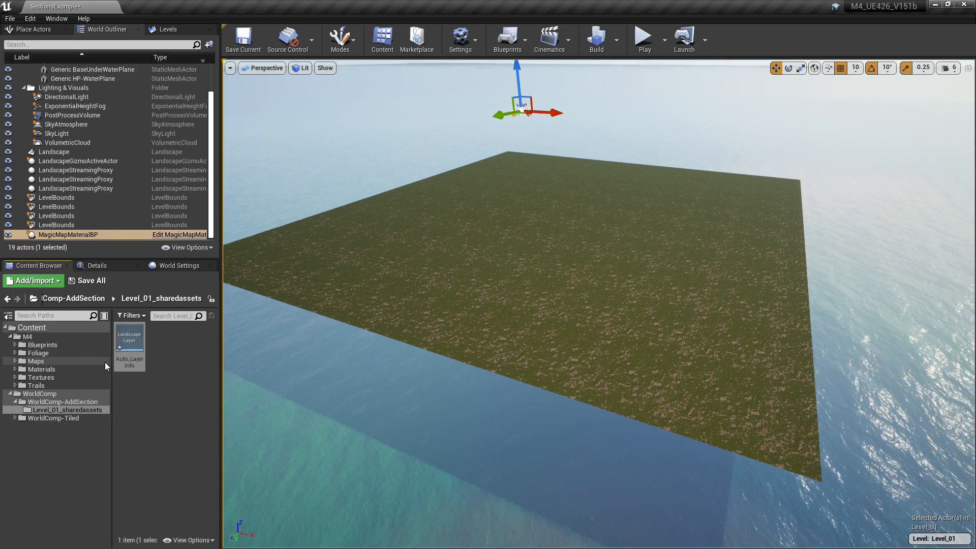
- Add LandmassPreviewMesh from M4 Blueprints to the level at location 0, 0, 93000
left_click(42, 345)
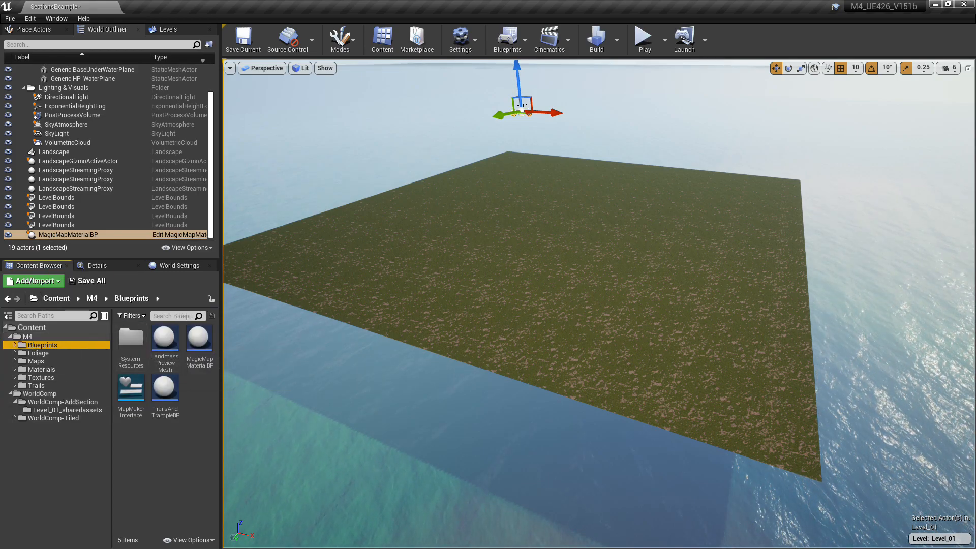
left_click(164, 339)
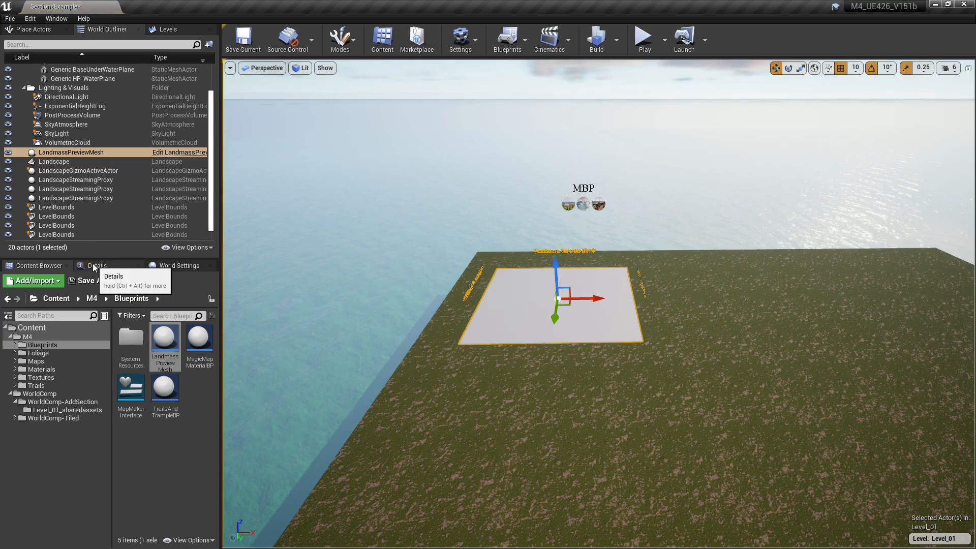
left_click(98, 265)
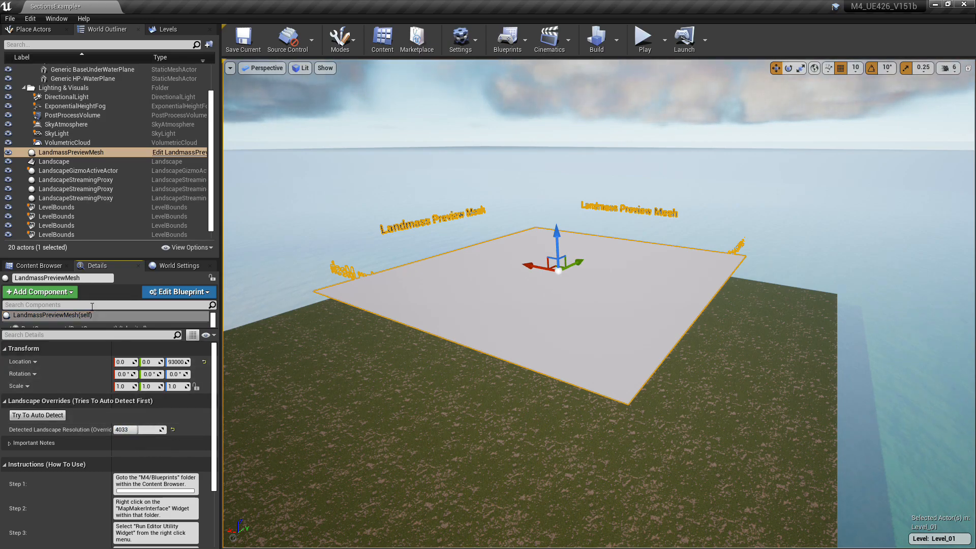
left_click(38, 266)
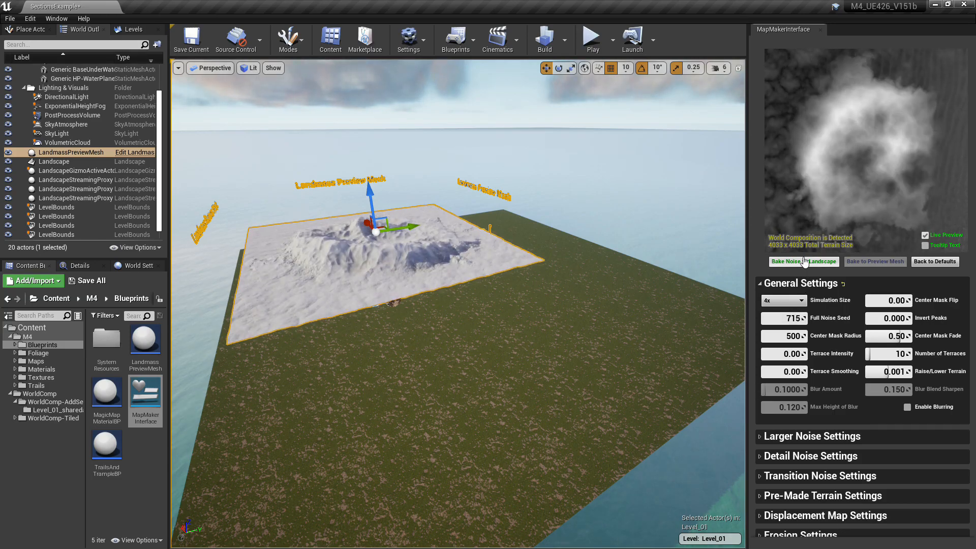
- Bake the generated island noise onto the landscape
left_click(803, 261)
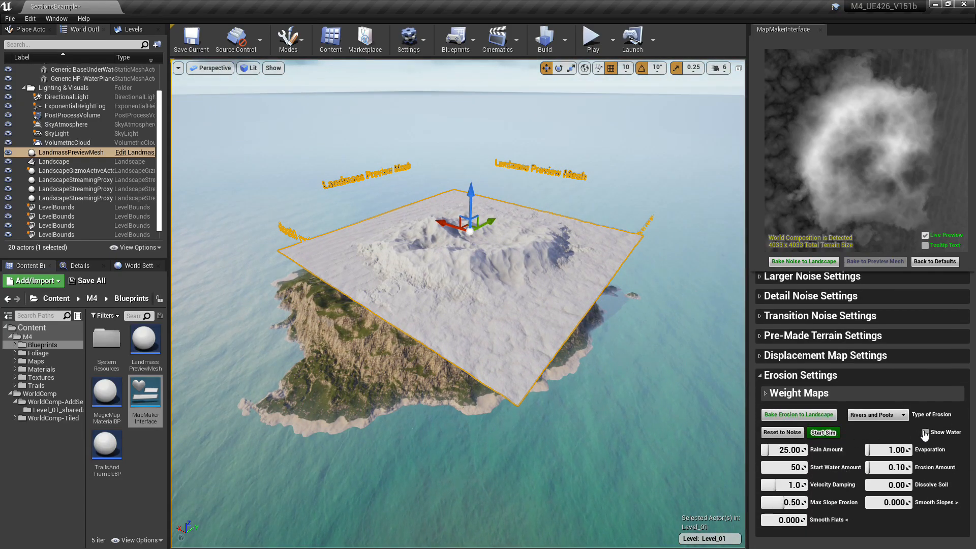
- Run rivers-and-pools then Particle Based erosion sims and bake the eroded terrain onto the landscape
left_click(822, 432)
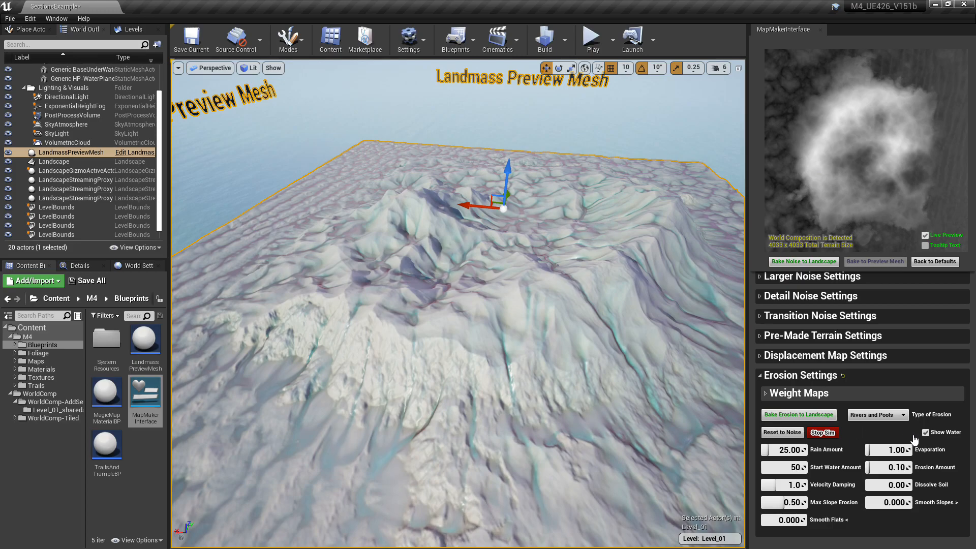
left_click(877, 415)
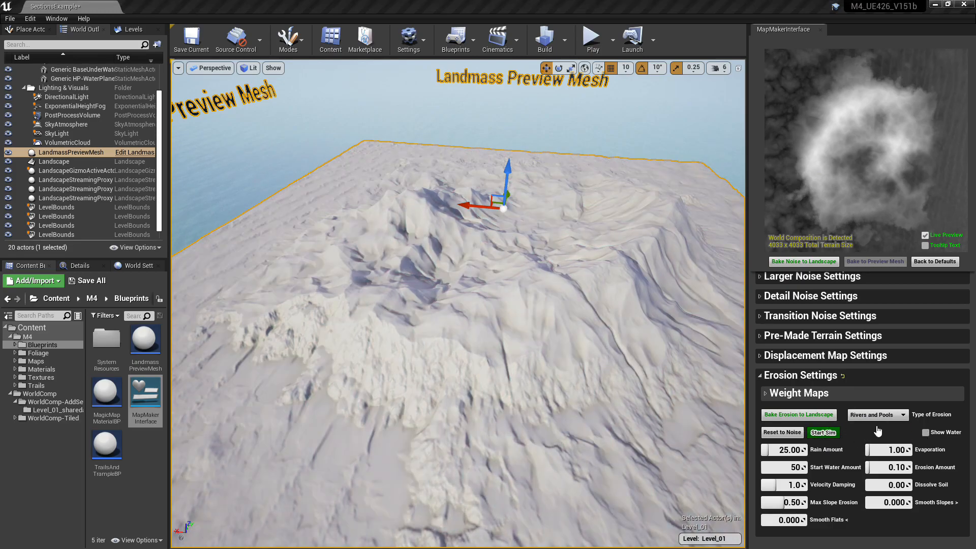
left_click(823, 432)
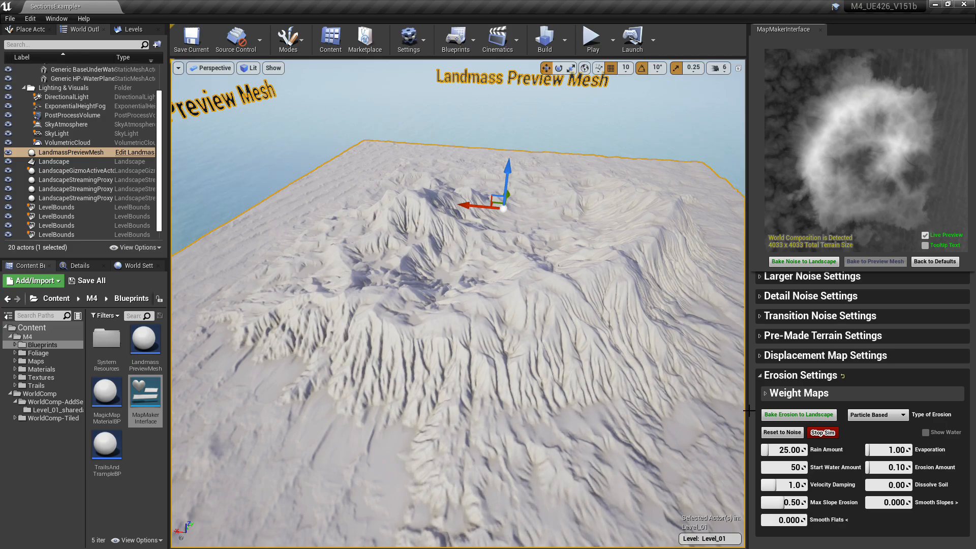
left_click(823, 432)
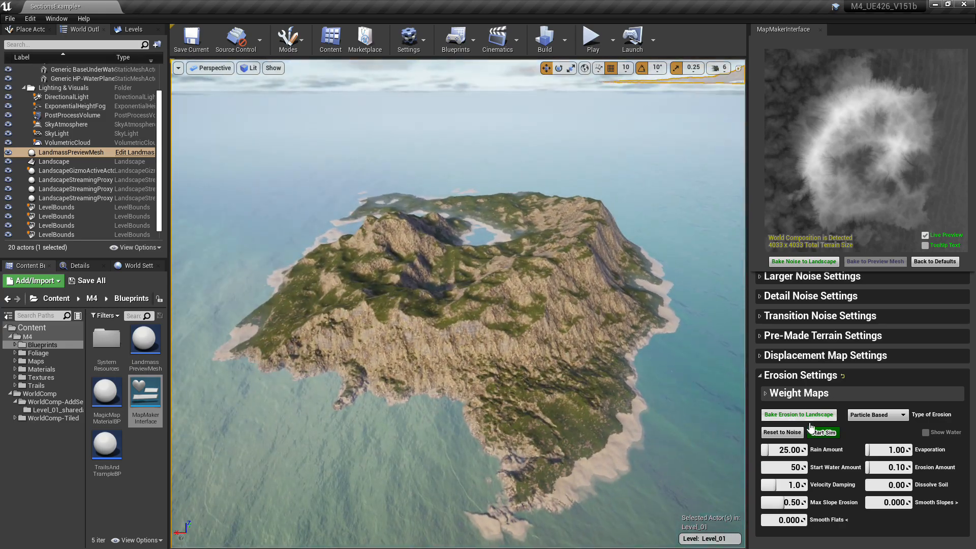
left_click(822, 432)
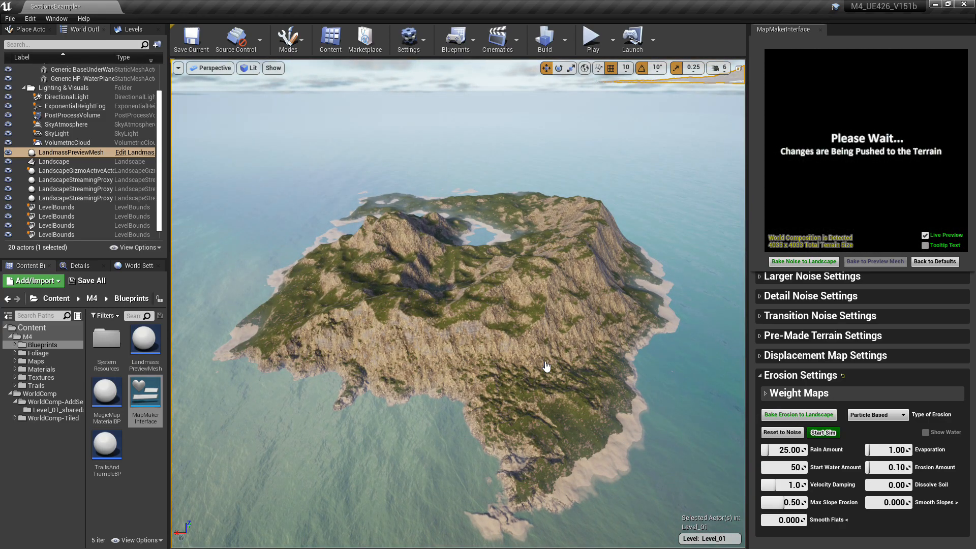